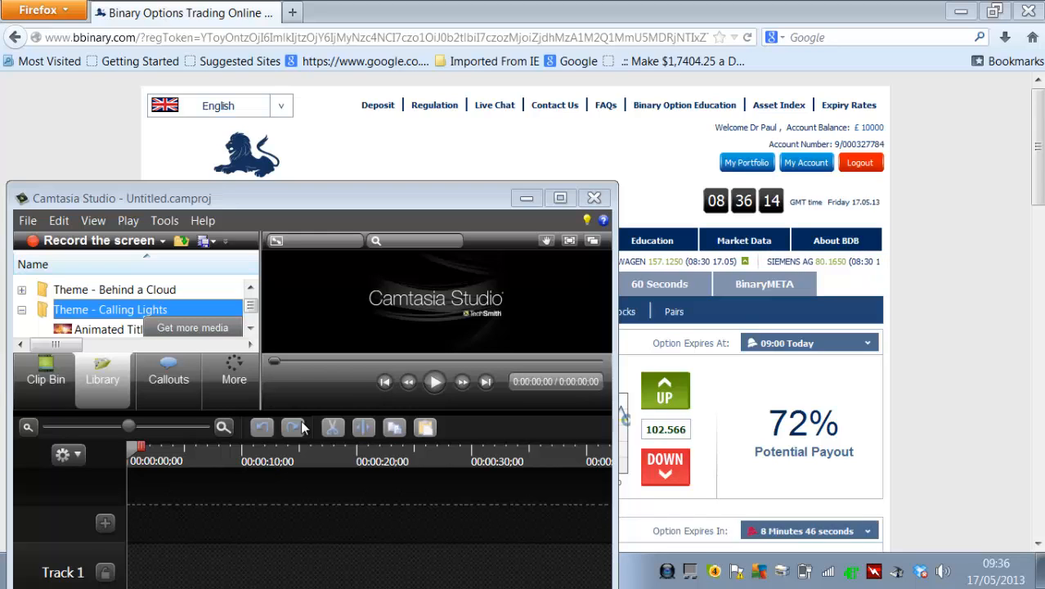
Step: Select AUD/USD as the asset and choose UP with a £71 investment
click(651, 239)
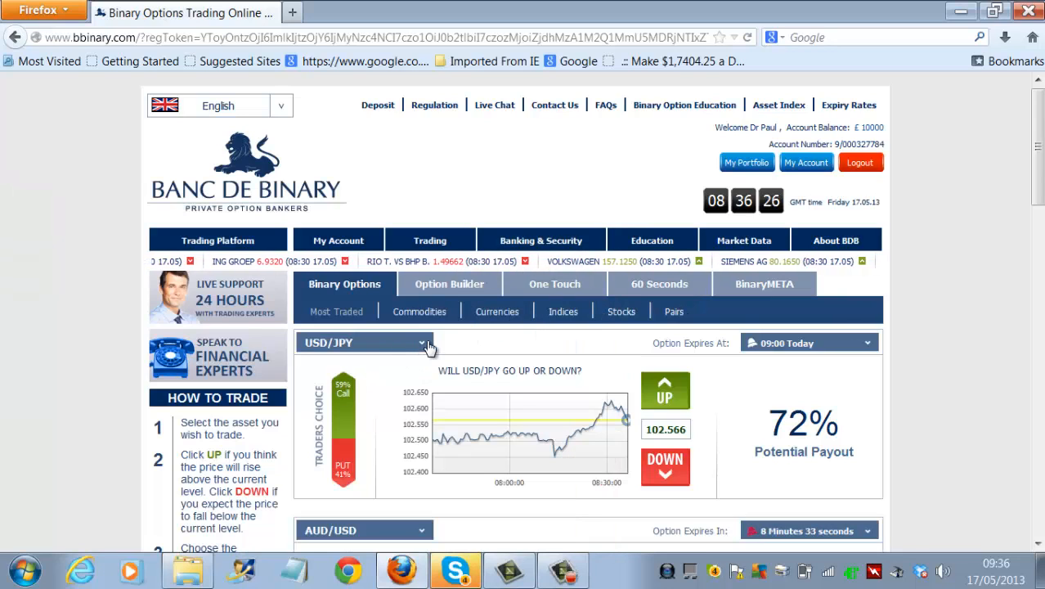
click(422, 341)
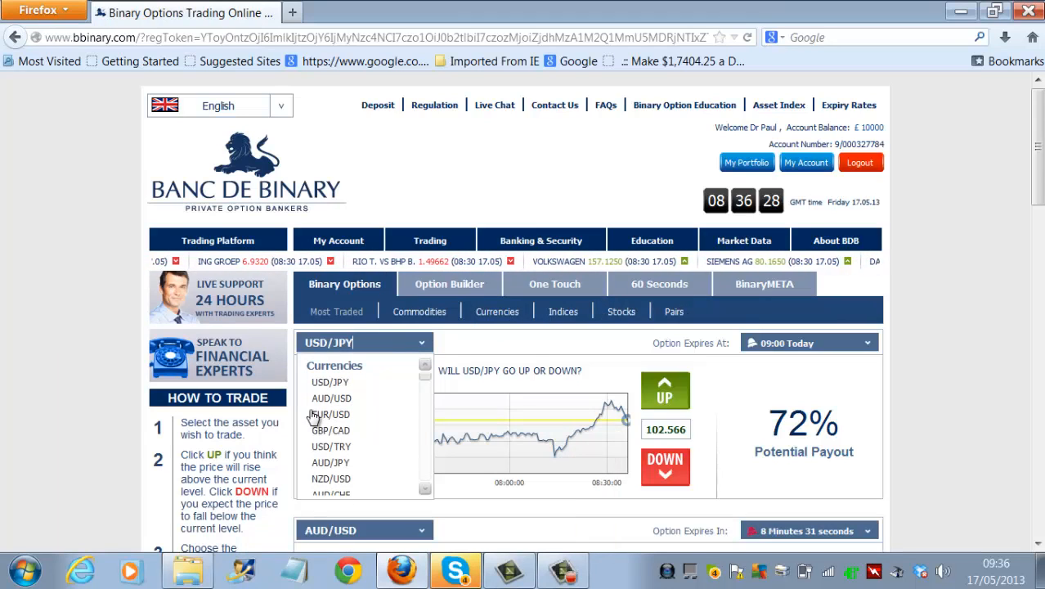
click(330, 399)
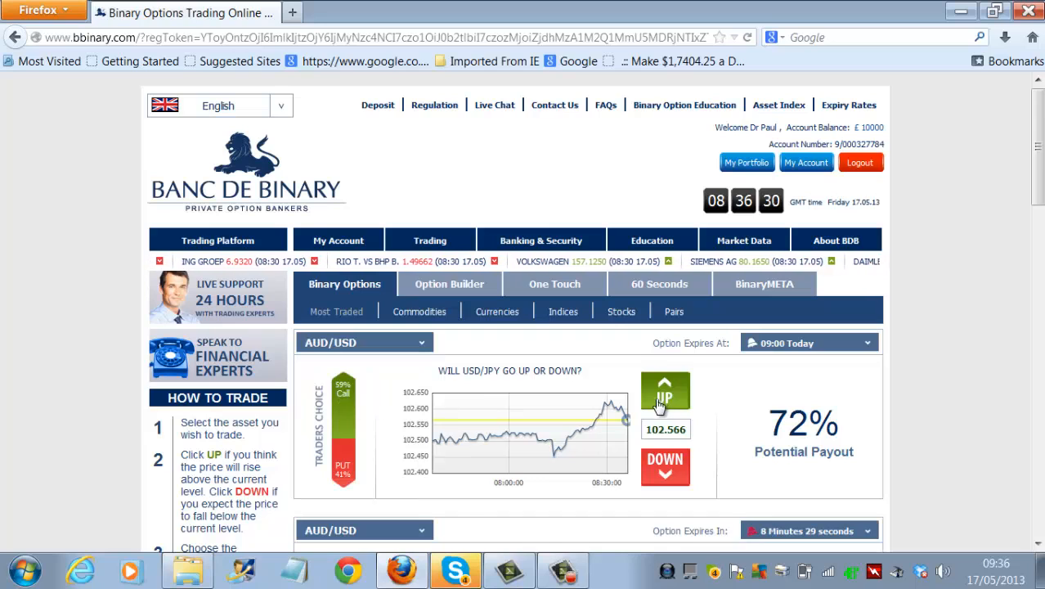
click(664, 391)
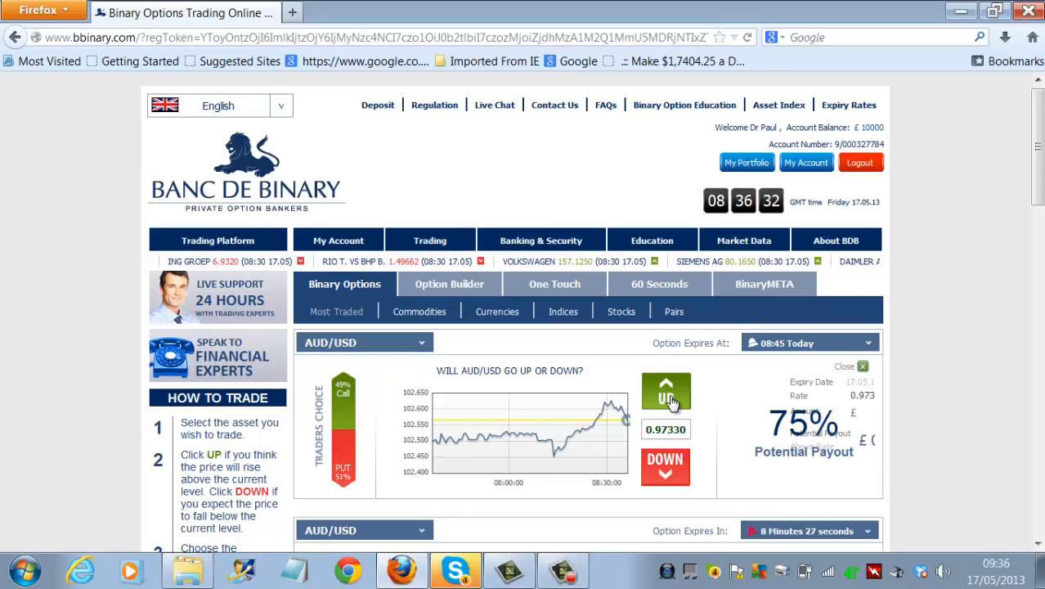
click(665, 393)
text(71)
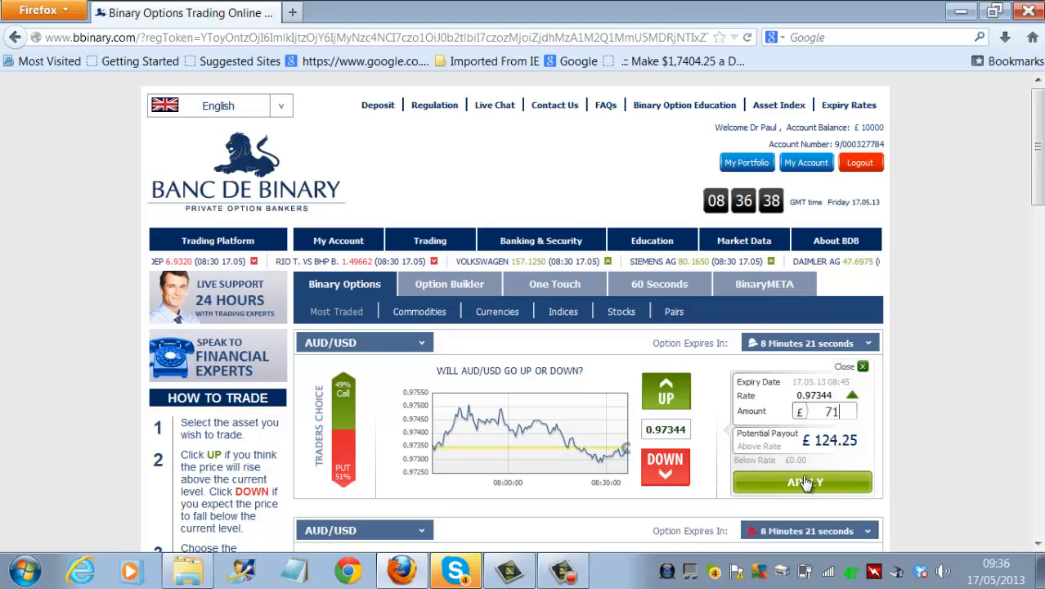
Step: Apply and approve the £71 AUD/USD trade, then dismiss the confirmation
click(801, 480)
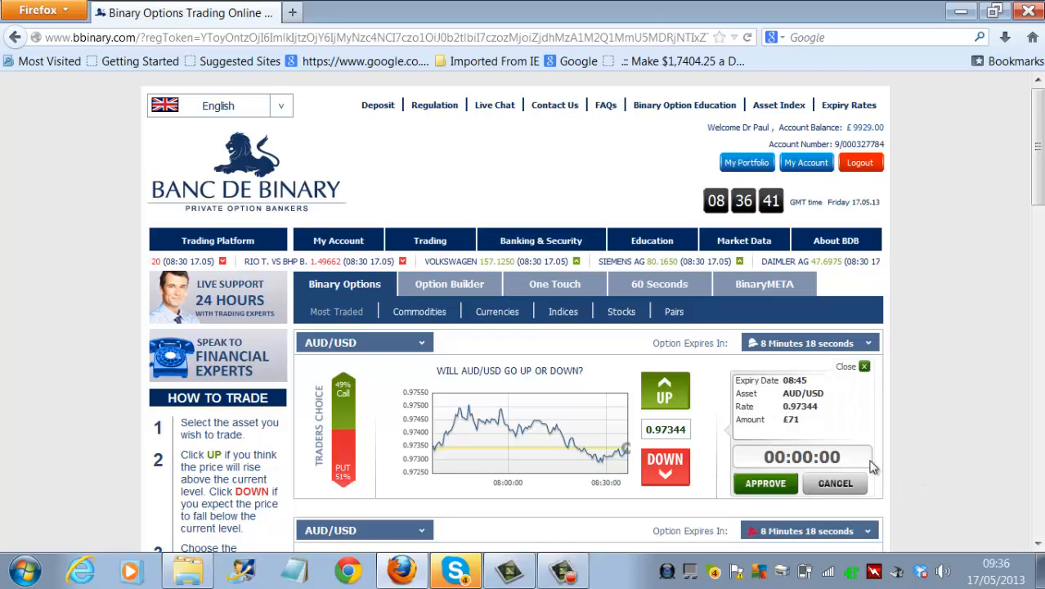
click(765, 482)
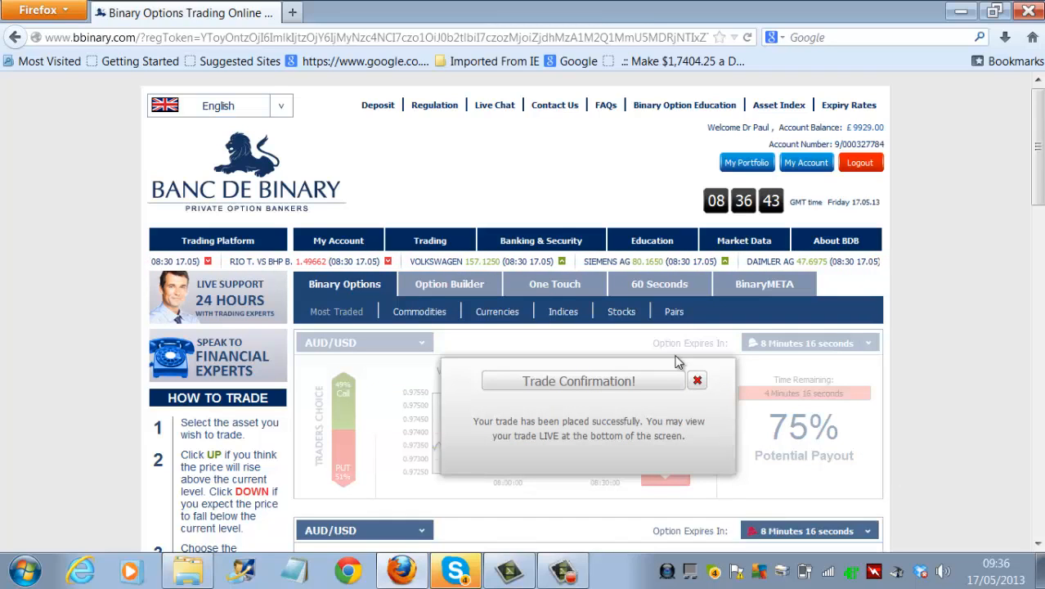
click(697, 379)
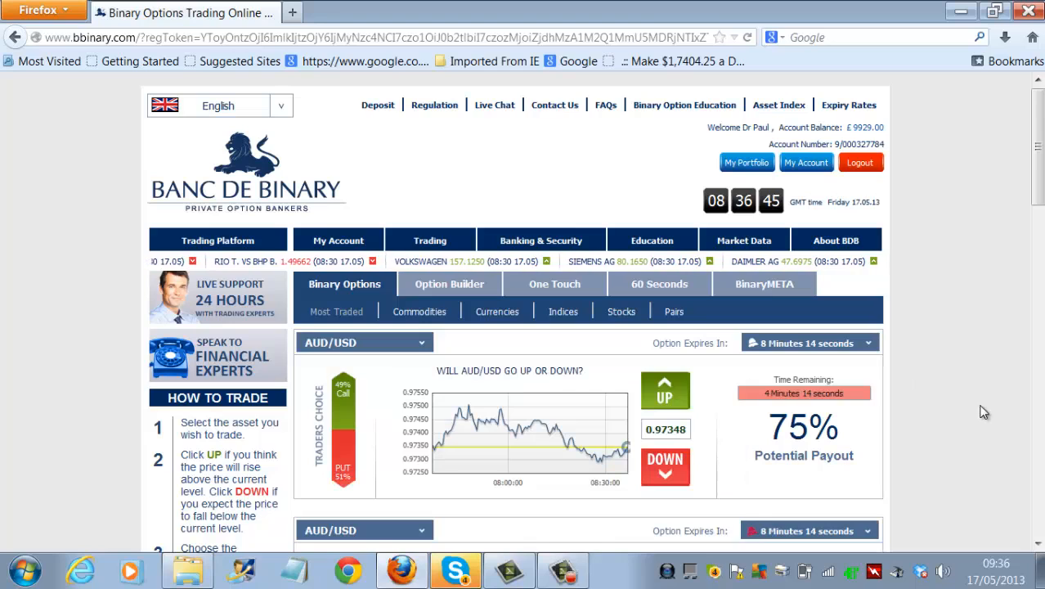
mouse_move(1014, 412)
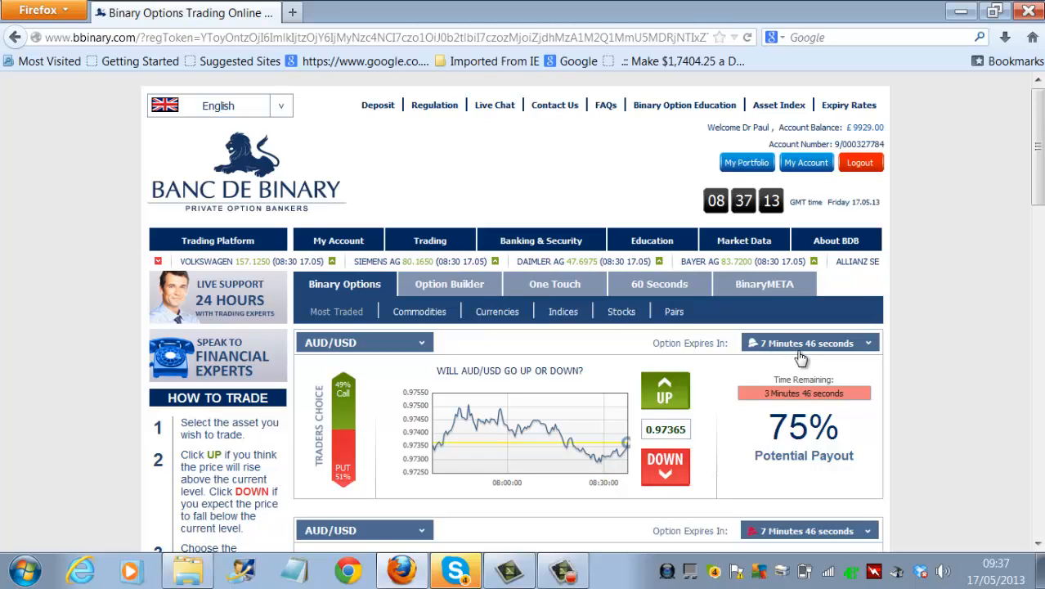
mouse_move(913, 363)
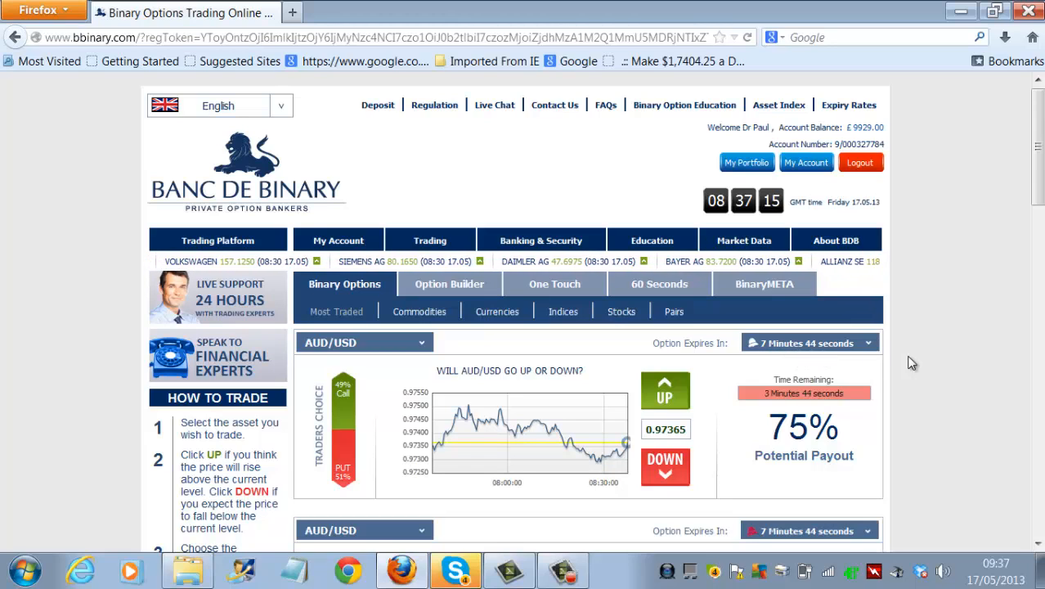
mouse_move(951, 333)
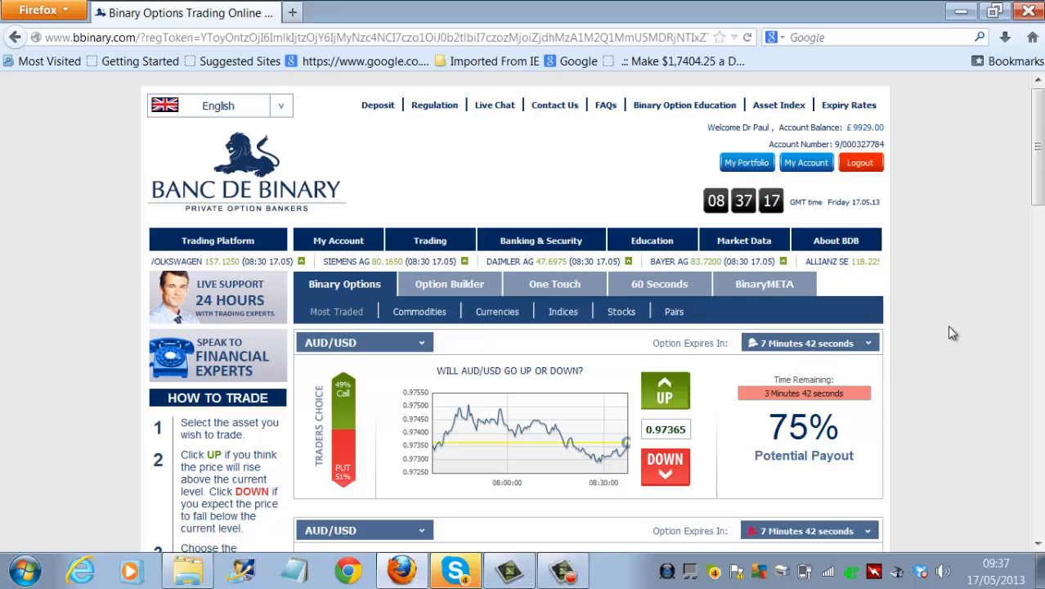
mouse_move(856, 572)
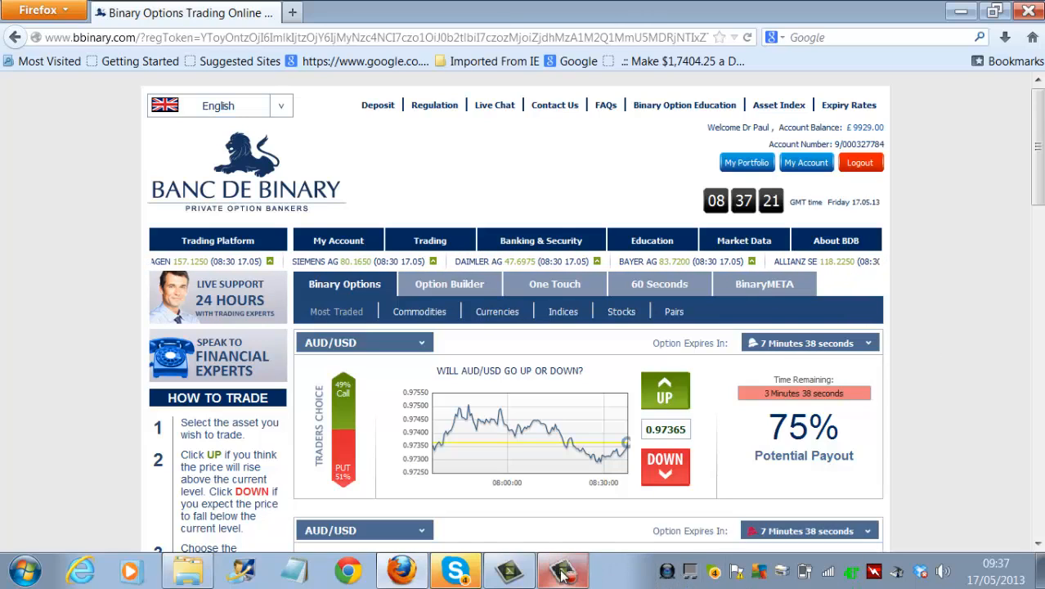
click(562, 569)
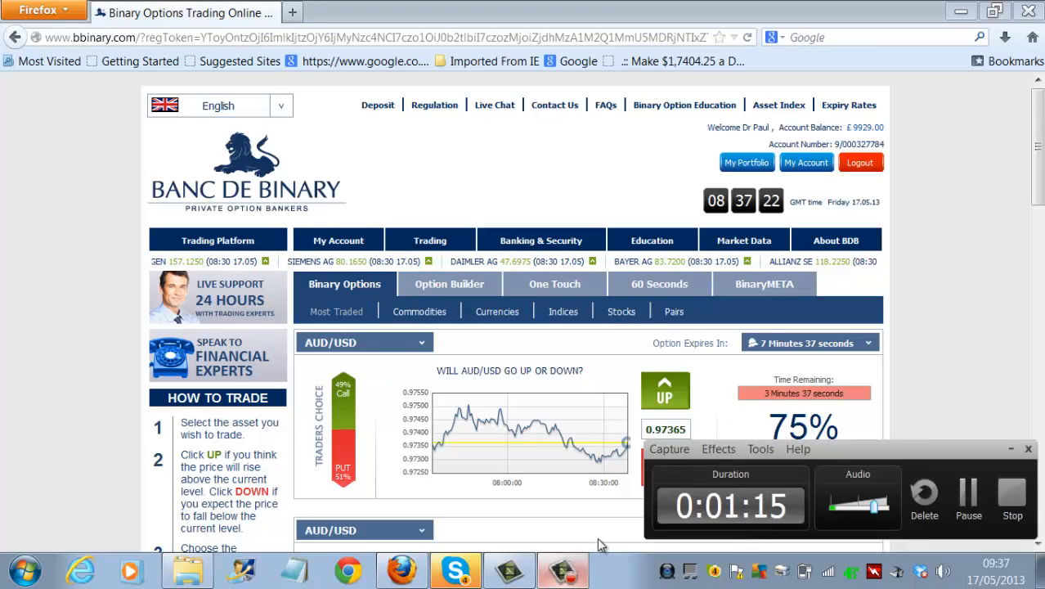
mouse_move(906, 409)
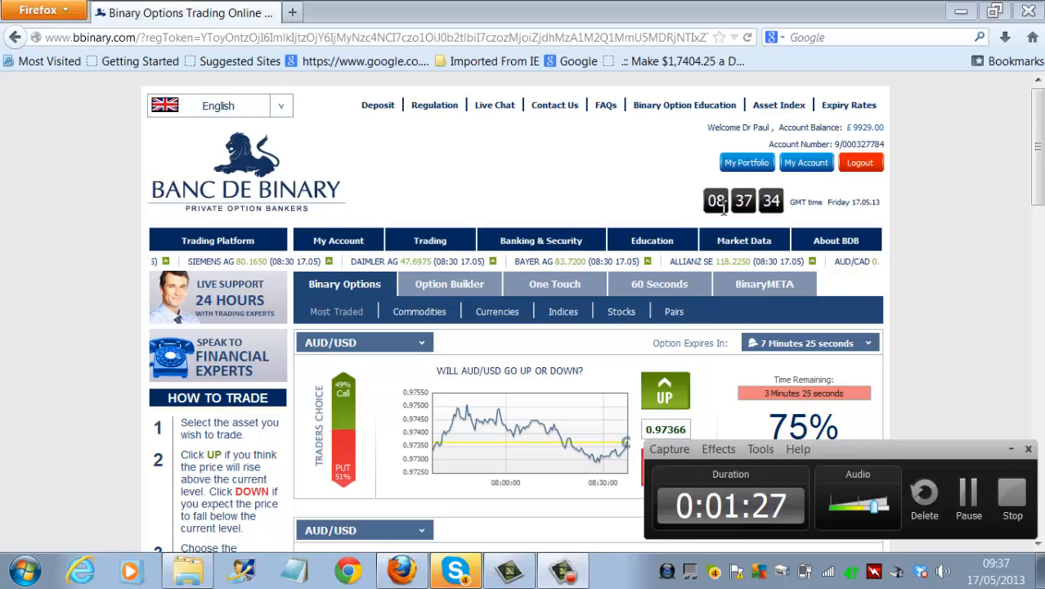
click(836, 239)
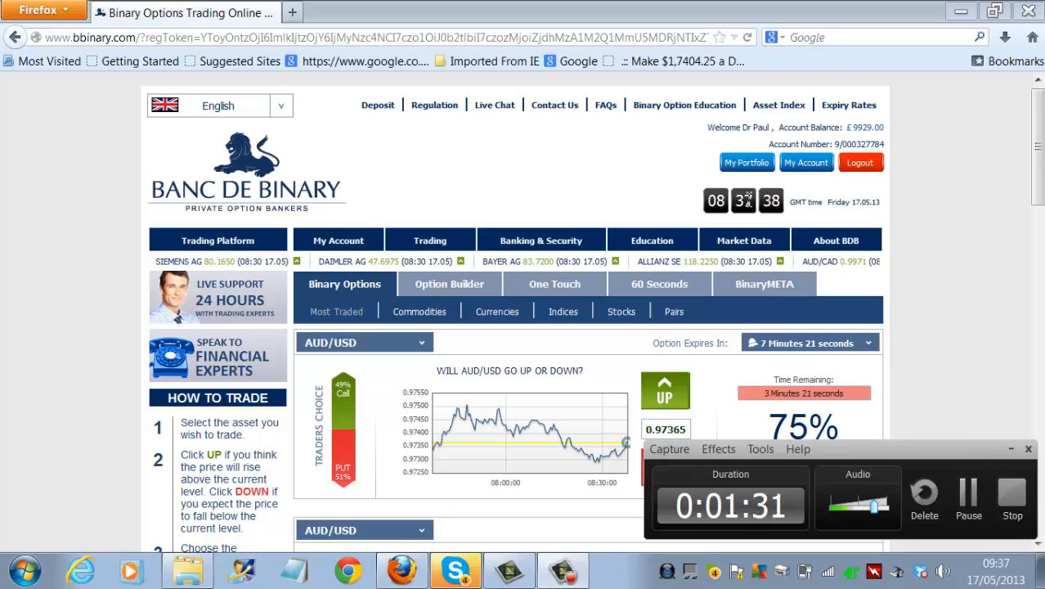
mouse_move(798, 219)
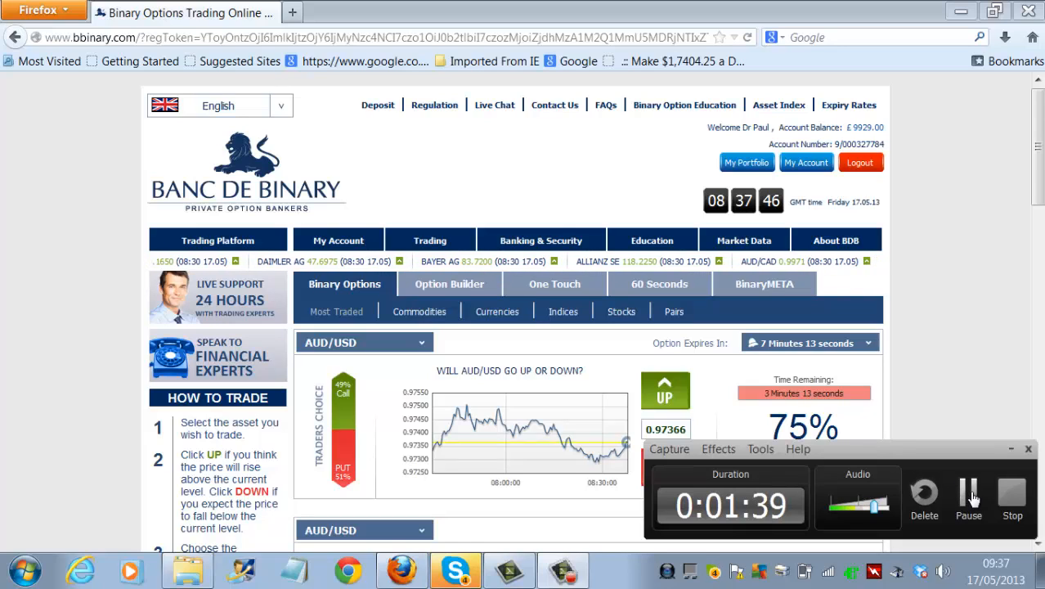
Step: Scroll down to the Open Positions list showing the £71 AUD/USD call
scroll(down, 3)
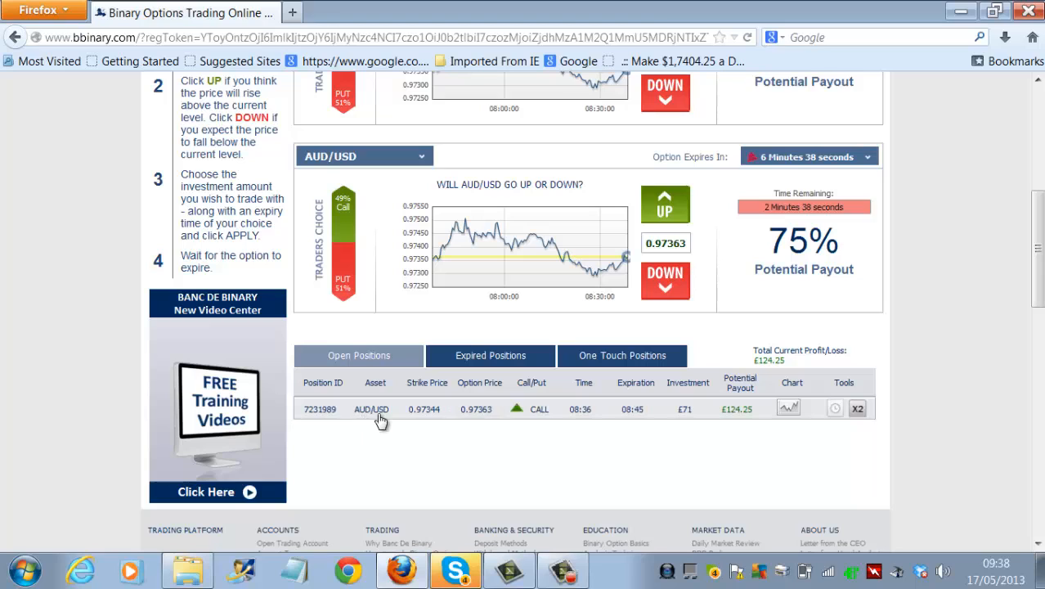
mouse_move(477, 417)
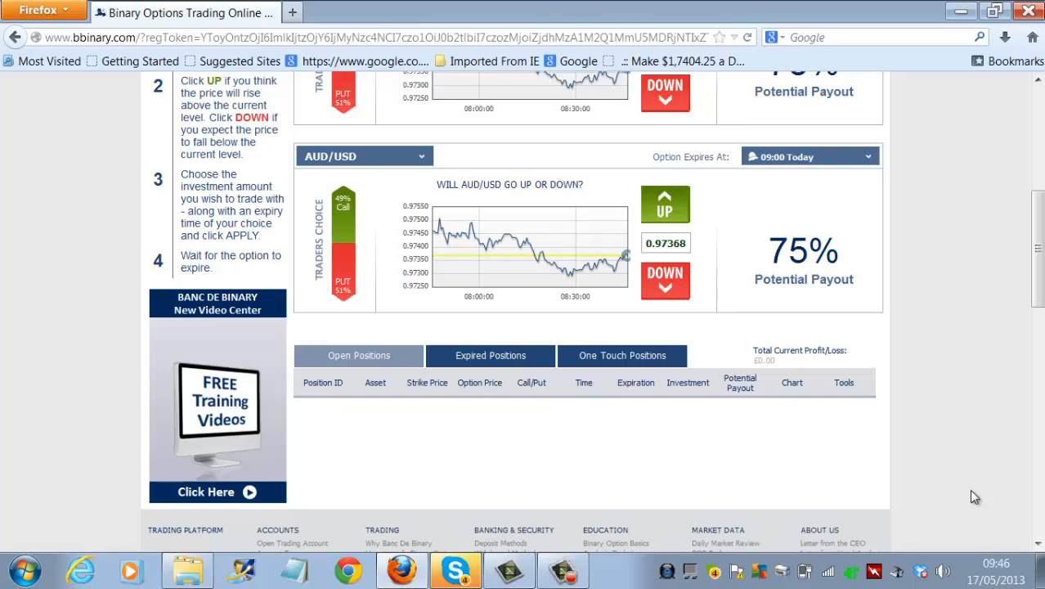
mouse_move(1010, 296)
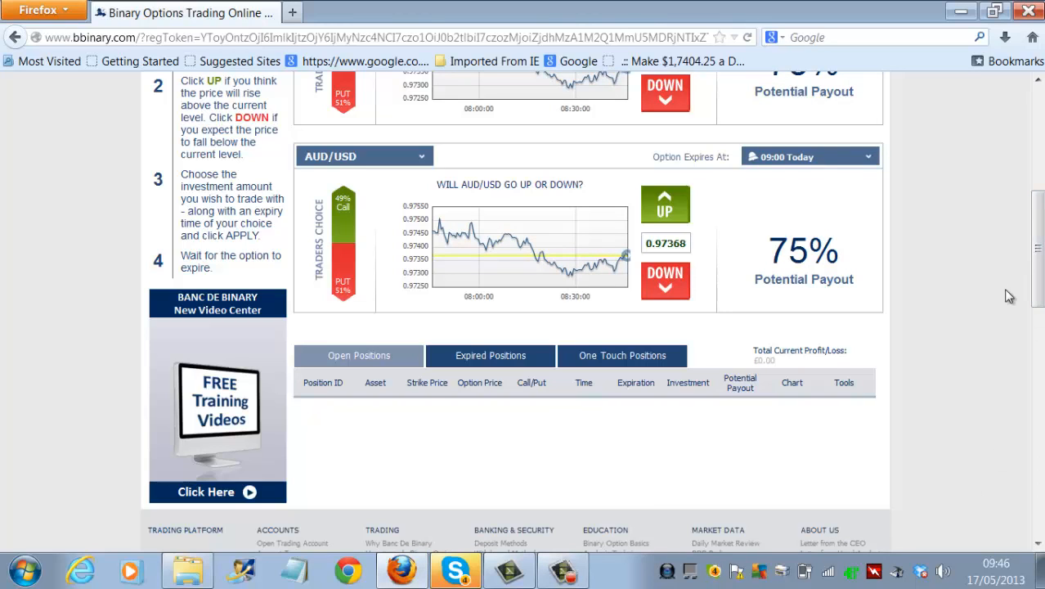
mouse_move(636, 409)
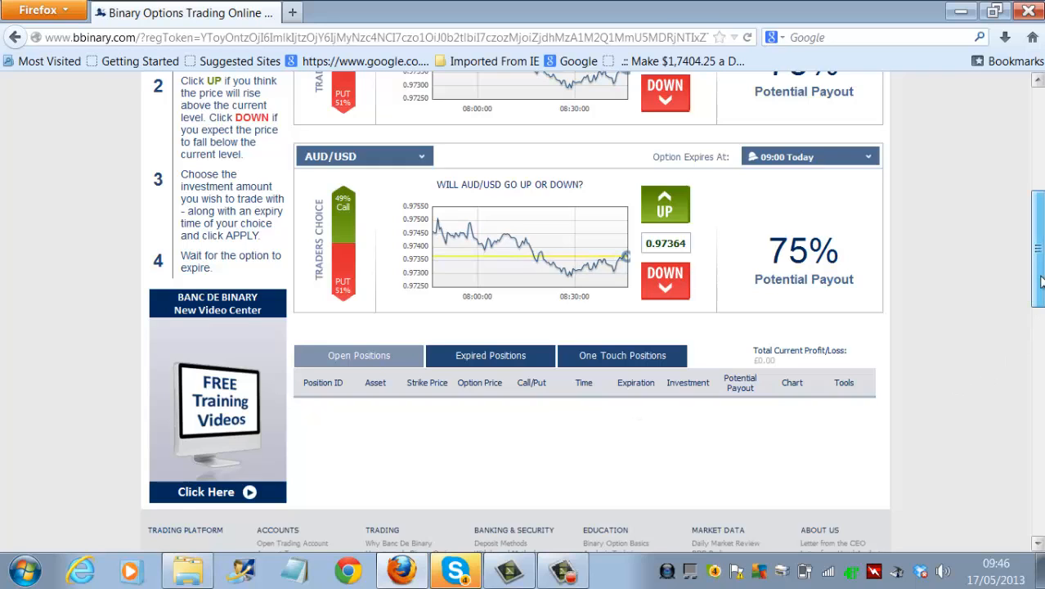
Step: Navigate via My Account to My Portfolio listing the expired £71 AUD/USD call
scroll(up, 3)
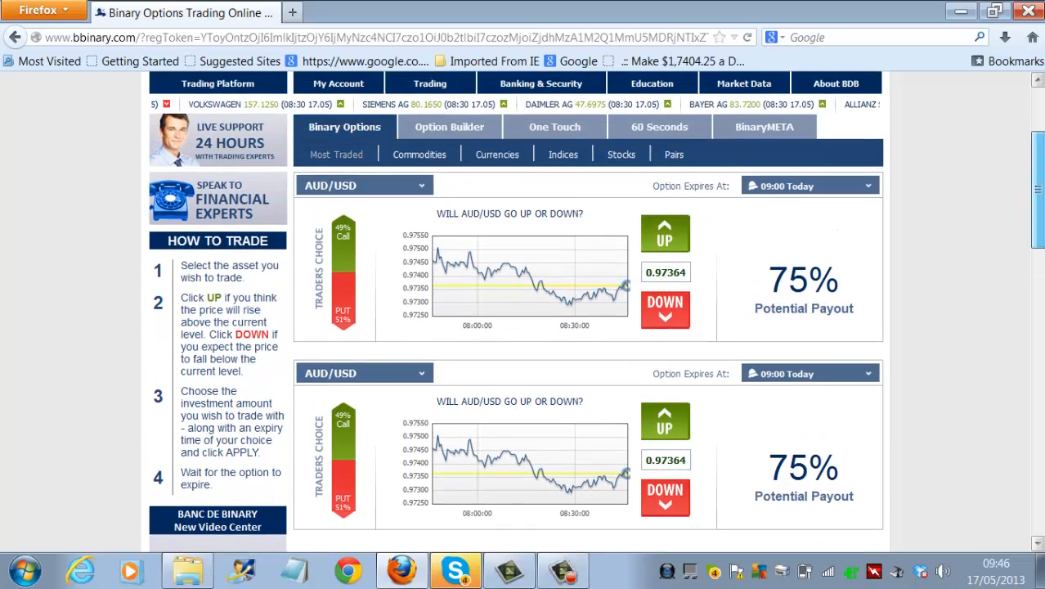
scroll(down, 3)
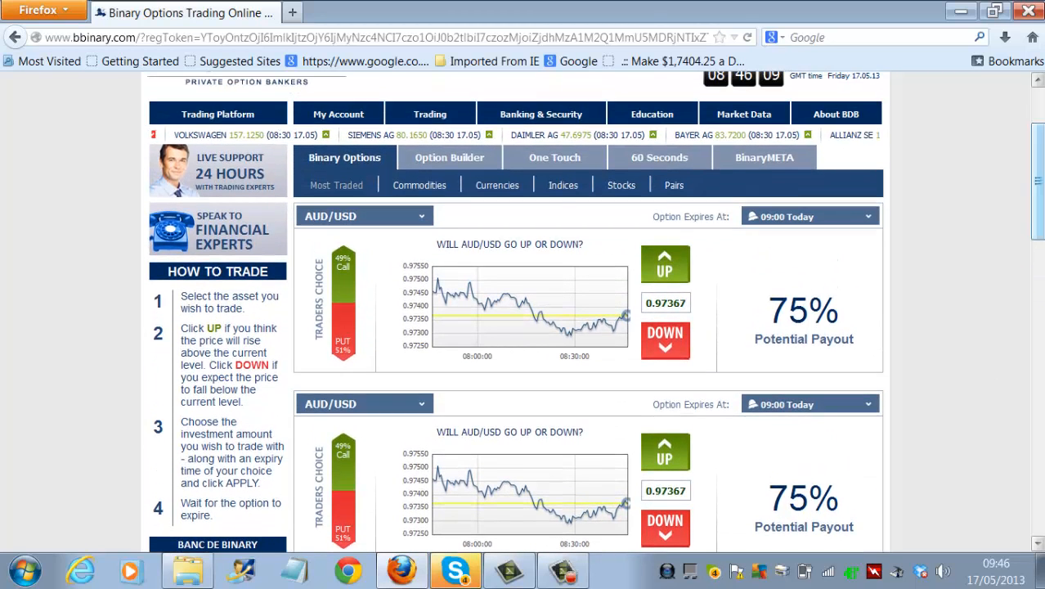
click(336, 115)
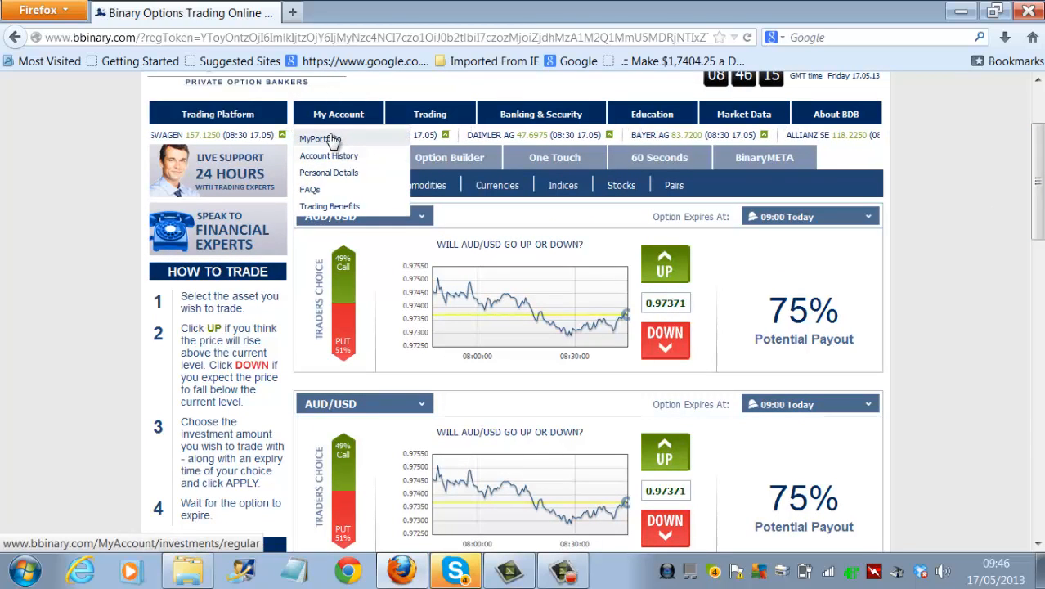
click(318, 138)
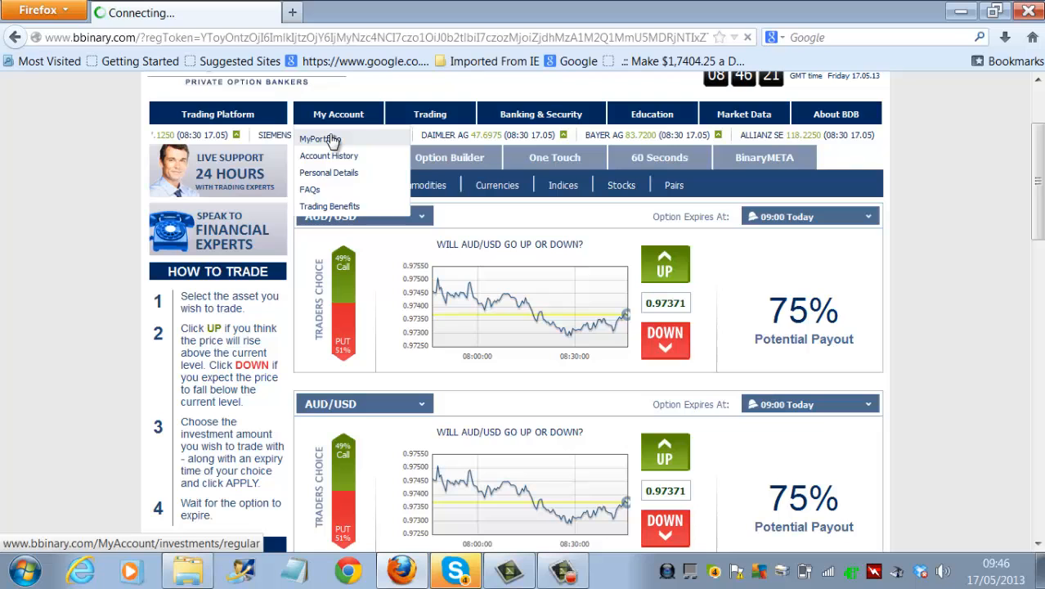
click(319, 139)
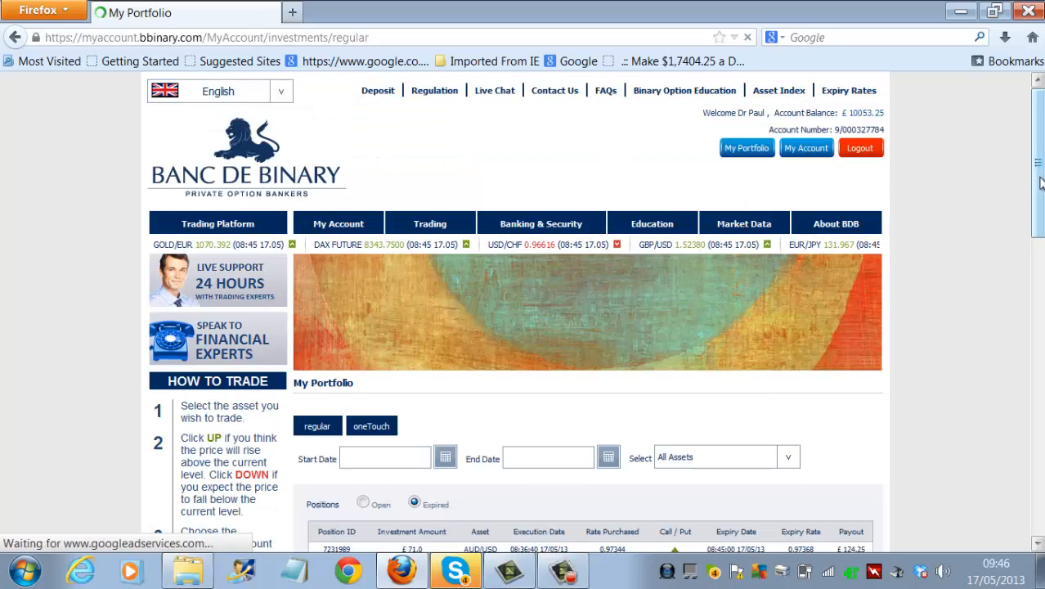
scroll(down, 3)
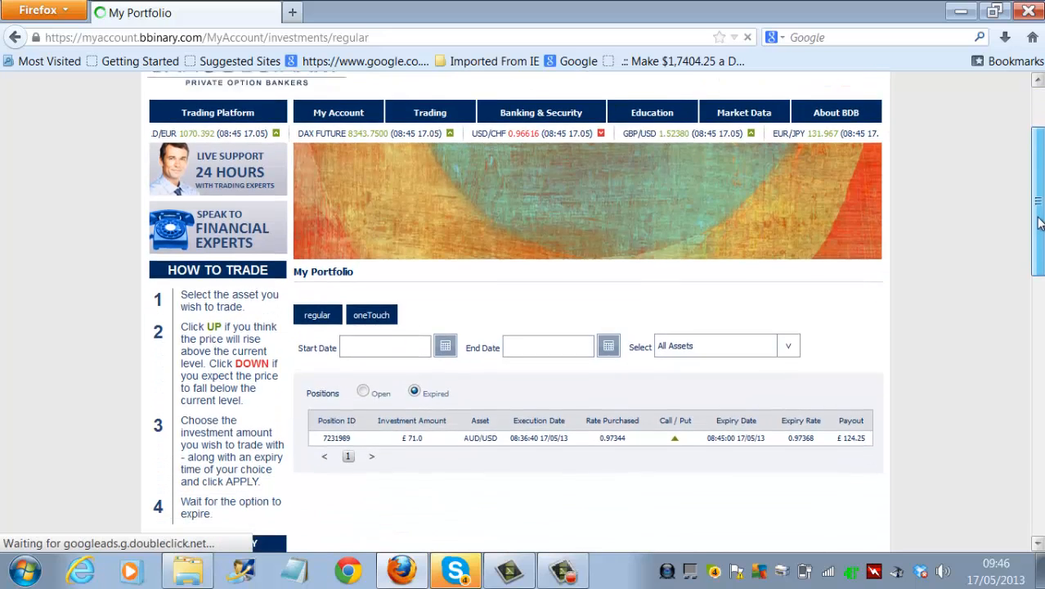
scroll(down, 3)
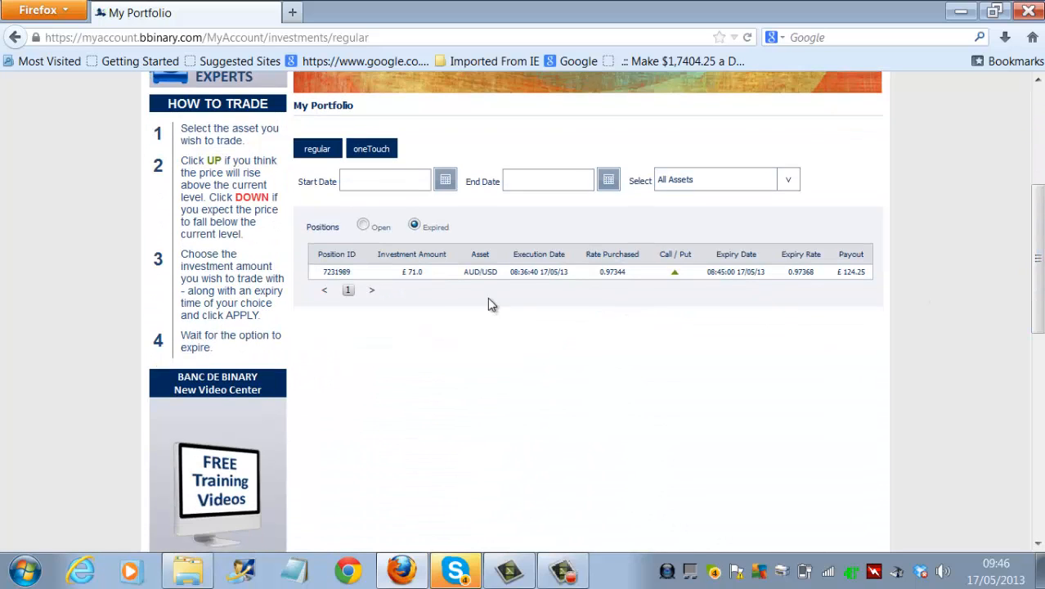
mouse_move(431, 282)
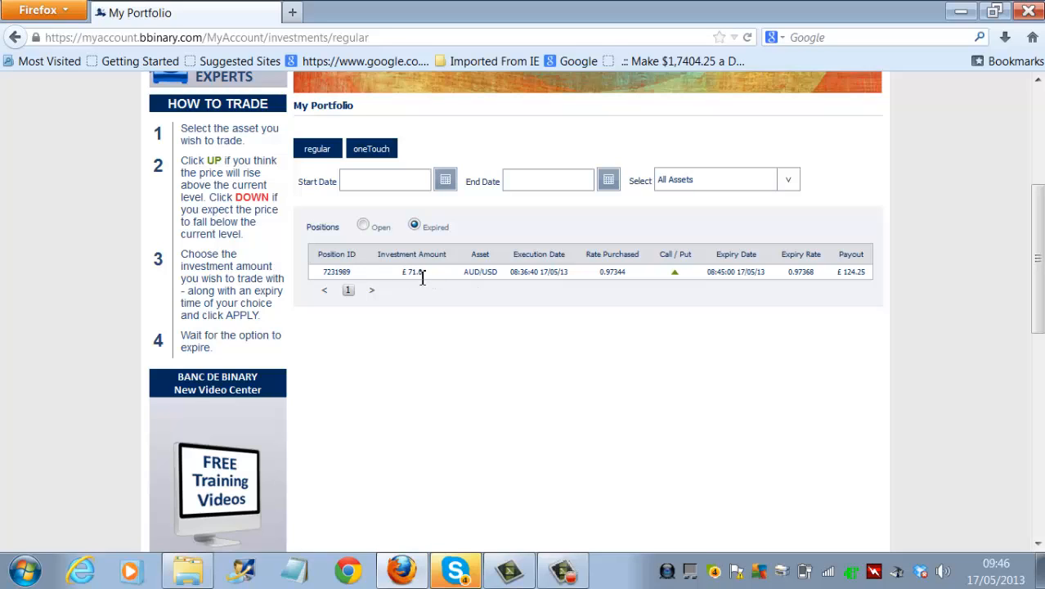
mouse_move(465, 275)
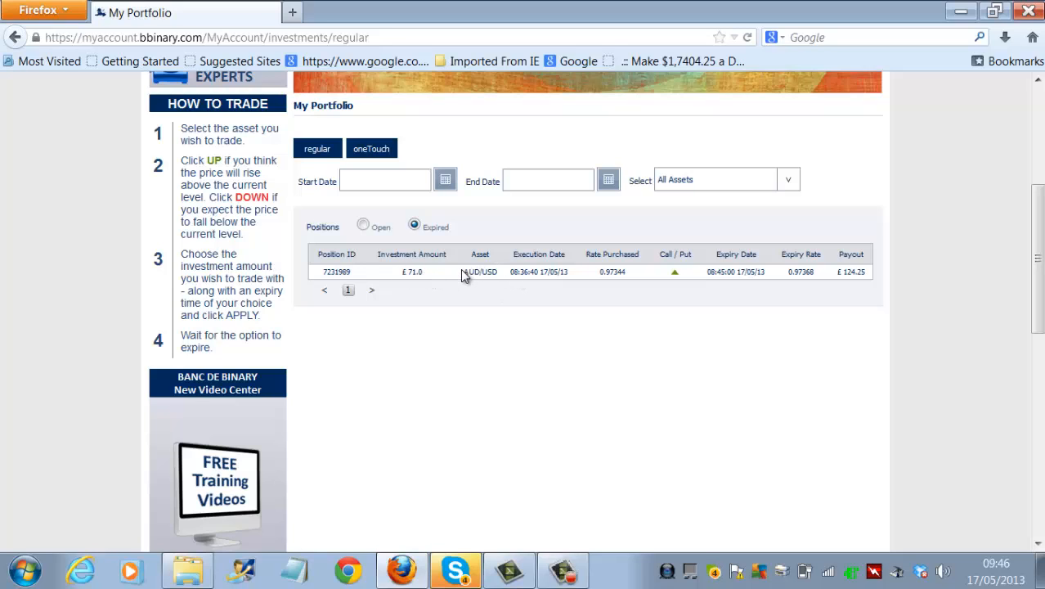
mouse_move(501, 279)
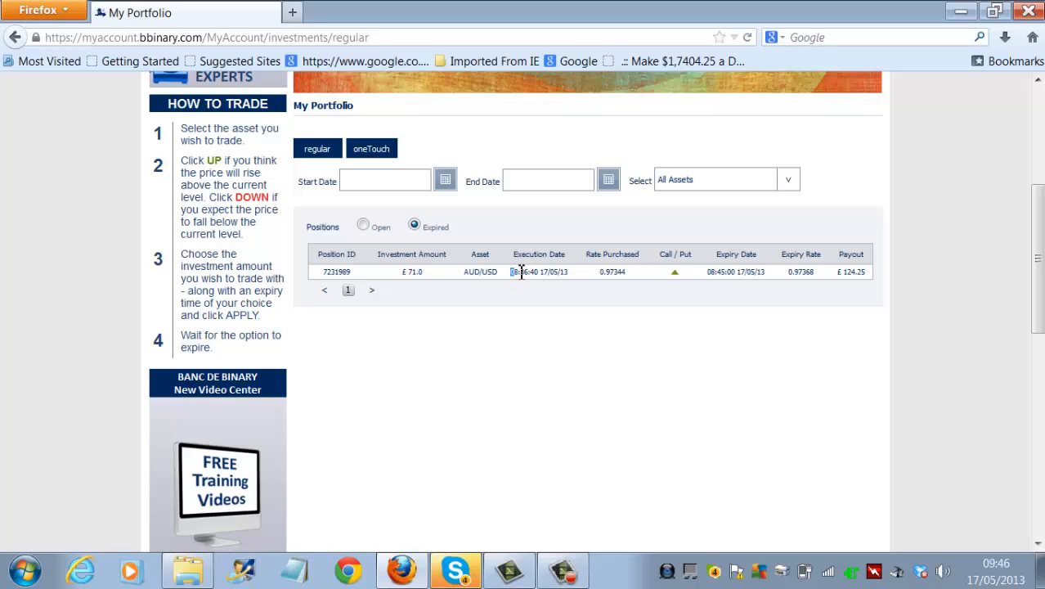
double_click(524, 271)
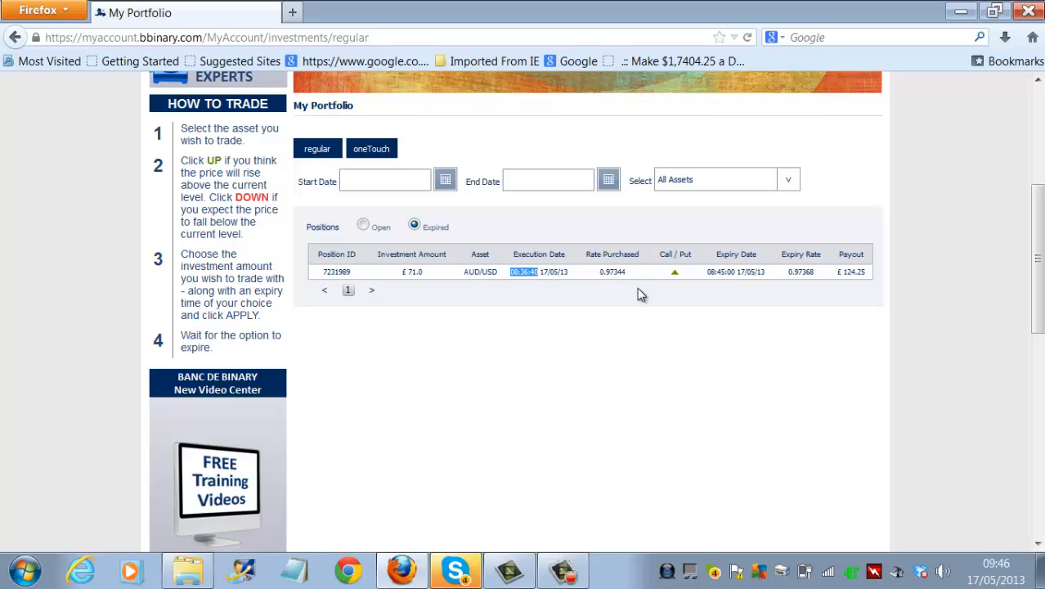
mouse_move(847, 274)
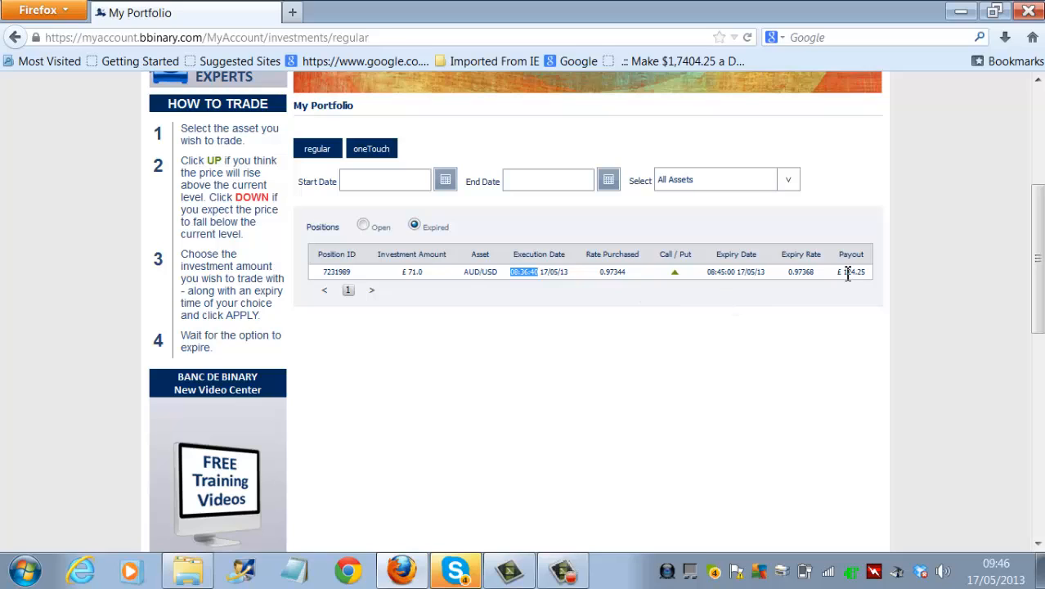
click(853, 271)
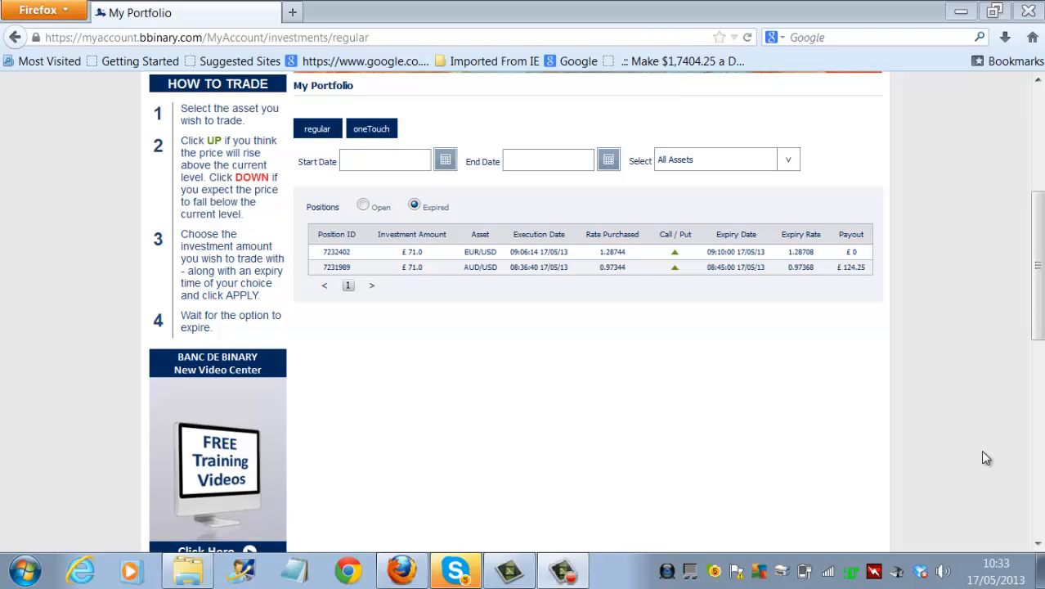
mouse_move(962, 441)
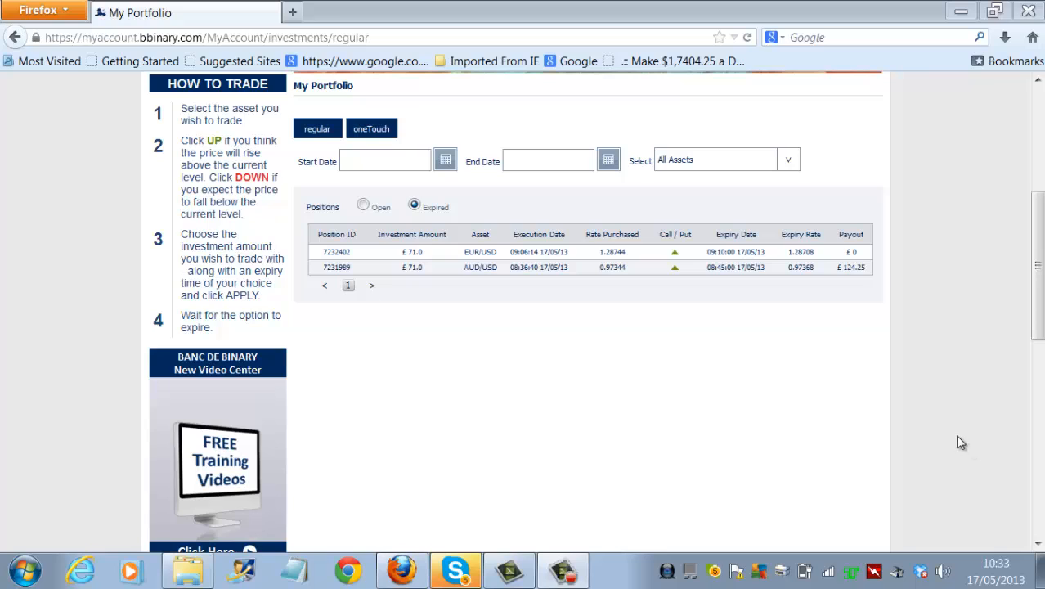
mouse_move(335, 273)
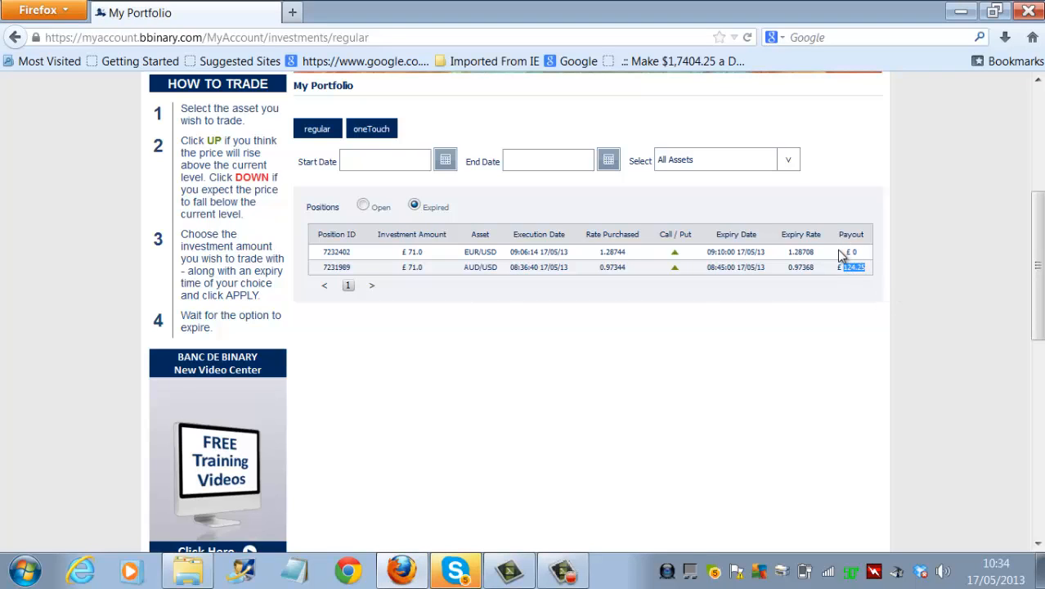
mouse_move(922, 308)
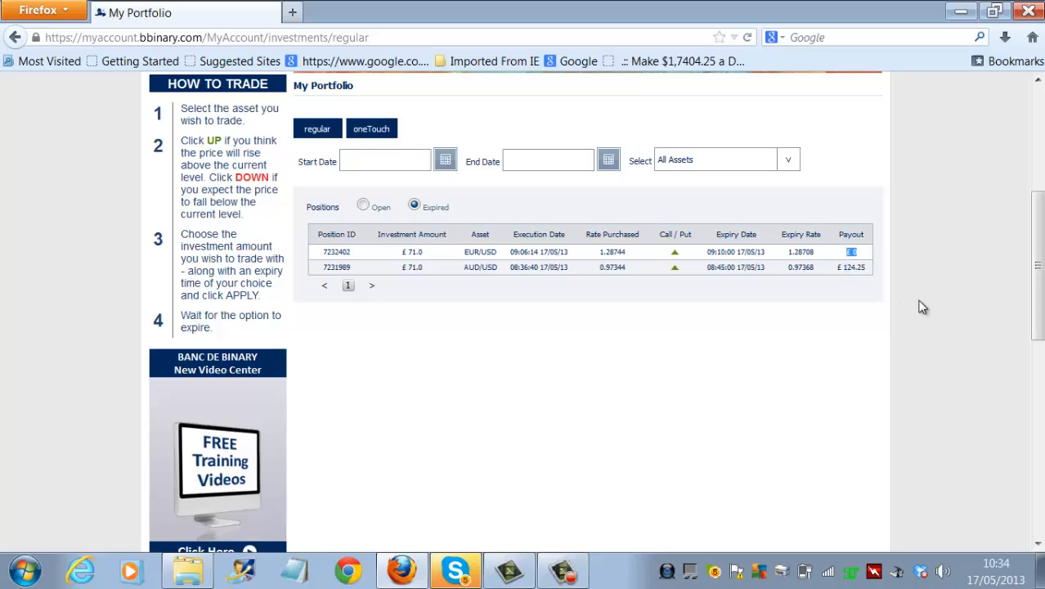
mouse_move(903, 401)
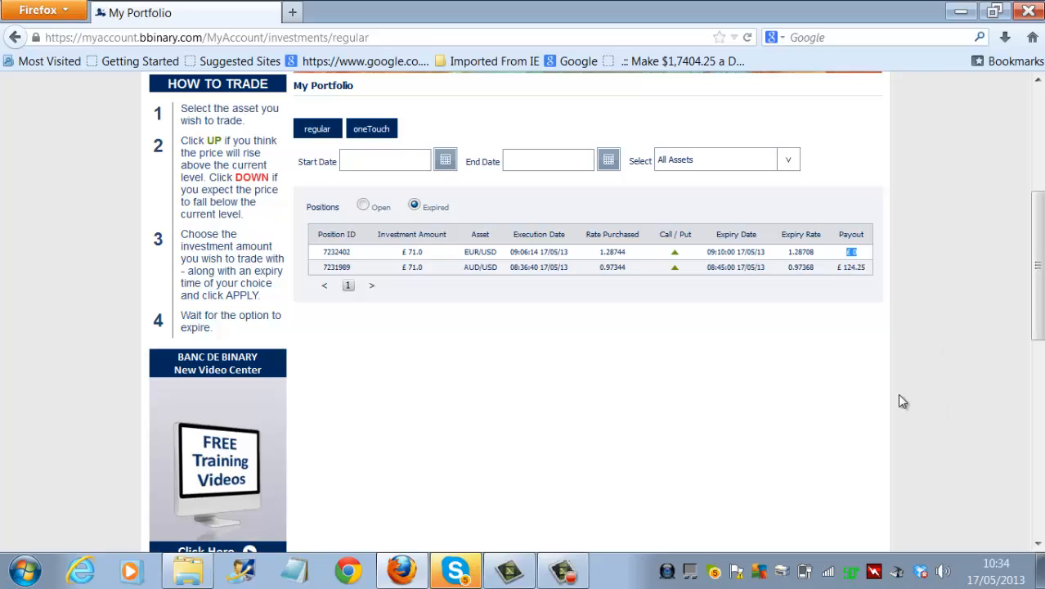
mouse_move(616, 399)
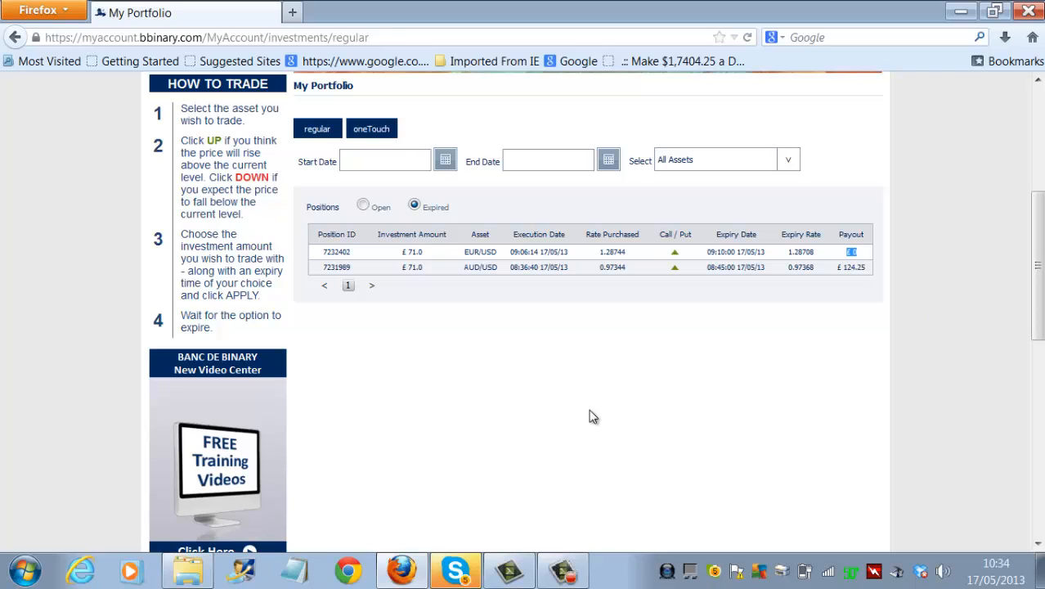
mouse_move(555, 422)
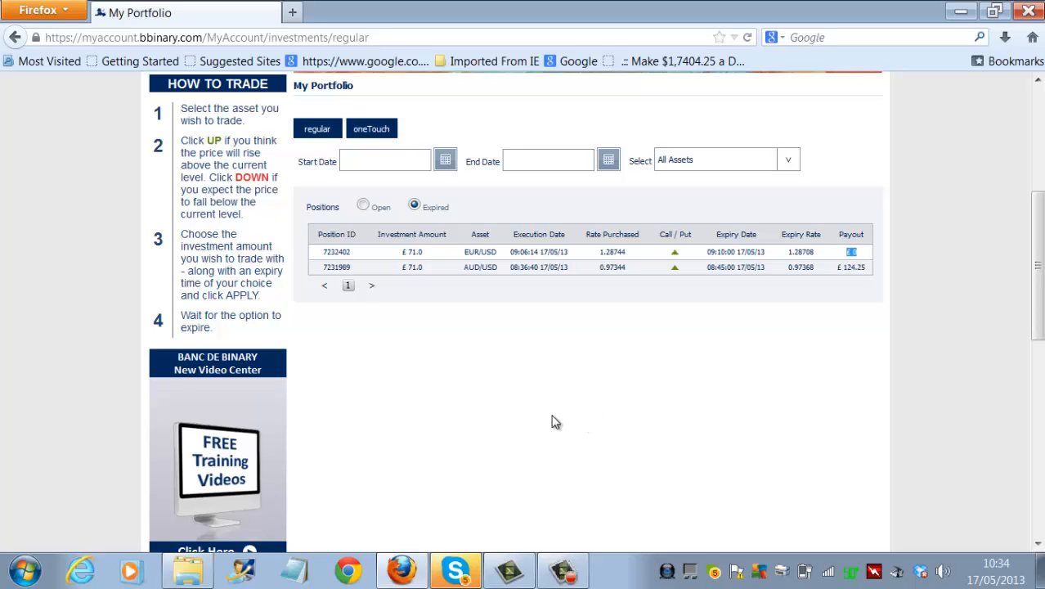
mouse_move(605, 406)
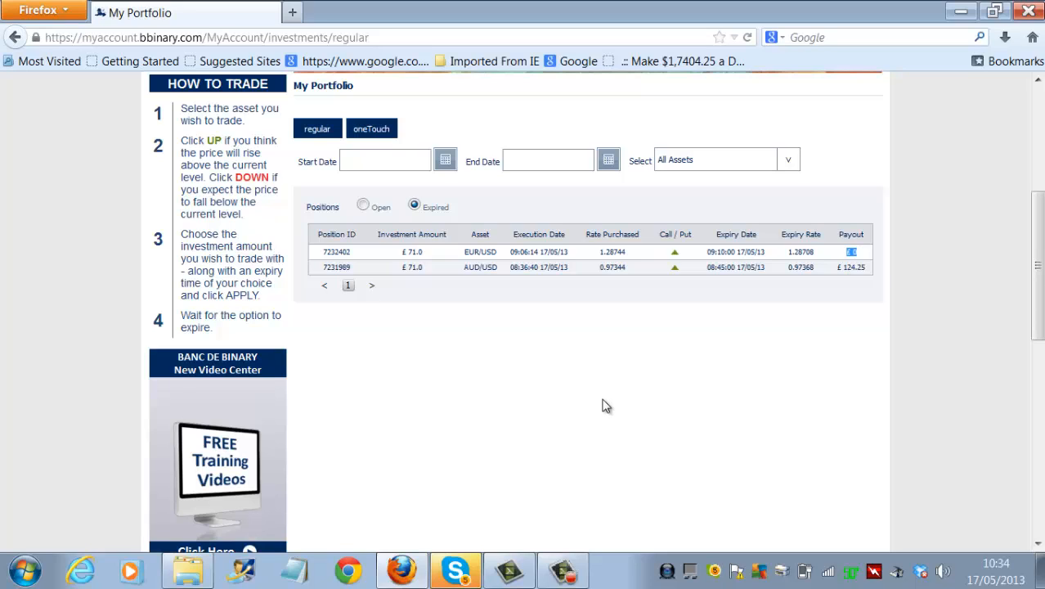
mouse_move(551, 360)
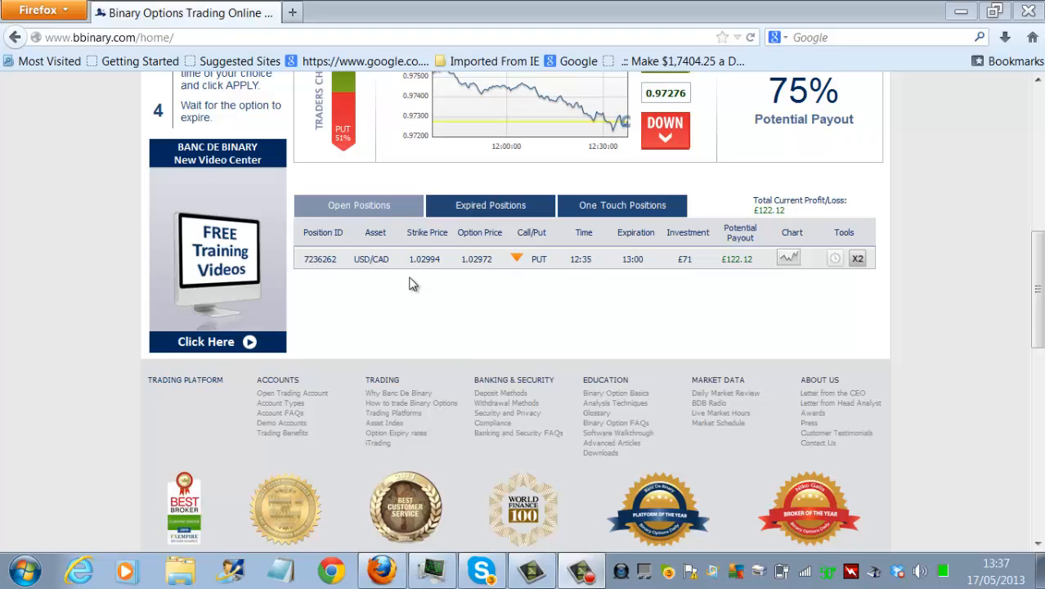
mouse_move(592, 291)
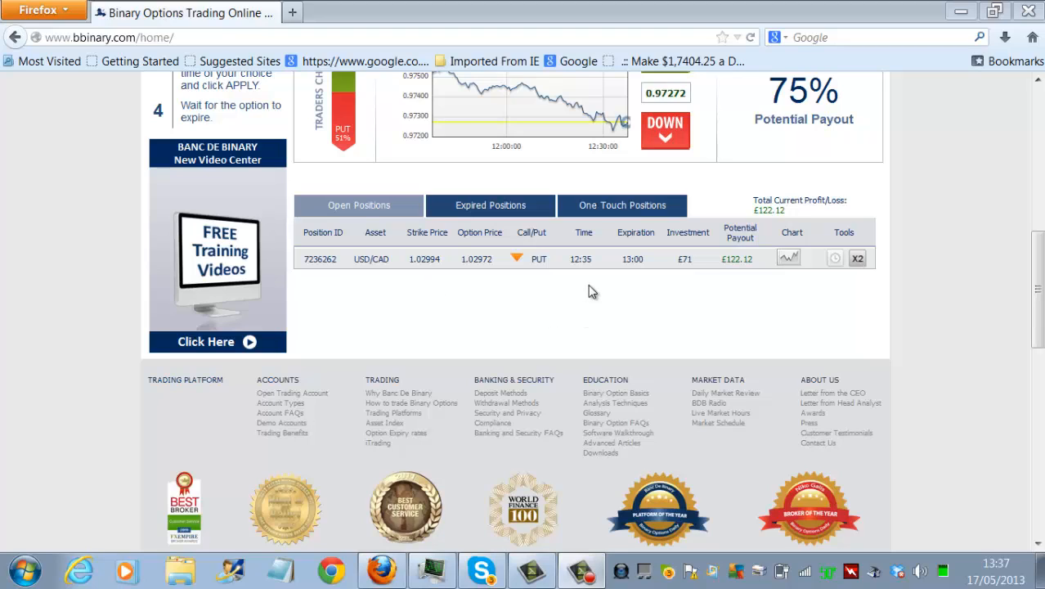
mouse_move(620, 288)
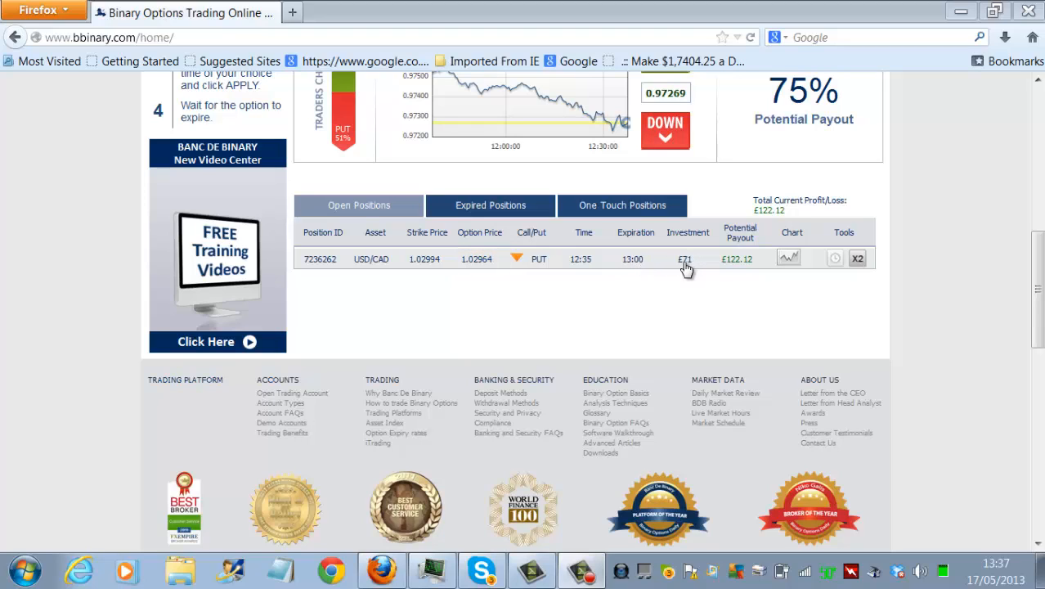
mouse_move(735, 265)
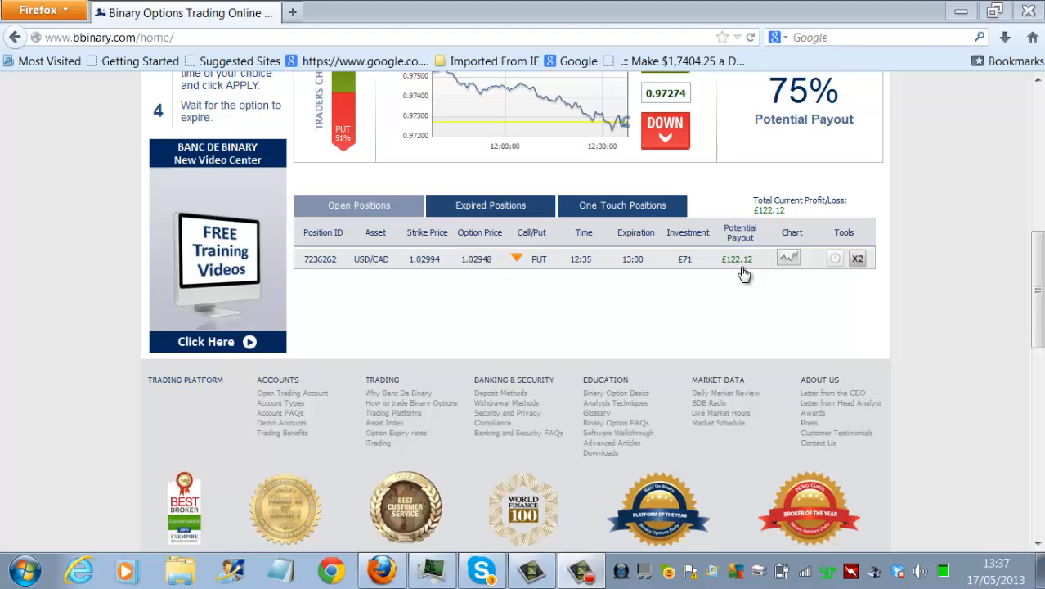
mouse_move(719, 248)
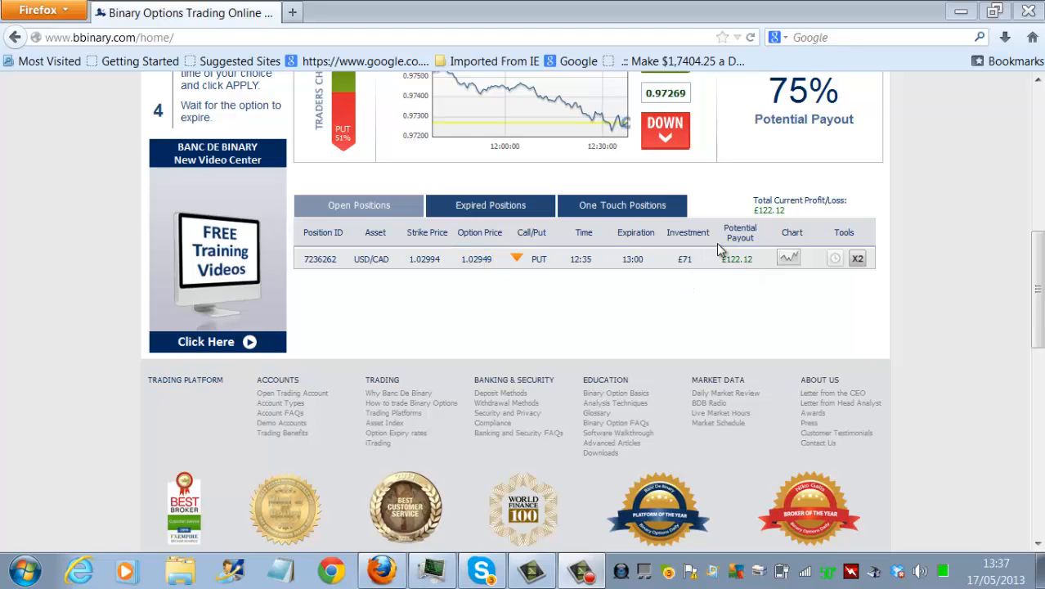
mouse_move(636, 276)
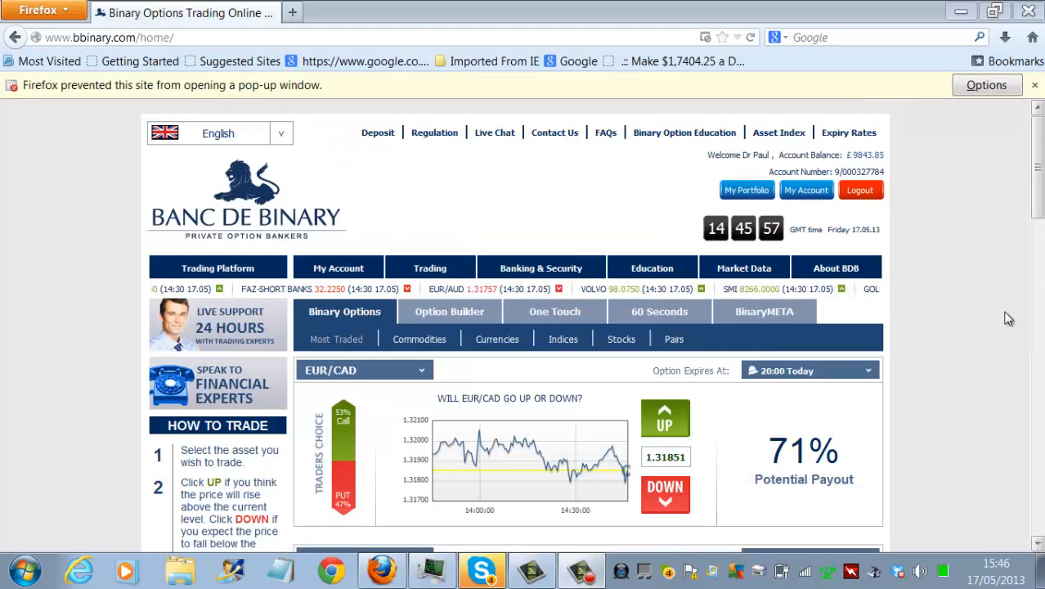
mouse_move(988, 329)
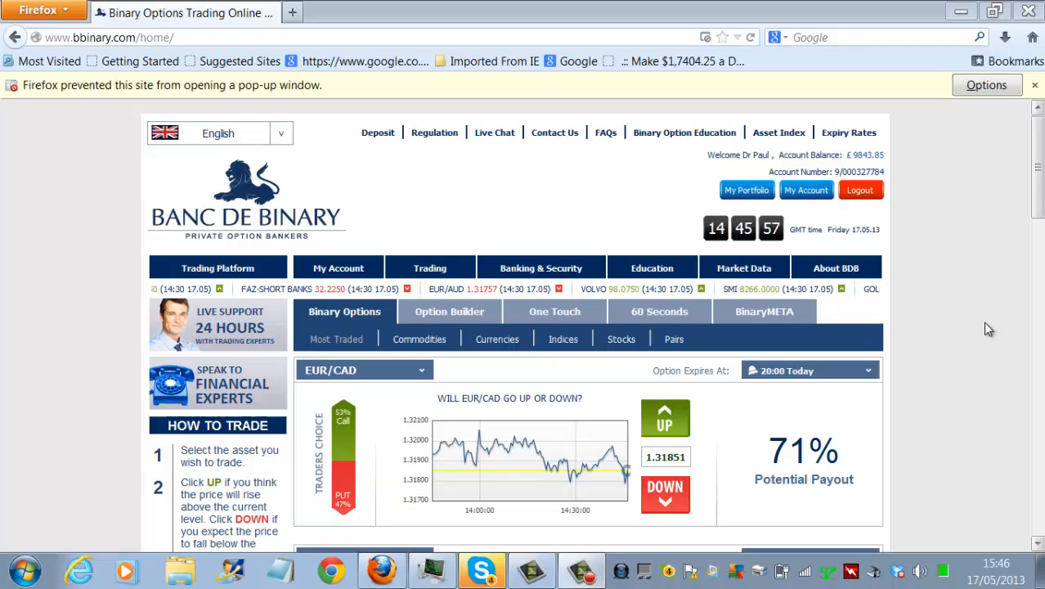
mouse_move(860, 253)
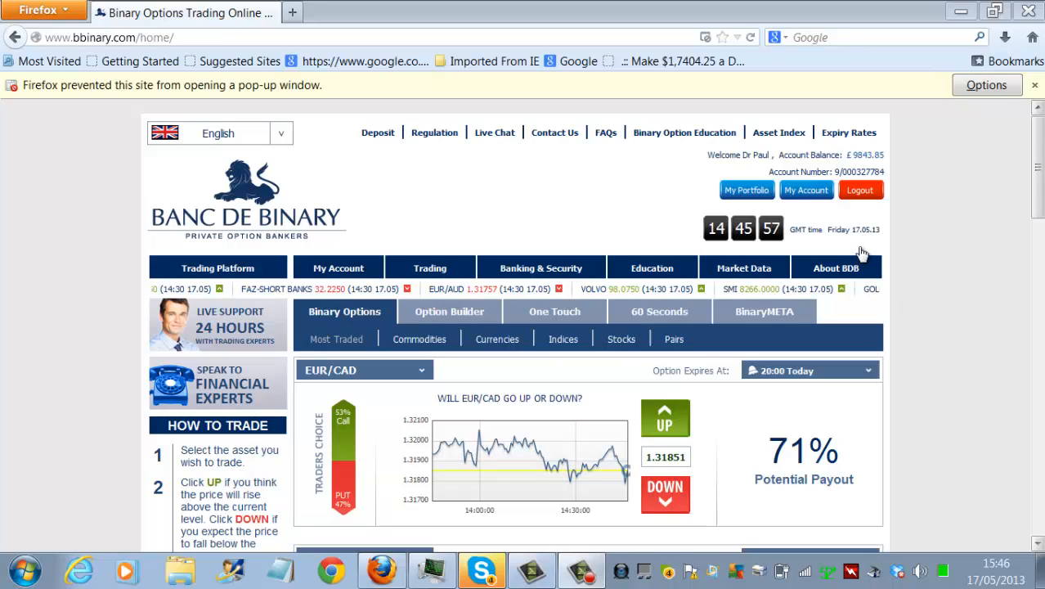
mouse_move(869, 249)
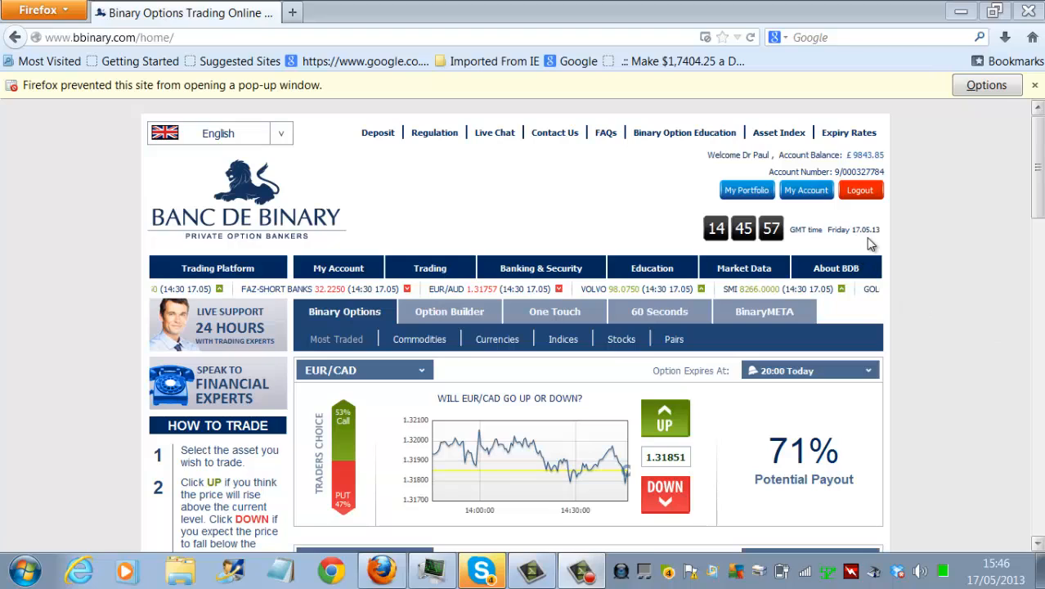
click(836, 268)
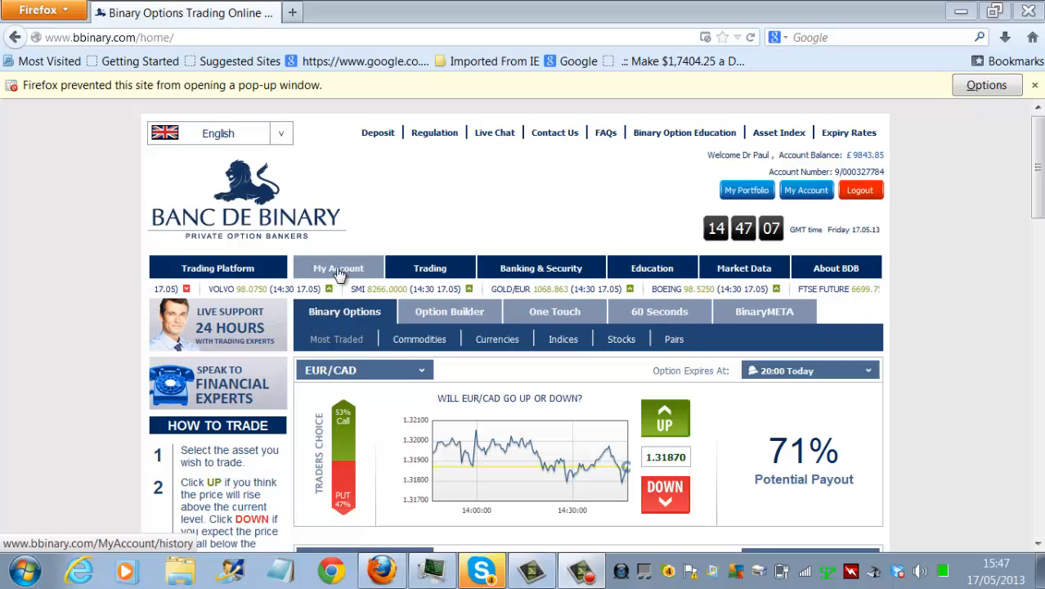
Step: Go to My Portfolio from My Account and scroll to the Expired positions table
click(337, 268)
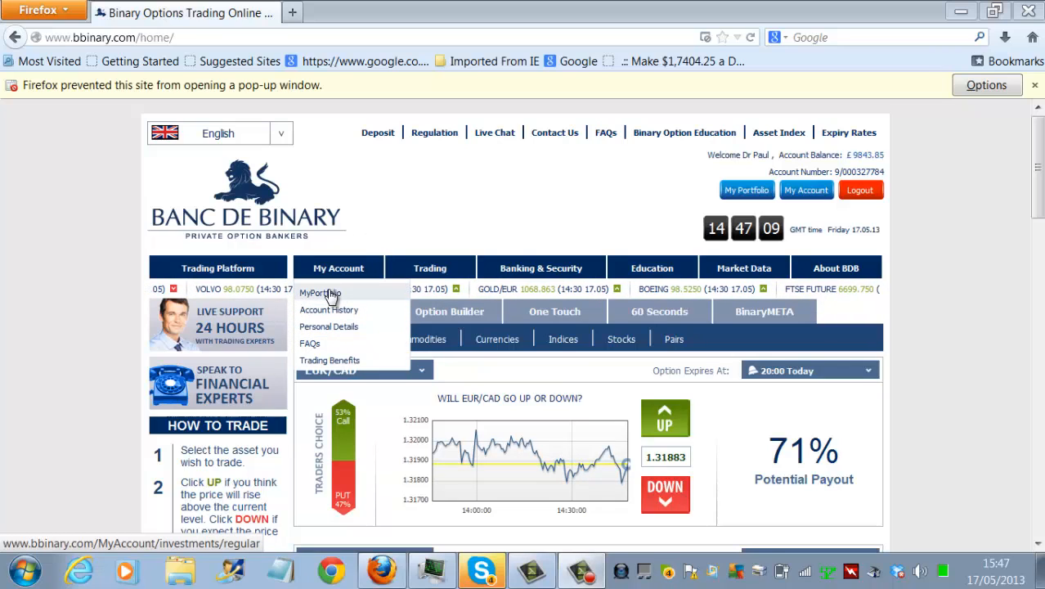
click(318, 292)
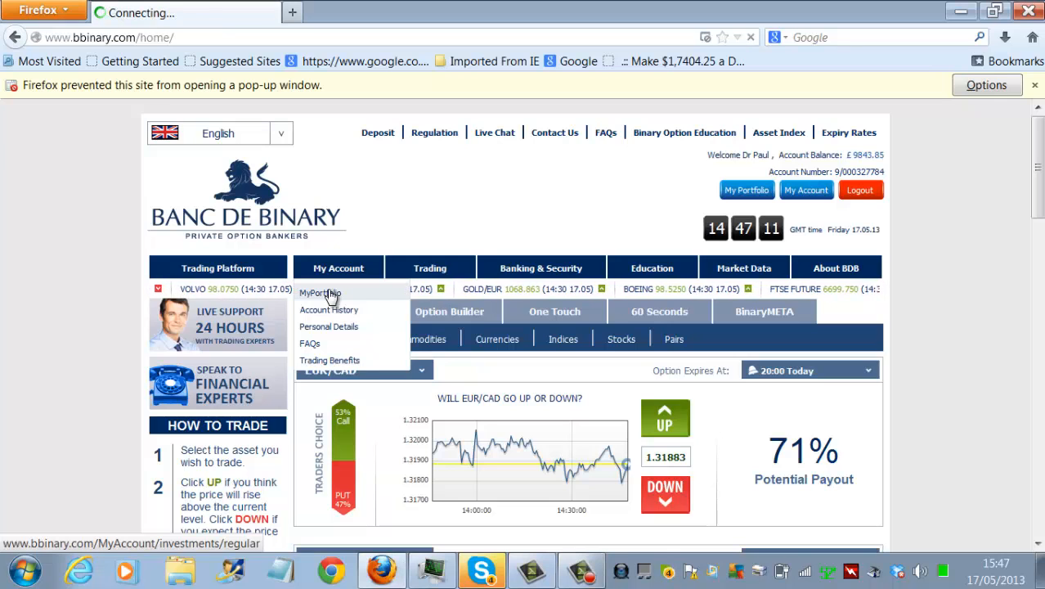
click(319, 293)
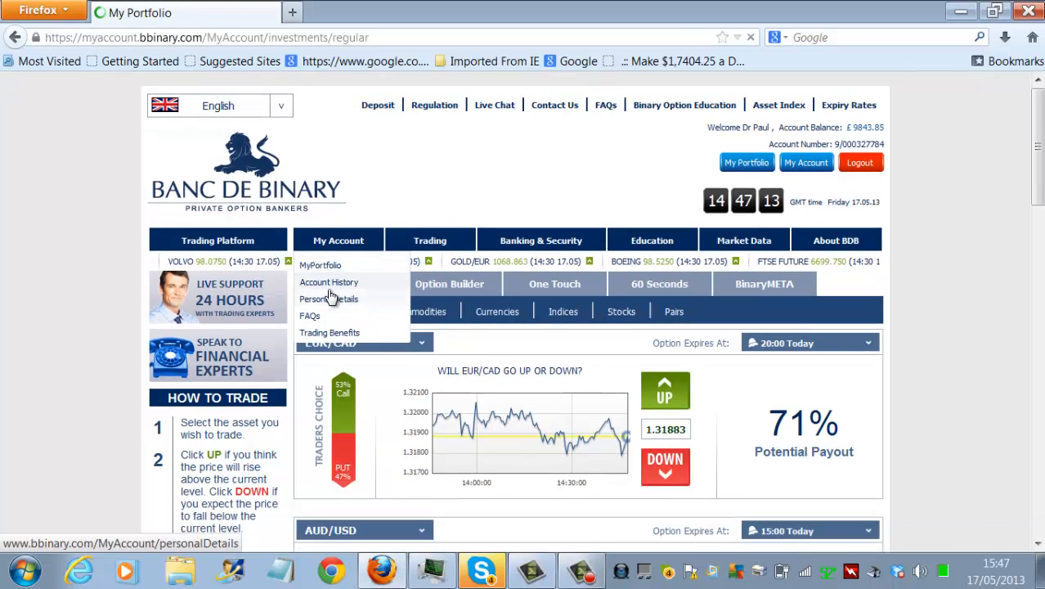
click(319, 264)
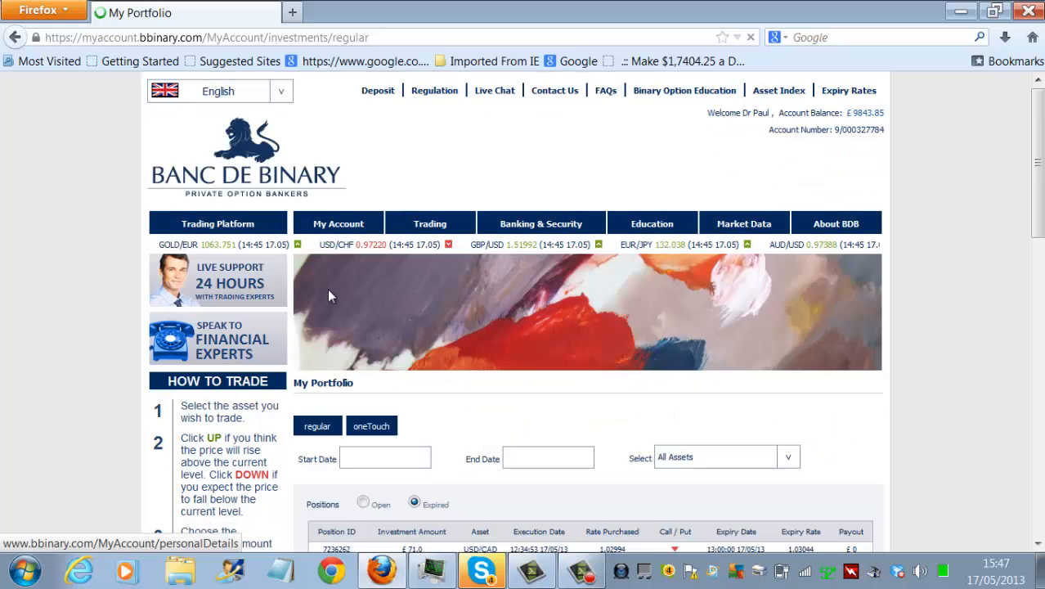
scroll(down, 3)
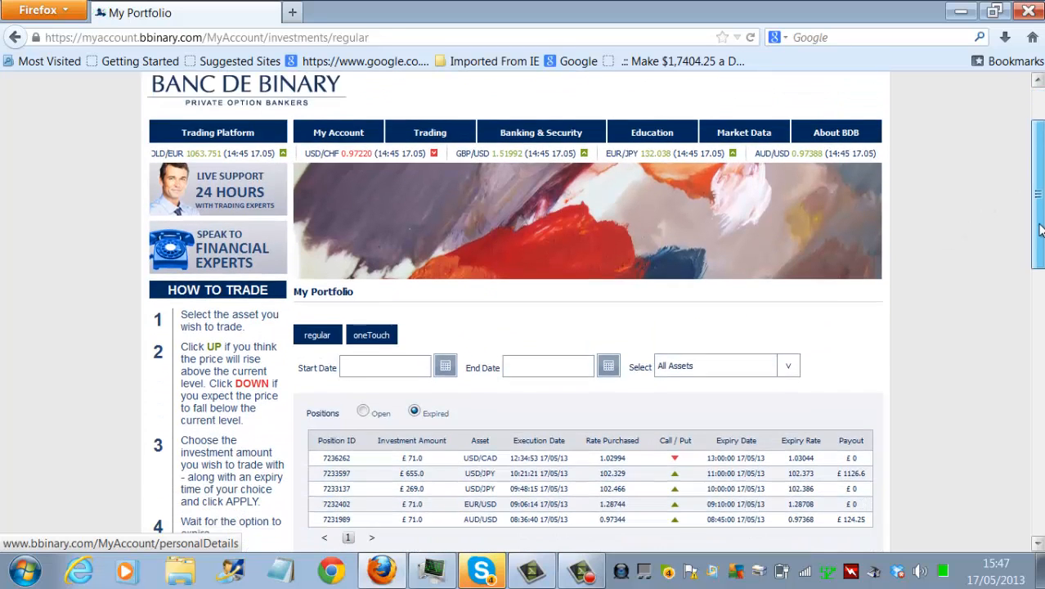
scroll(down, 3)
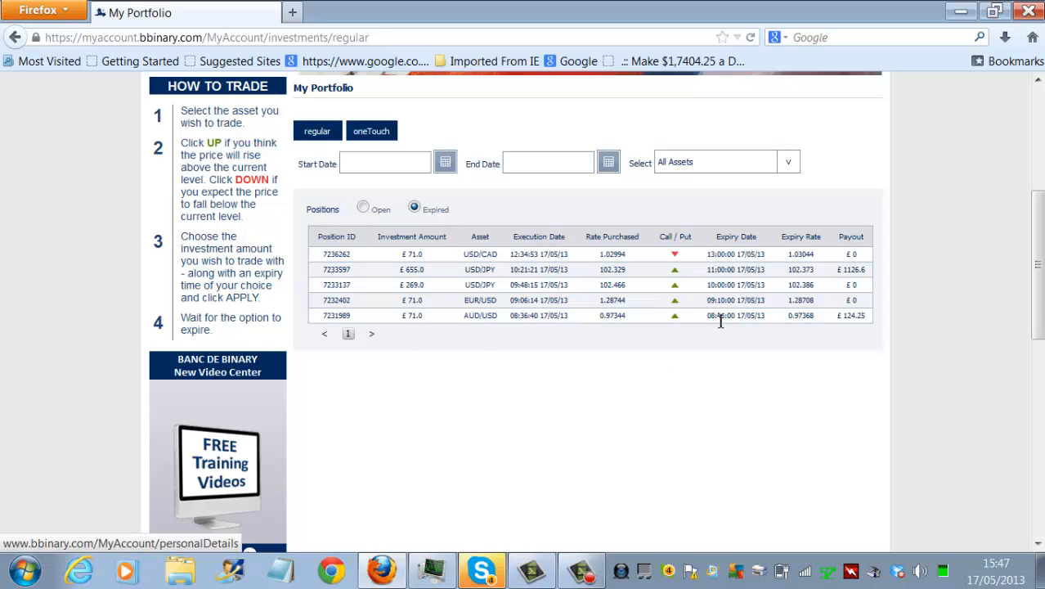
mouse_move(759, 253)
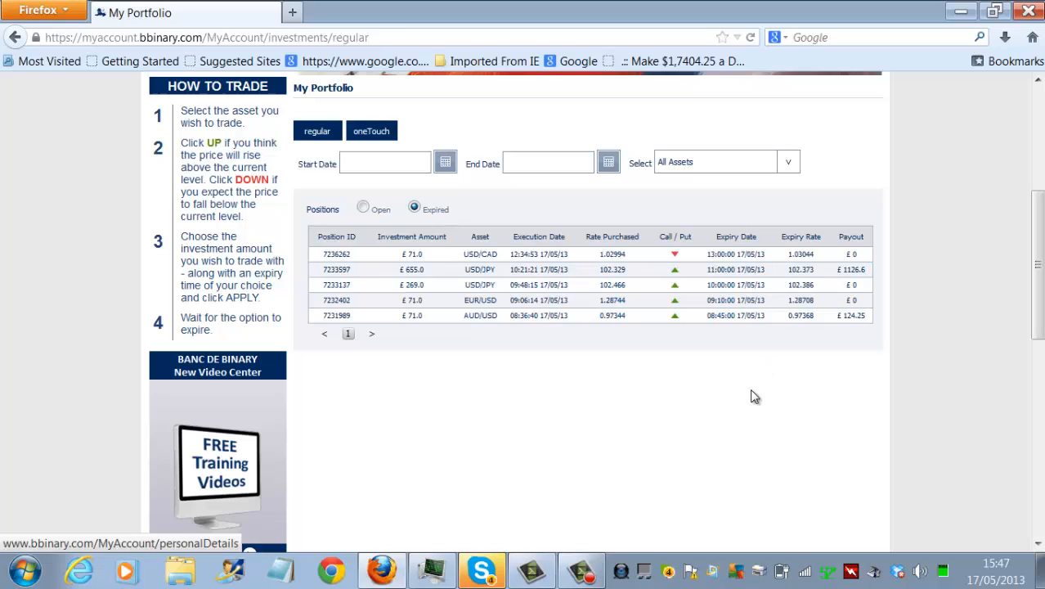
mouse_move(360, 320)
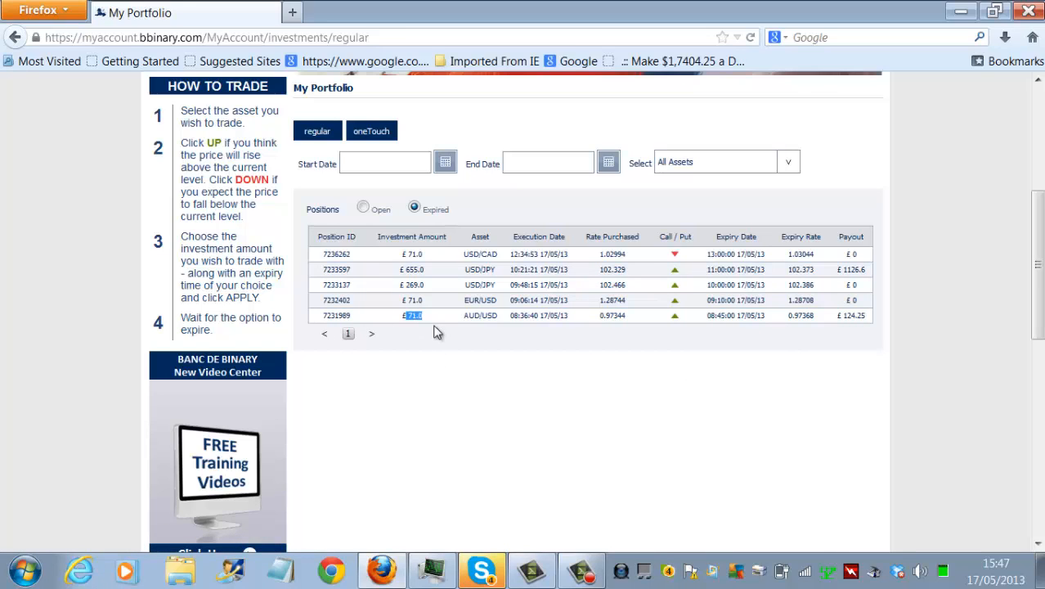
mouse_move(605, 337)
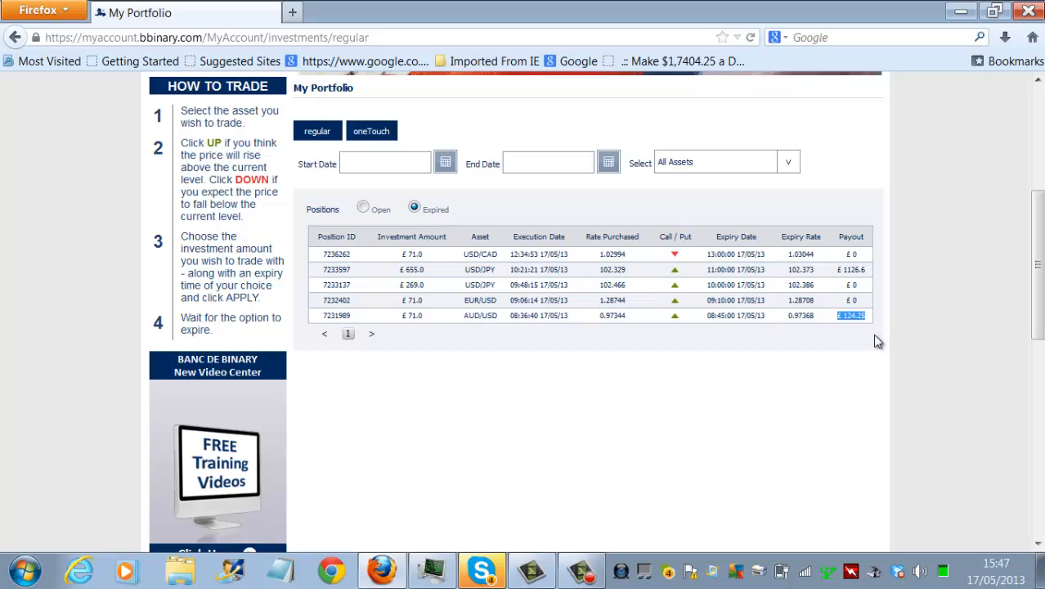
mouse_move(881, 317)
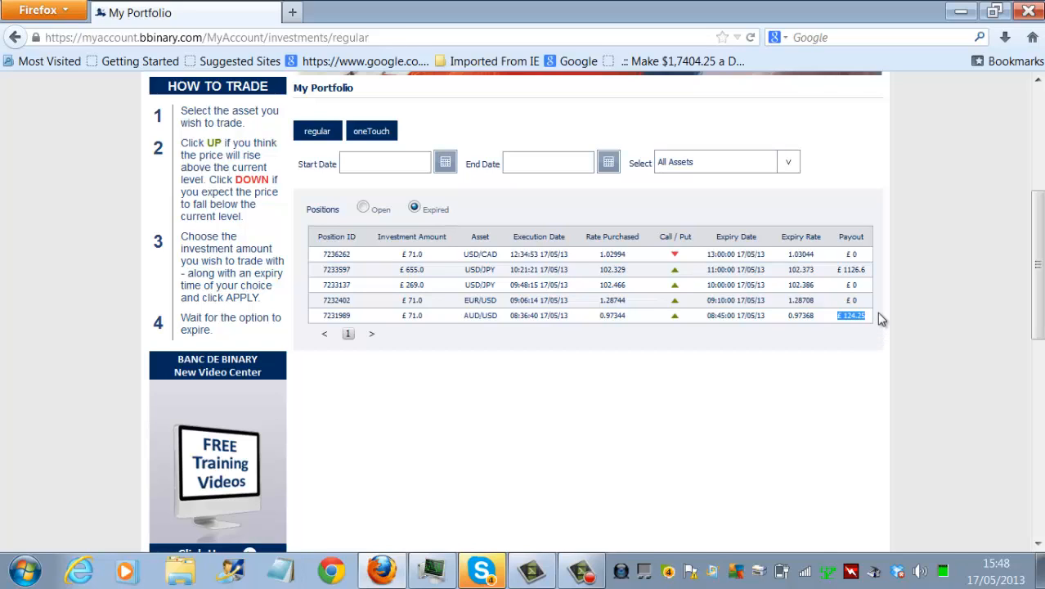
mouse_move(351, 306)
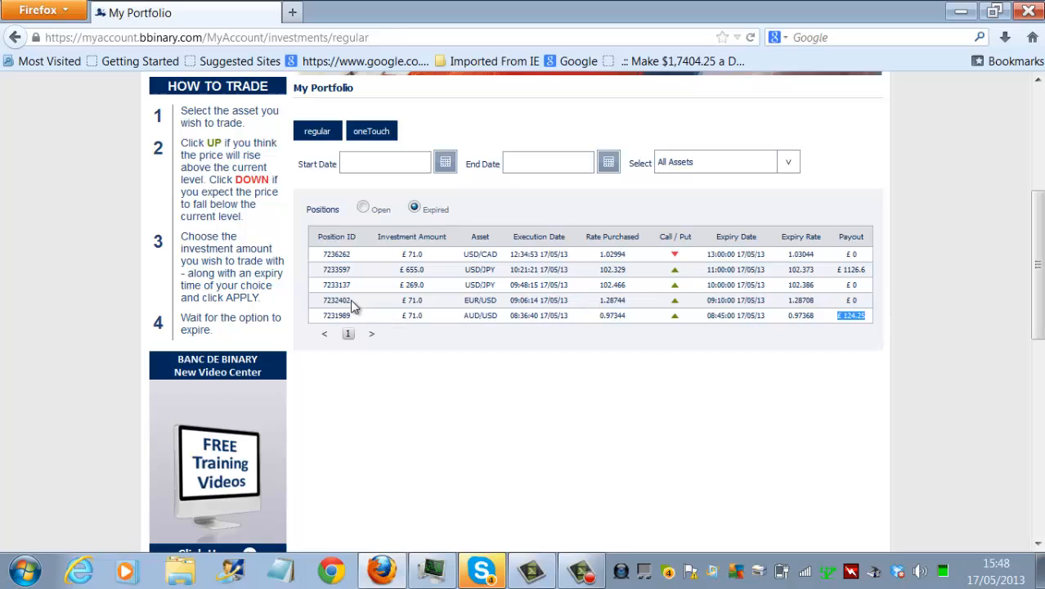
mouse_move(867, 306)
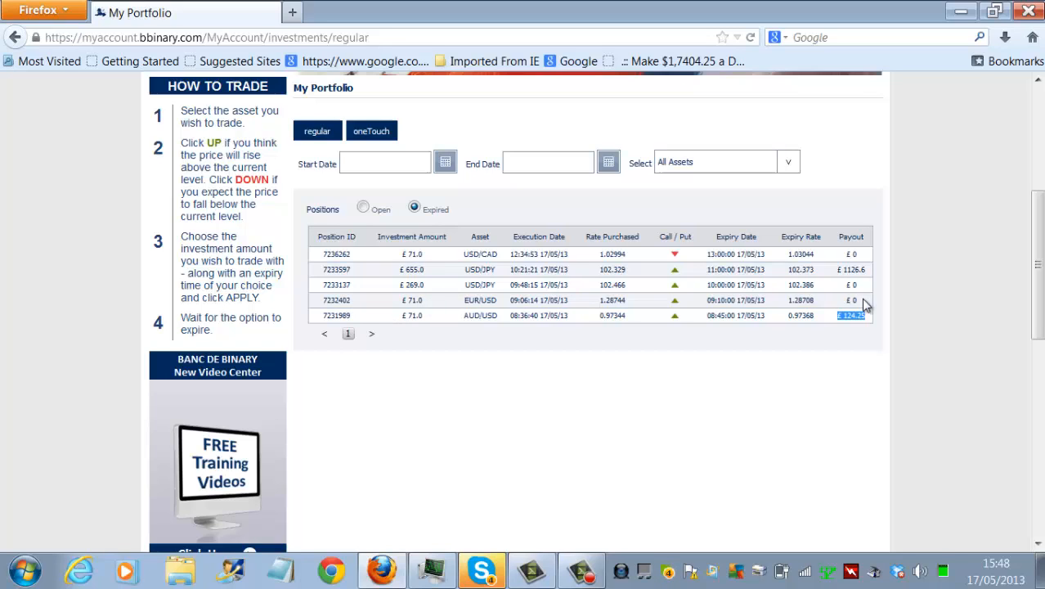
mouse_move(399, 296)
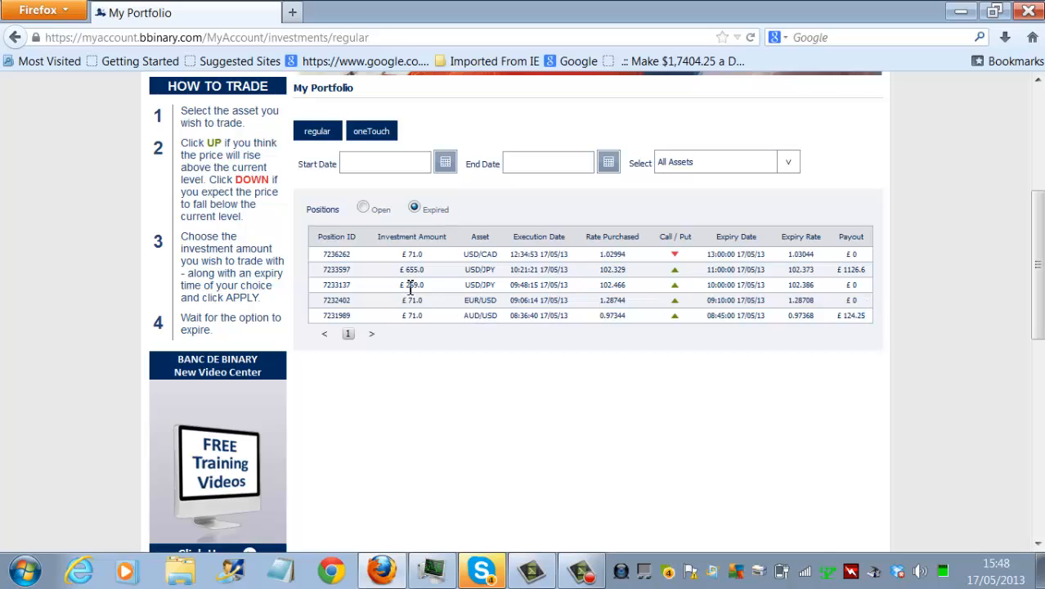
double_click(412, 284)
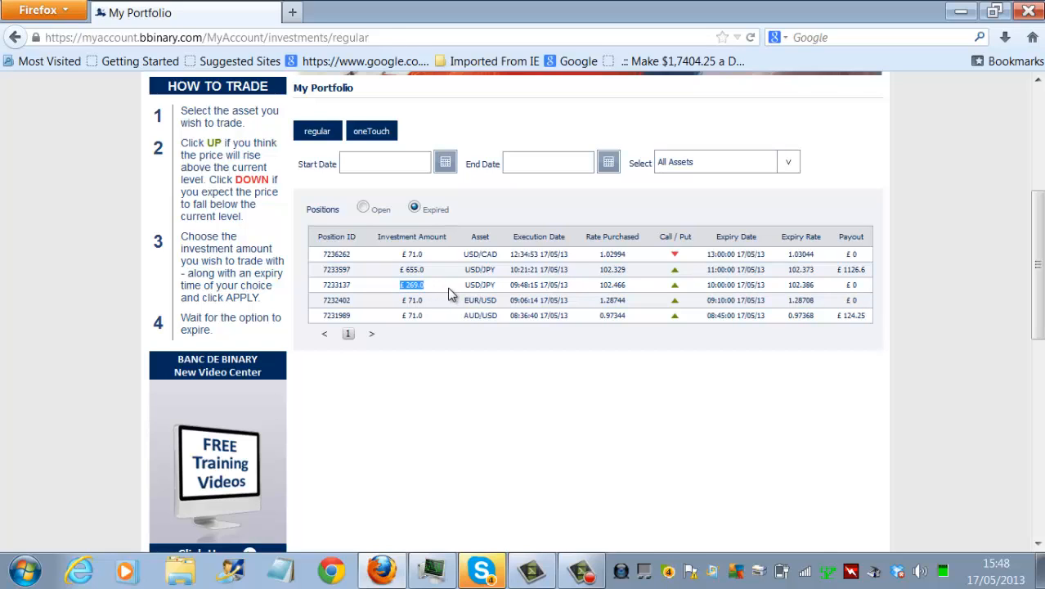
mouse_move(488, 317)
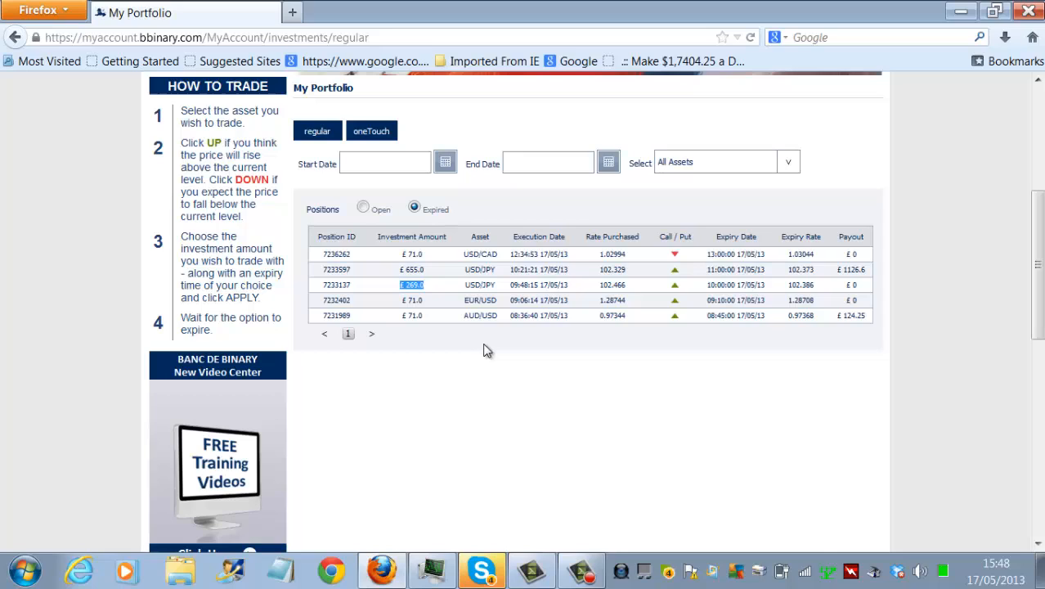
mouse_move(502, 374)
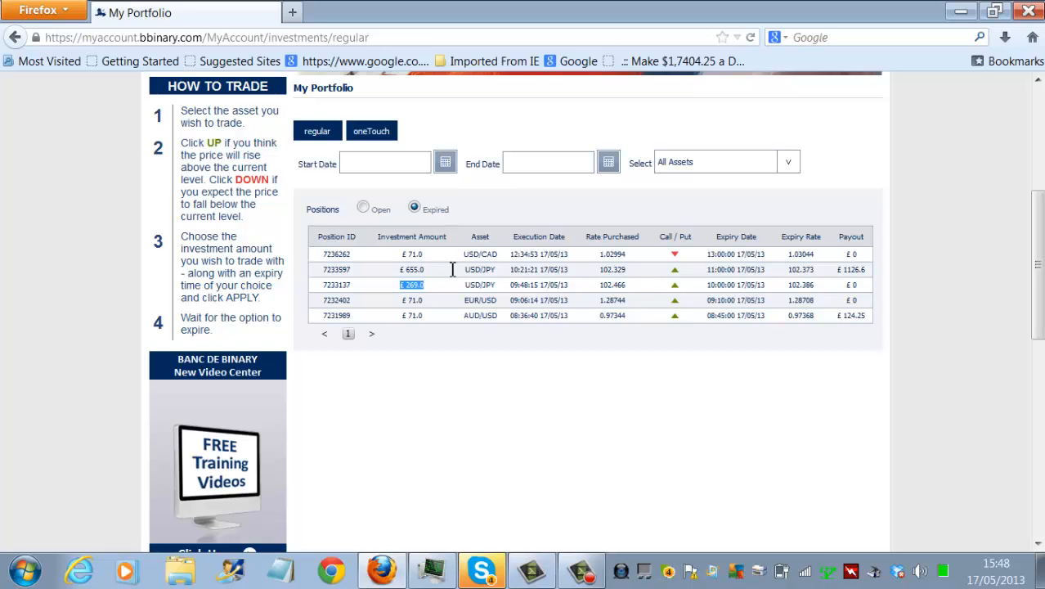
mouse_move(847, 271)
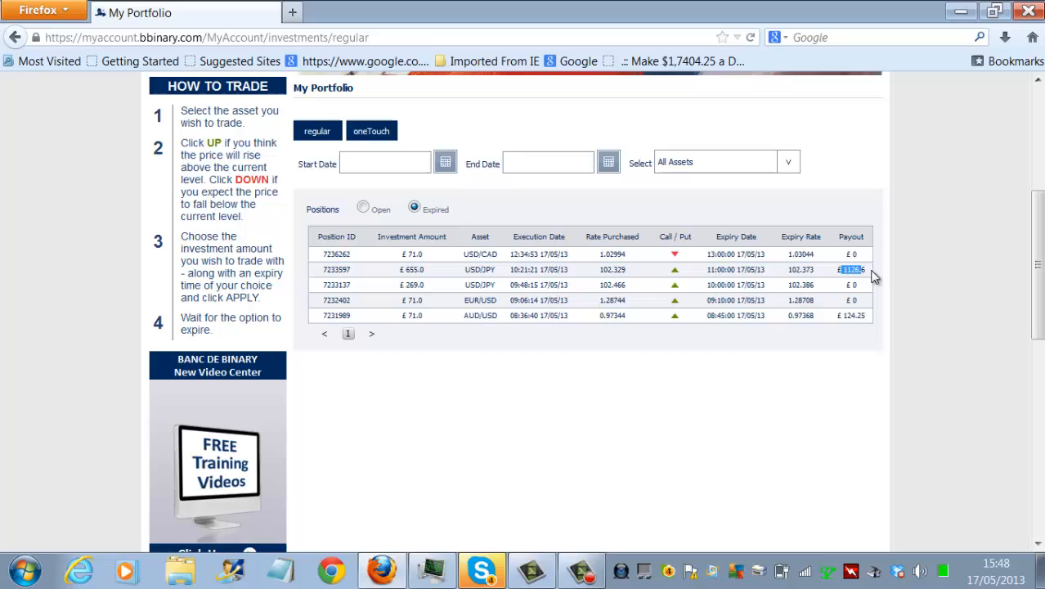
mouse_move(924, 337)
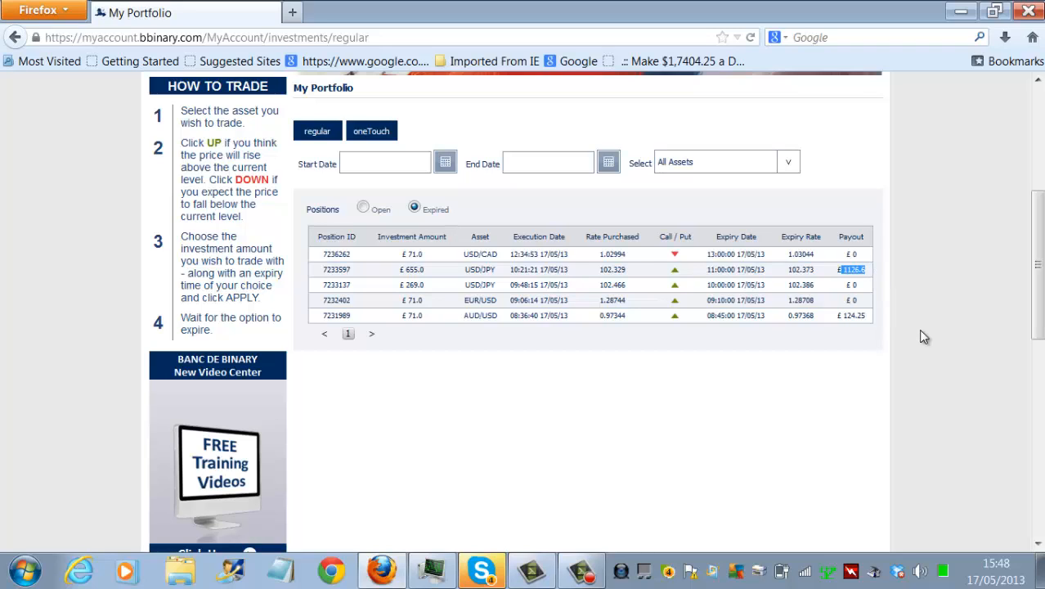
mouse_move(860, 258)
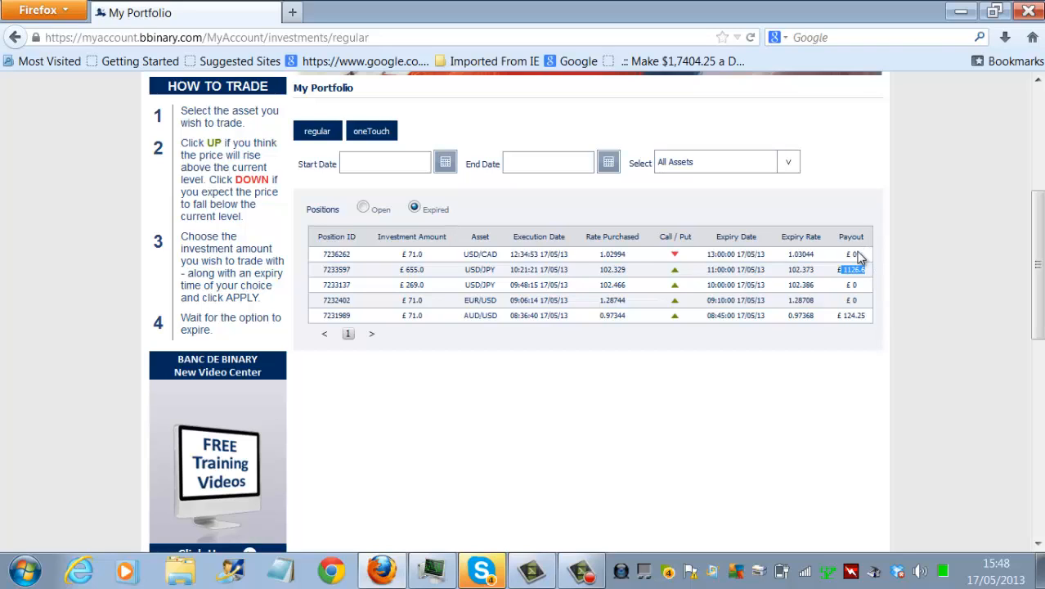
mouse_move(684, 271)
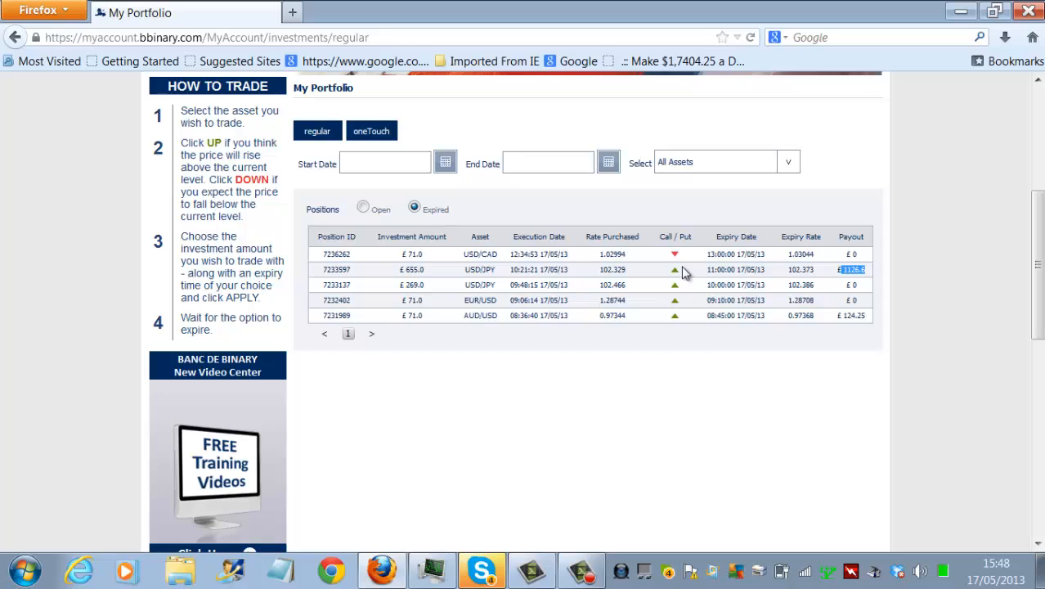
mouse_move(356, 326)
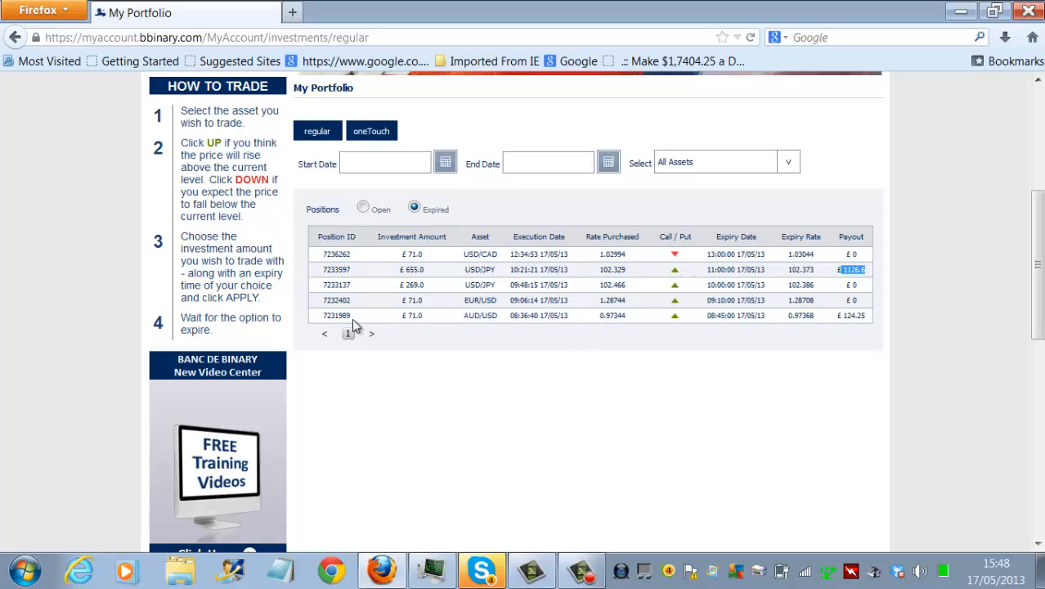
mouse_move(378, 263)
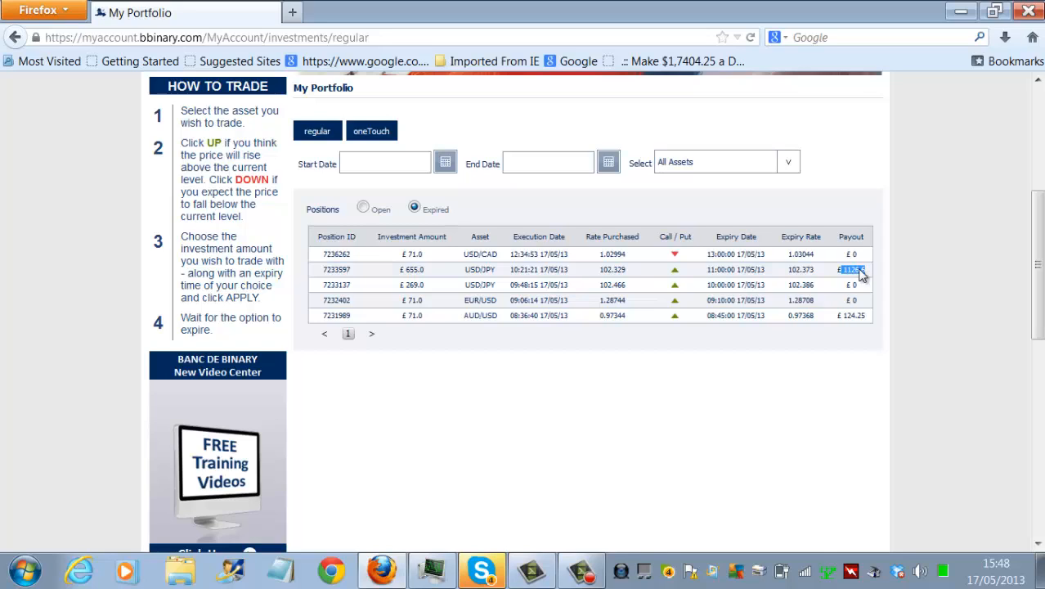
mouse_move(867, 275)
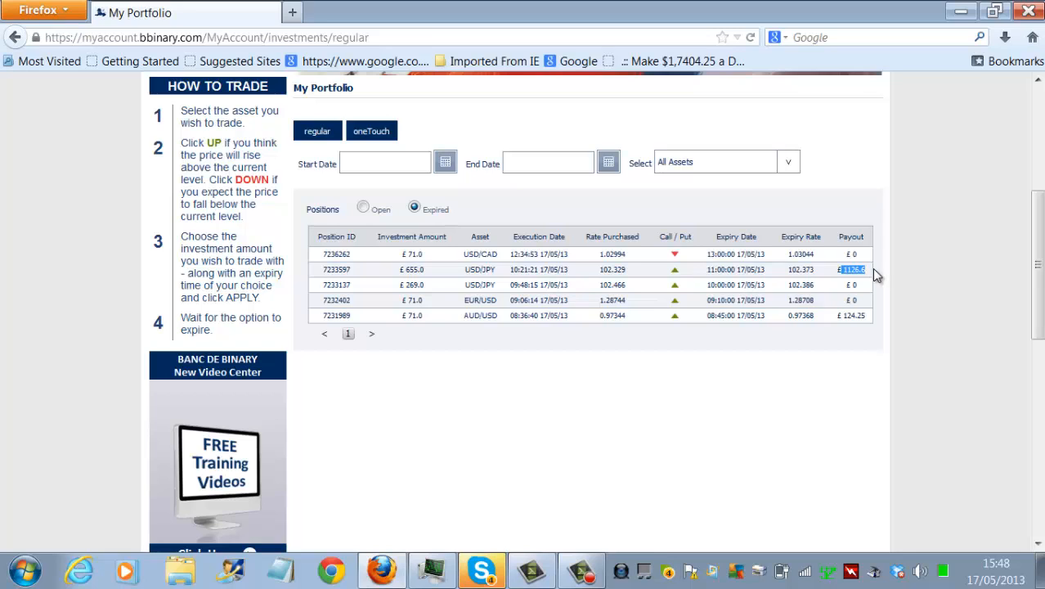
mouse_move(417, 256)
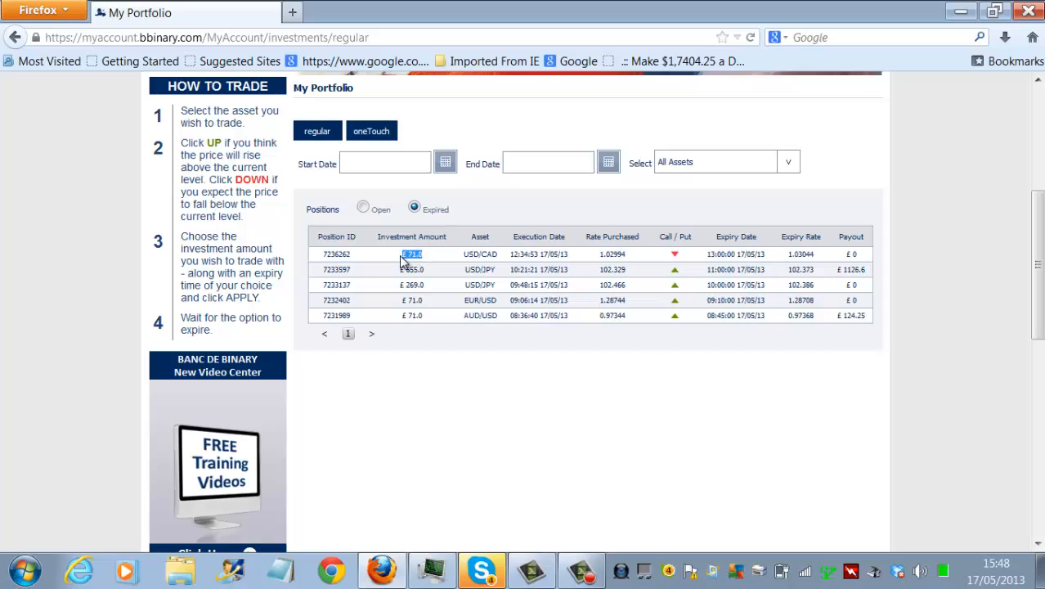
mouse_move(402, 357)
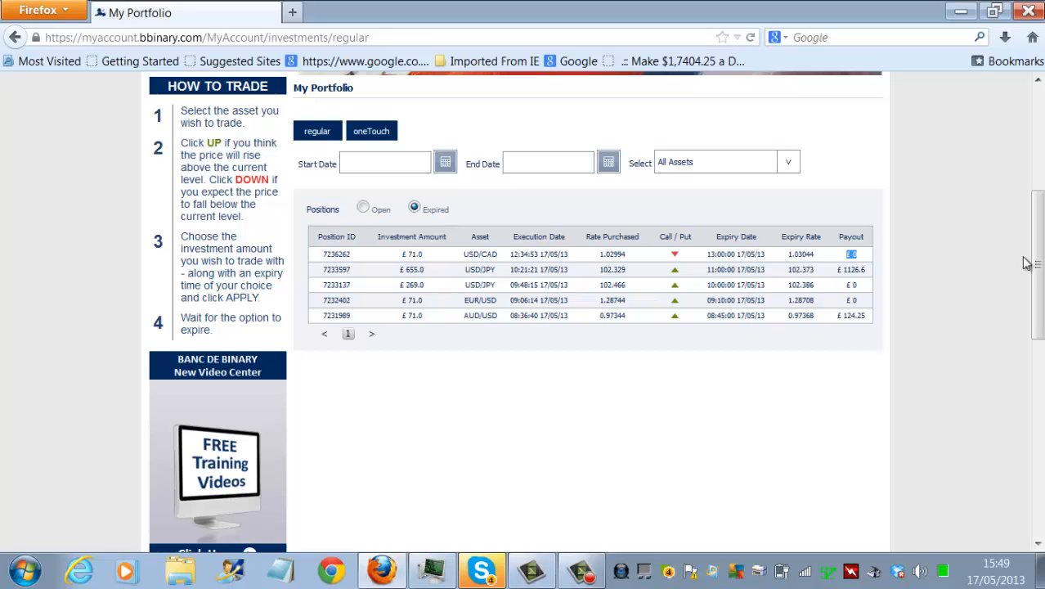
scroll(up, 3)
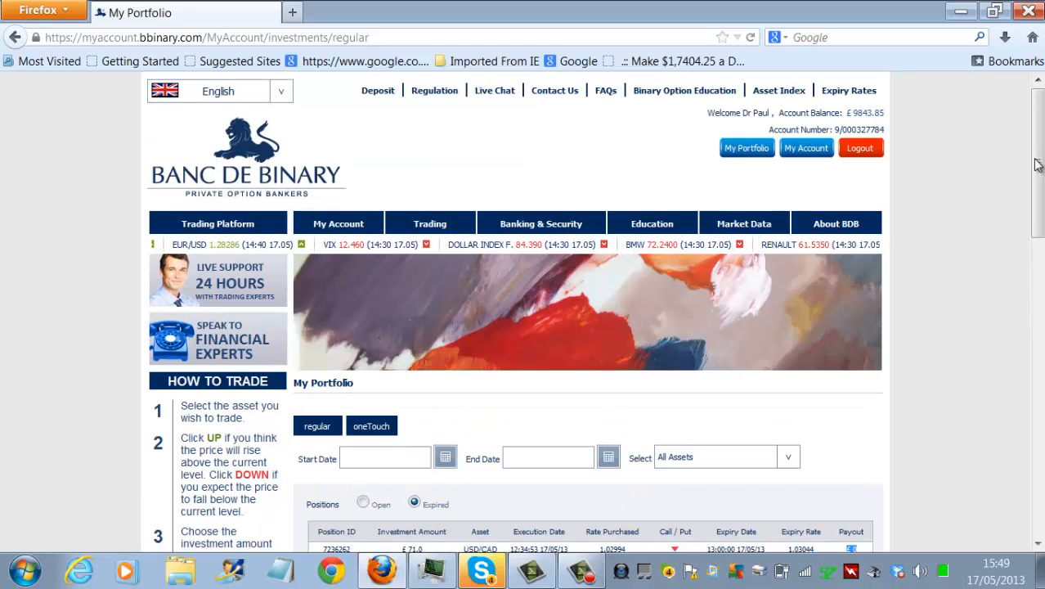
scroll(down, 3)
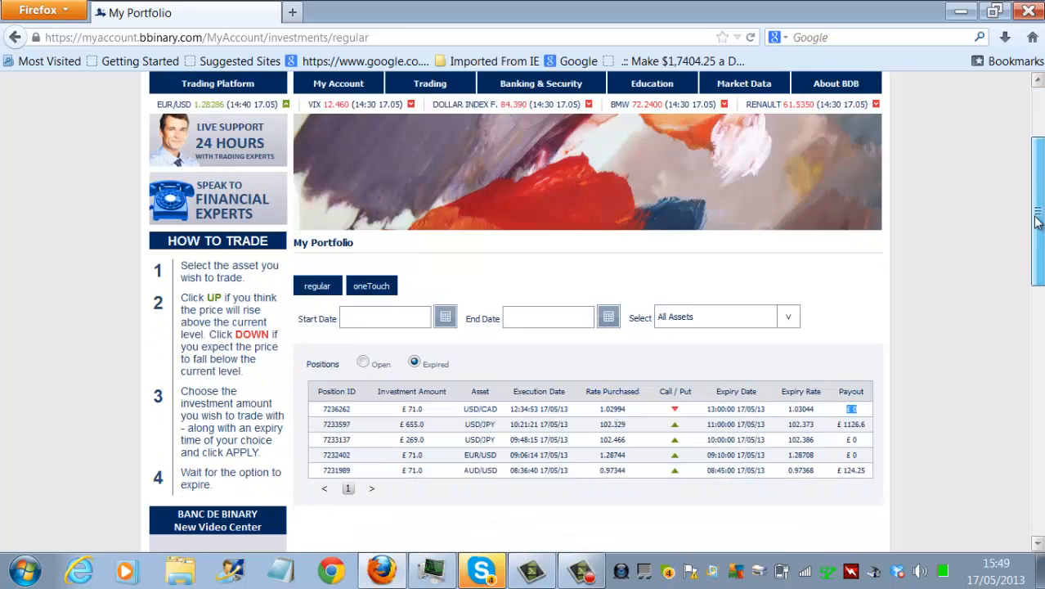
scroll(down, 3)
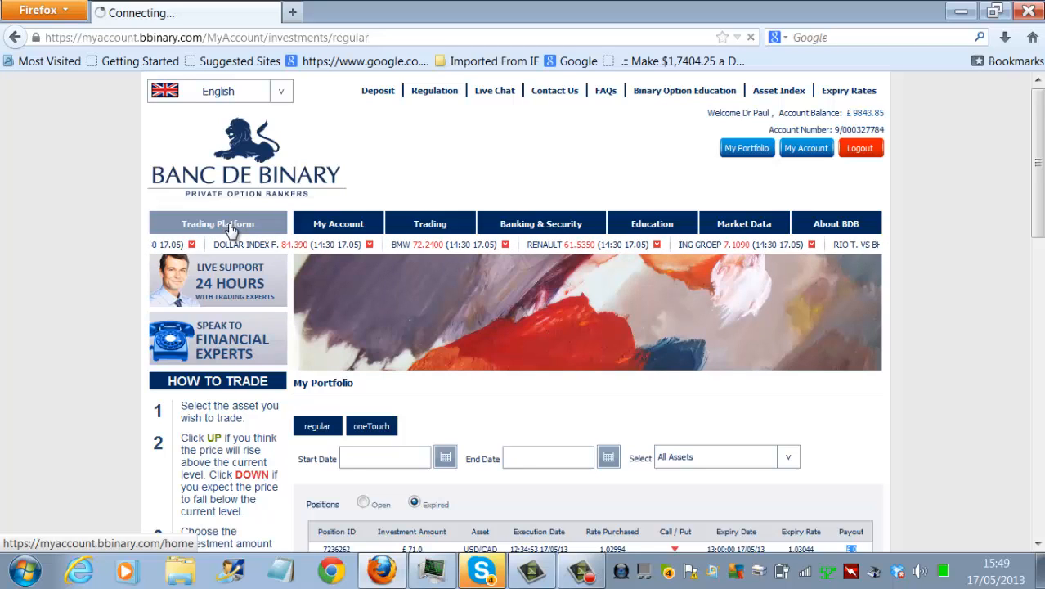
Step: Load the Trading Platform page and scroll to the open £270 EUR/CAD call
click(217, 222)
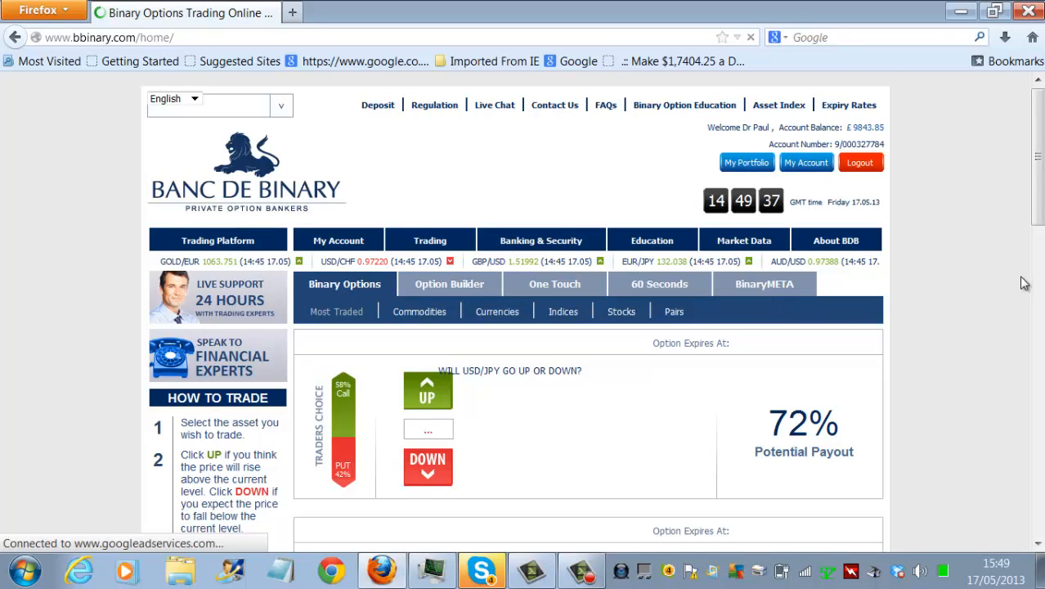
mouse_move(1014, 166)
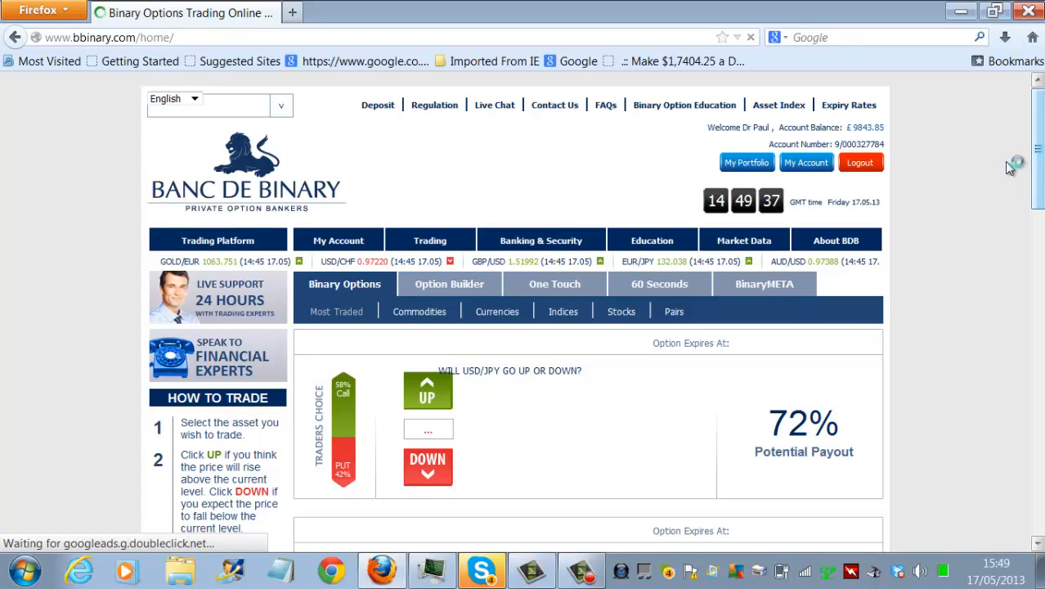
mouse_move(984, 216)
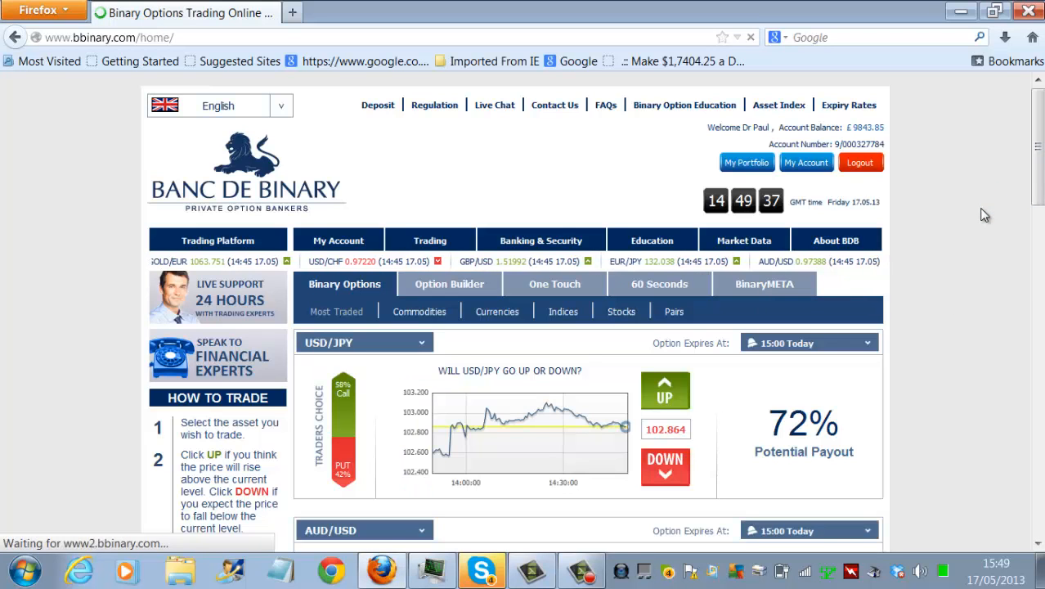
scroll(down, 3)
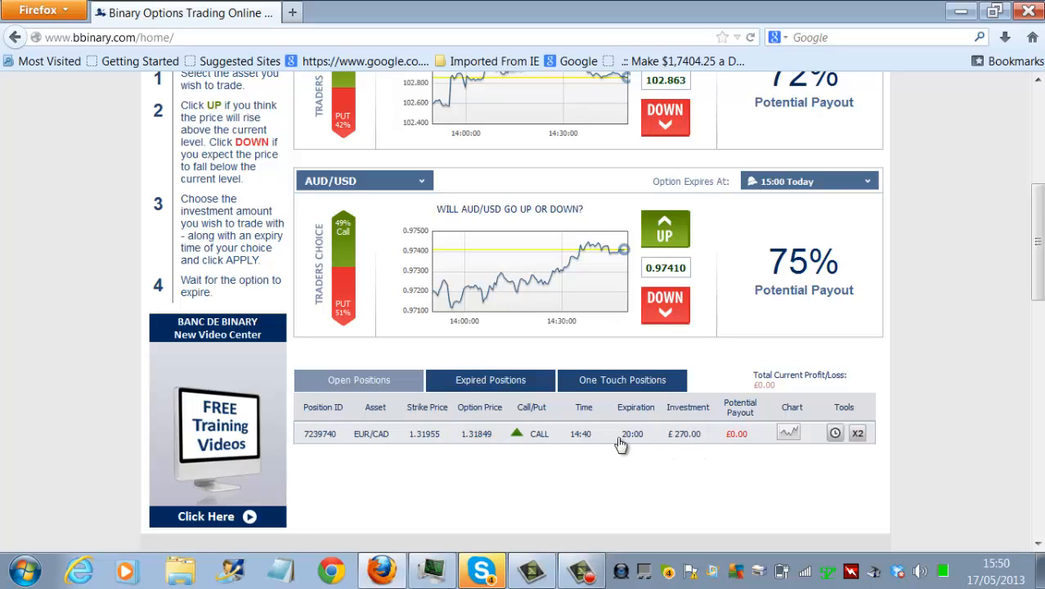
mouse_move(644, 448)
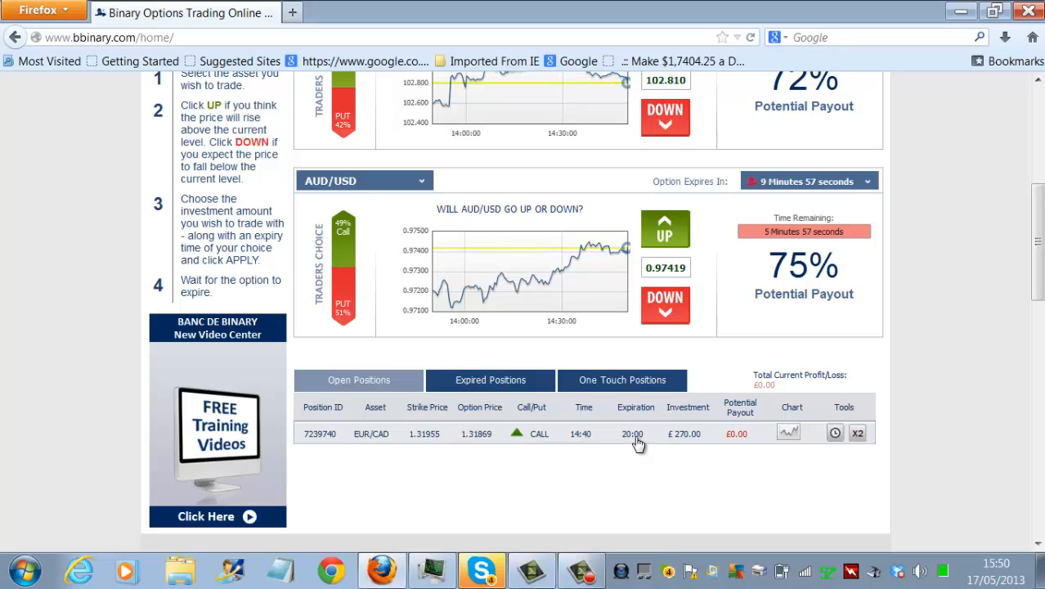
mouse_move(938, 517)
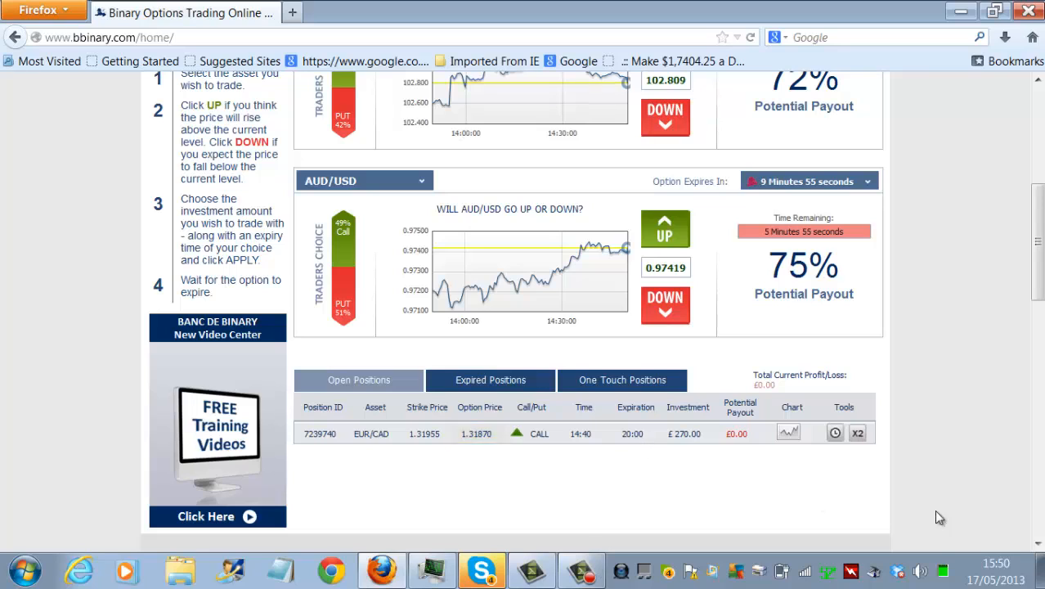
mouse_move(386, 446)
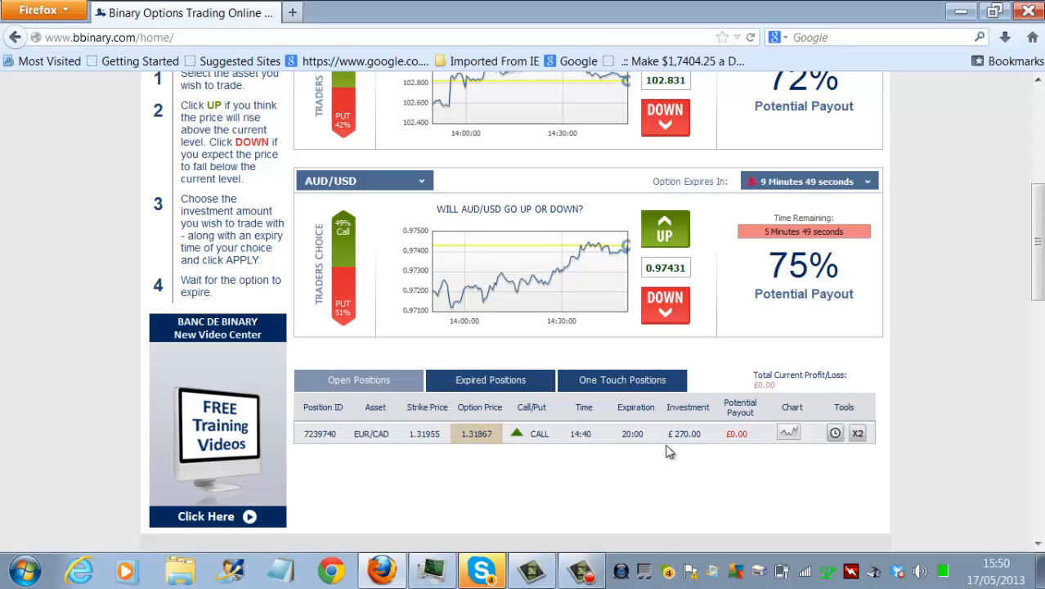
mouse_move(657, 435)
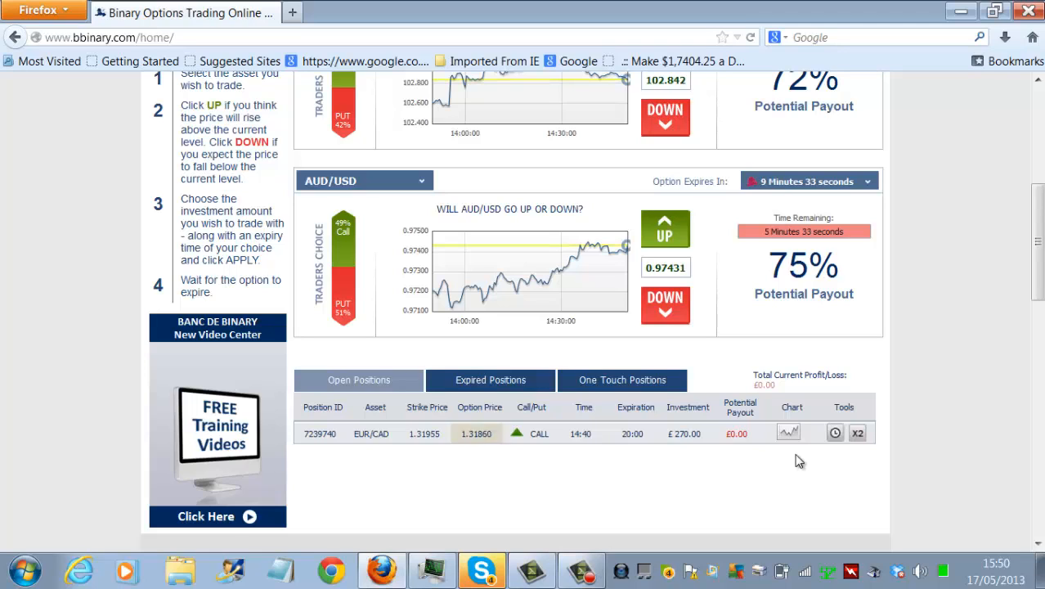
mouse_move(898, 461)
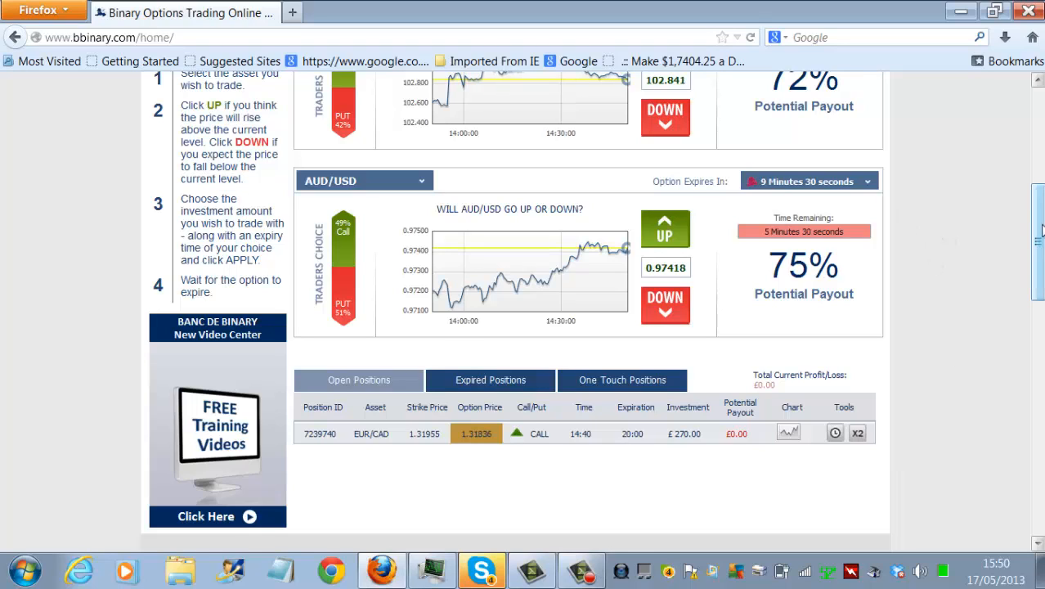
mouse_move(948, 249)
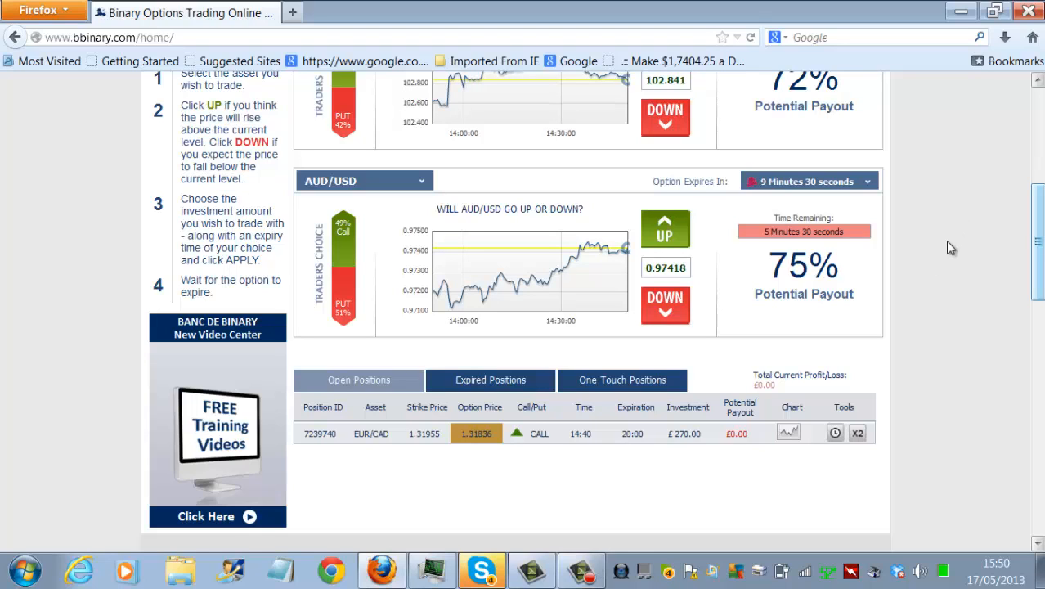
scroll(up, 3)
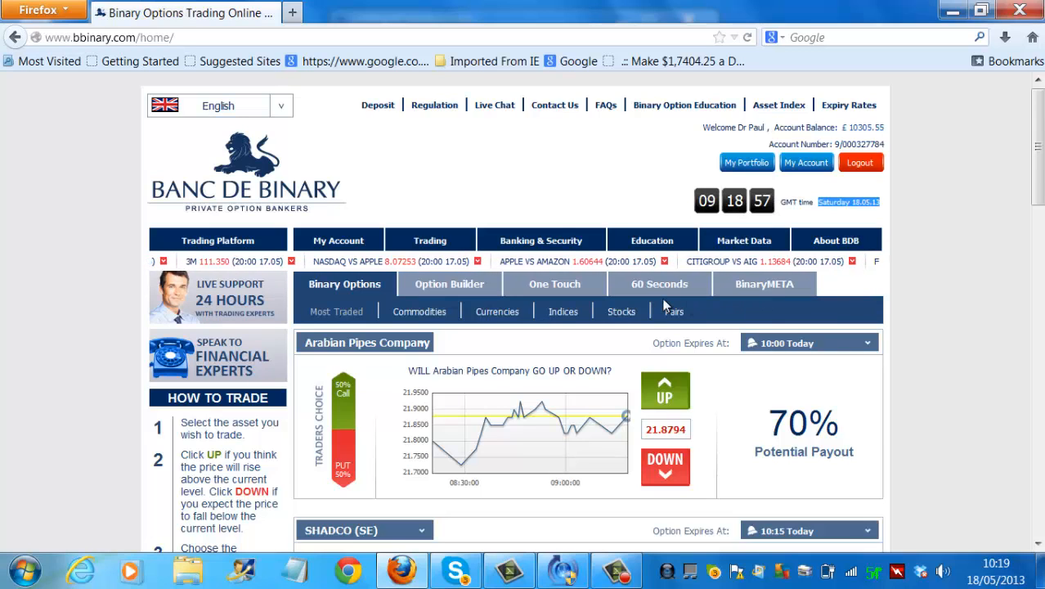
mouse_move(935, 138)
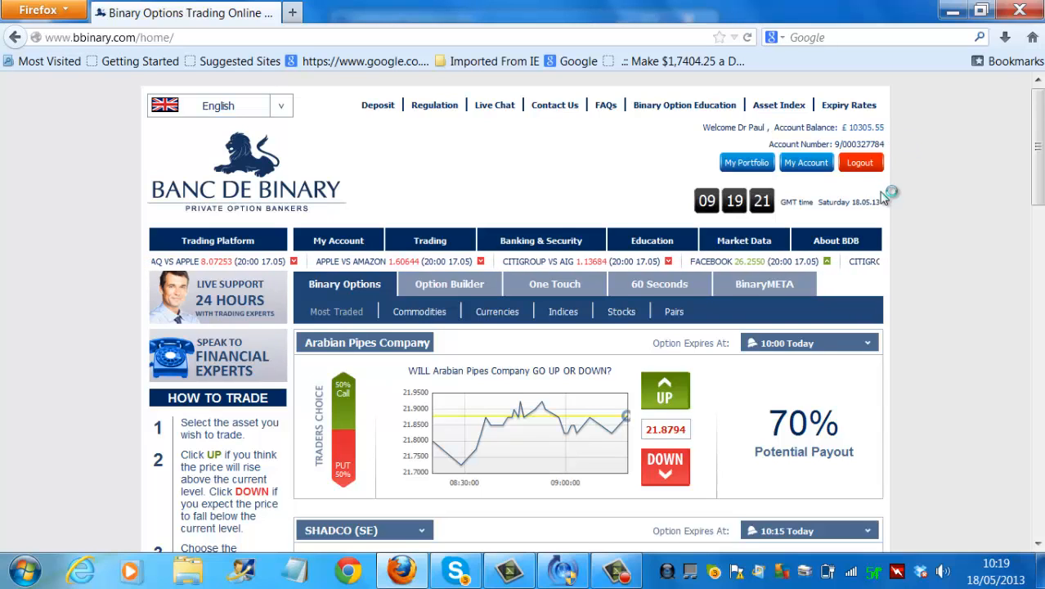
mouse_move(625, 172)
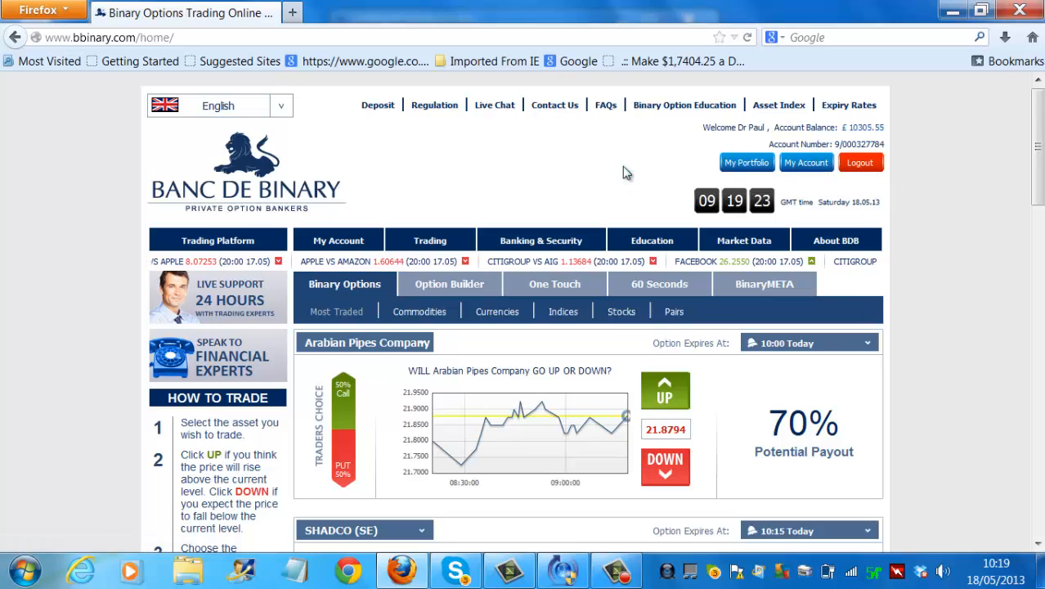
mouse_move(451, 186)
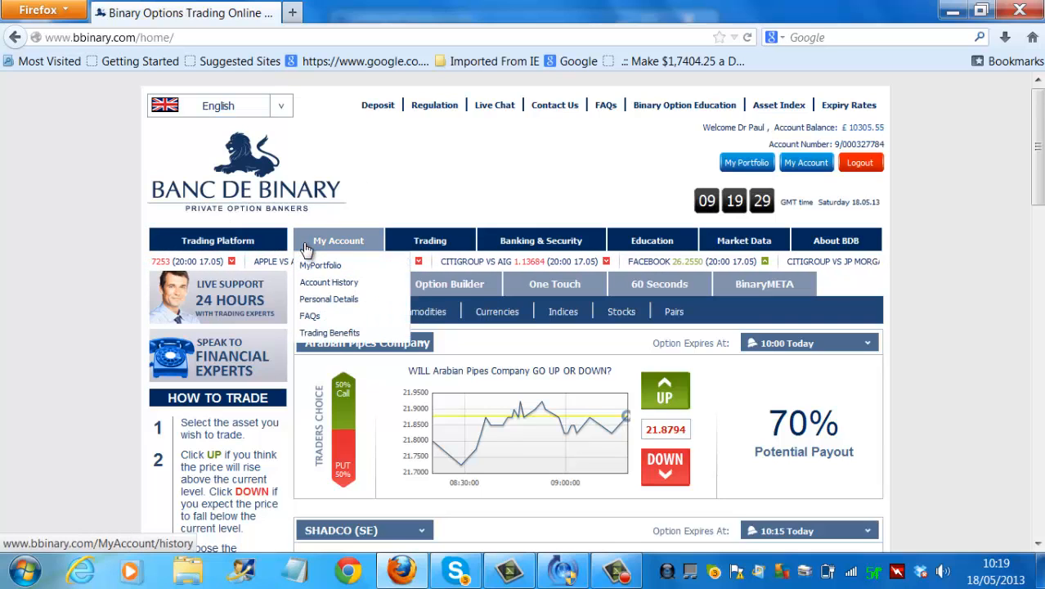
mouse_move(319, 265)
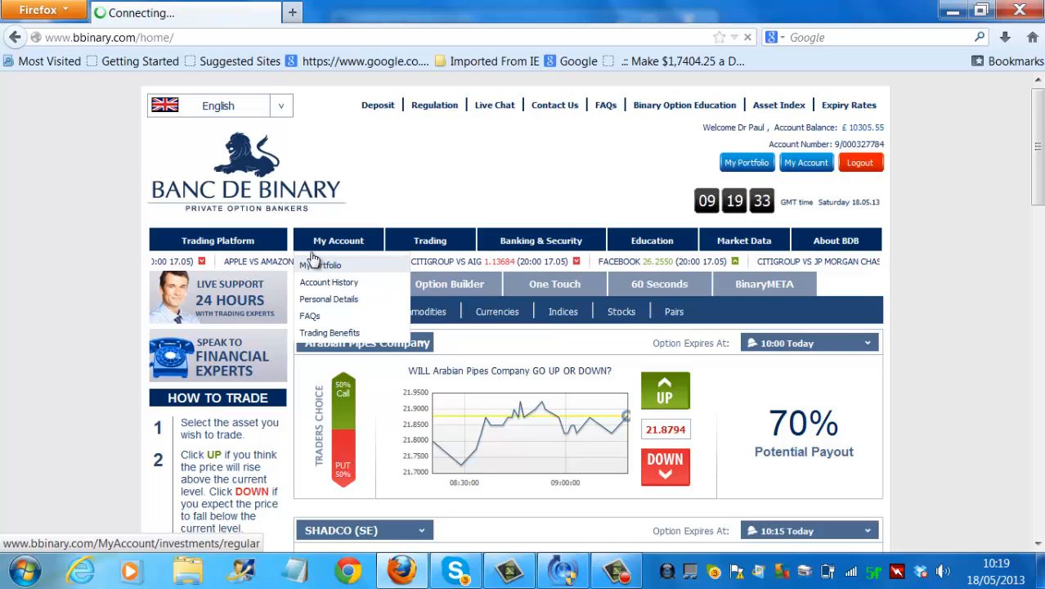
Step: Load the My Portfolio page with the expired positions table
click(319, 265)
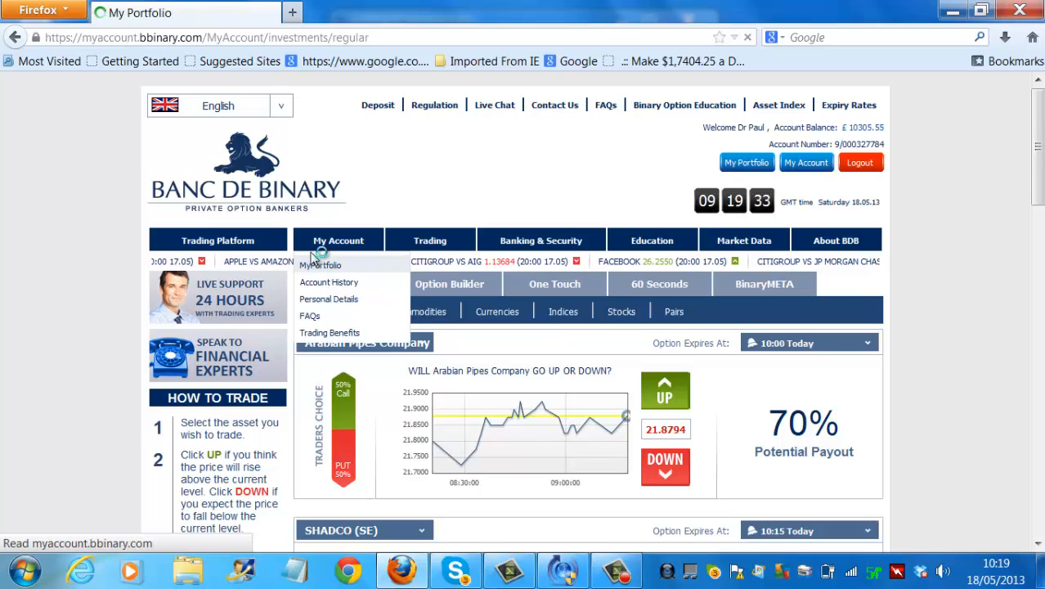
click(319, 265)
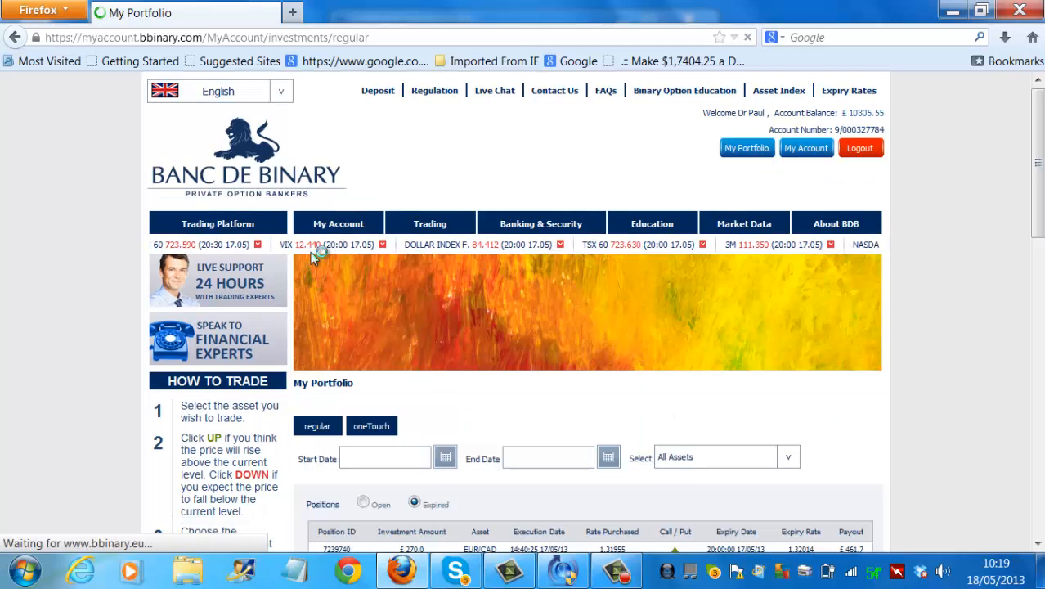
Step: Scroll to the six expired trades and highlight payouts including the £1126.6 USD/JPY payout
scroll(down, 3)
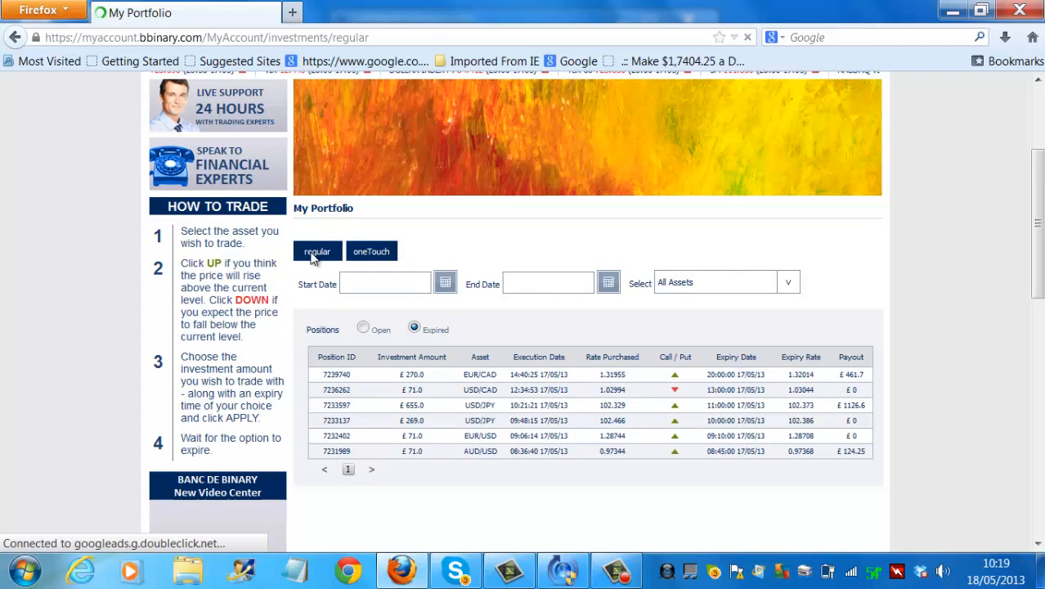
scroll(down, 3)
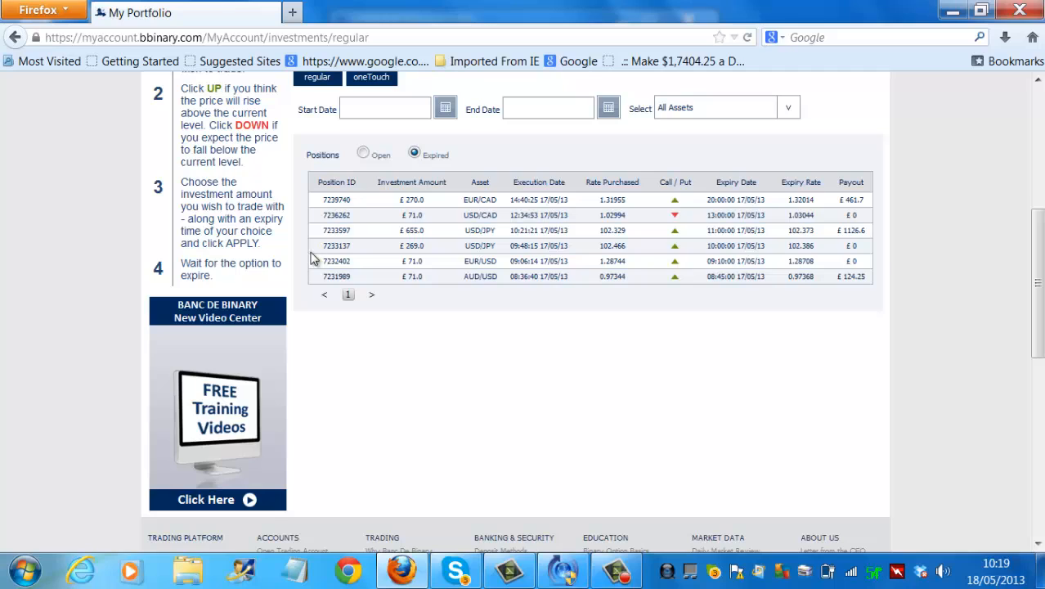
mouse_move(314, 254)
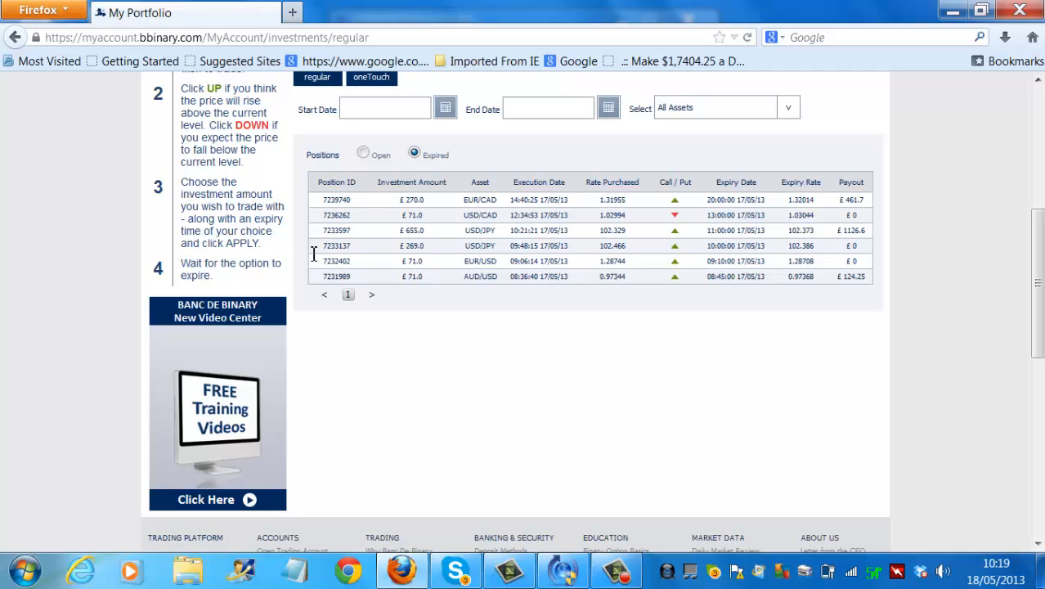
mouse_move(315, 258)
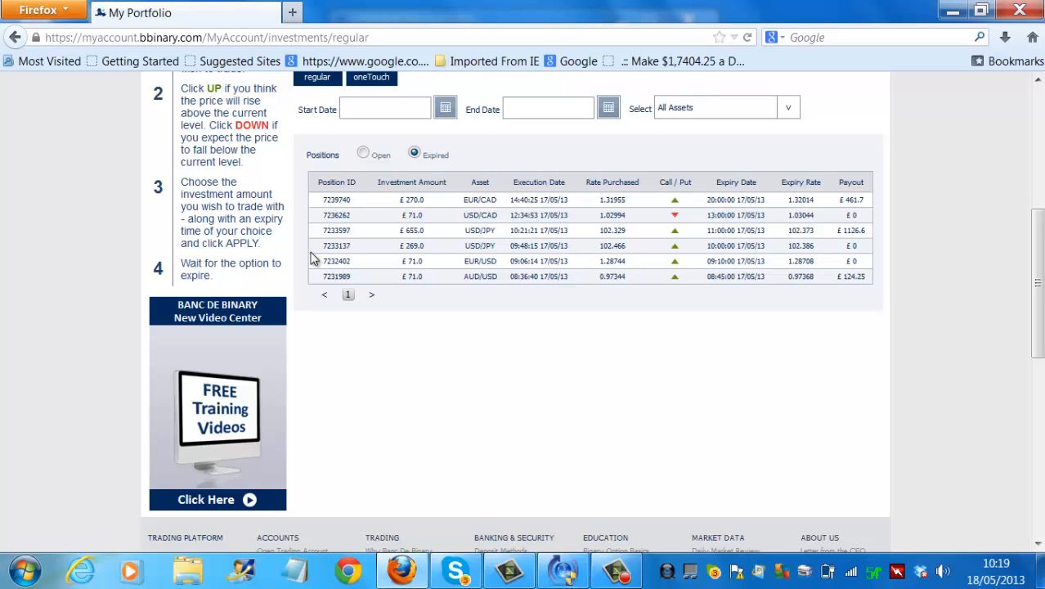
mouse_move(314, 252)
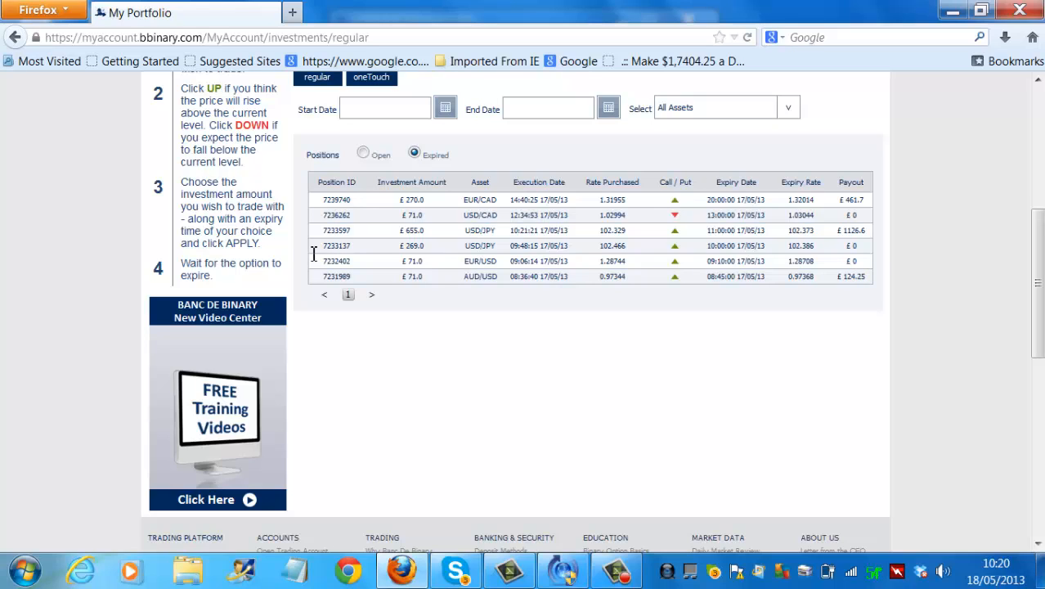
double_click(412, 262)
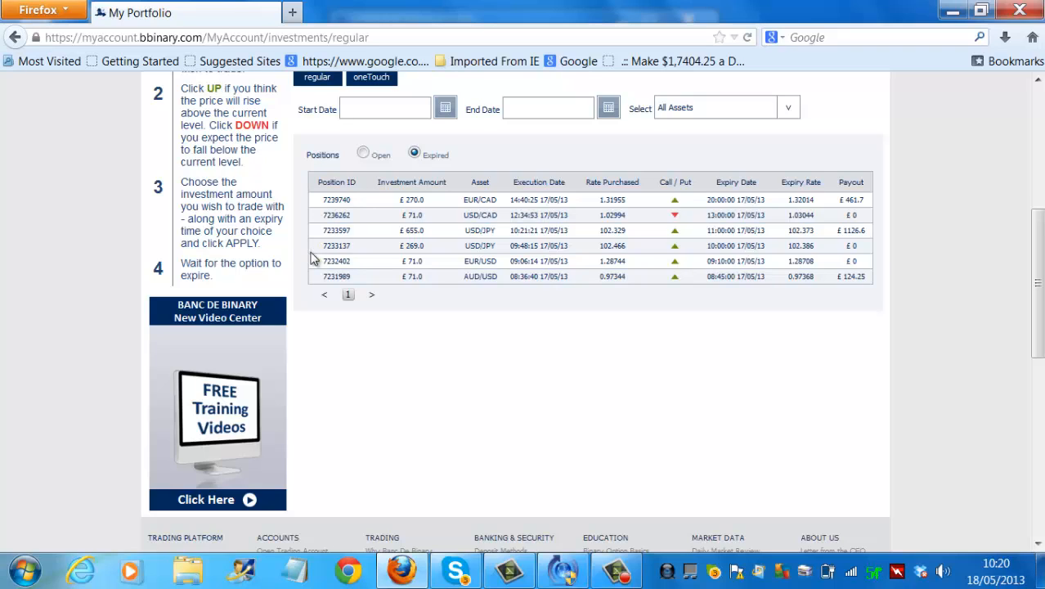
mouse_move(314, 254)
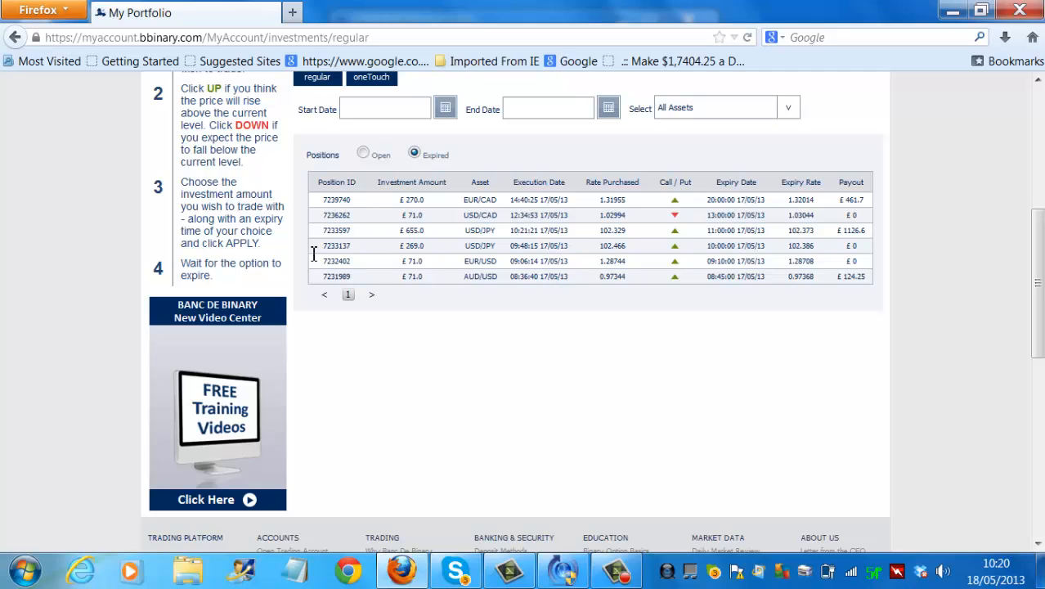
mouse_move(311, 260)
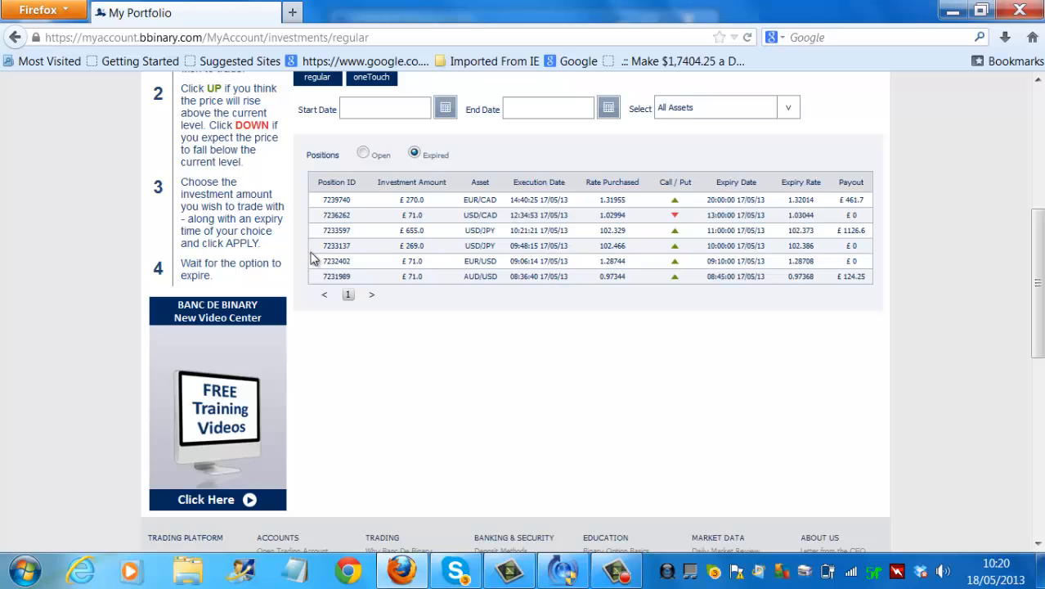
double_click(412, 229)
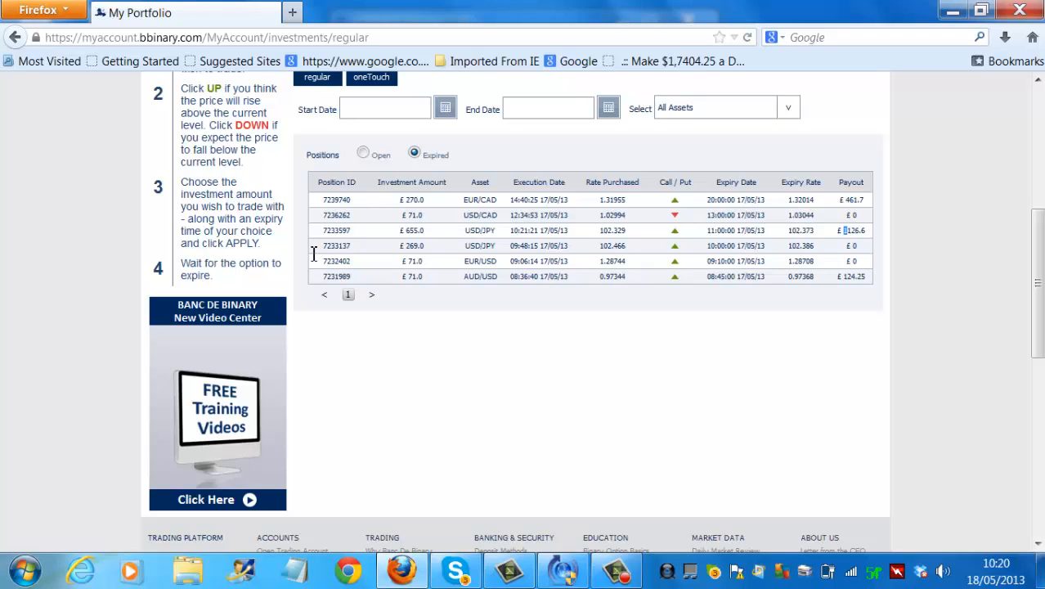
double_click(853, 229)
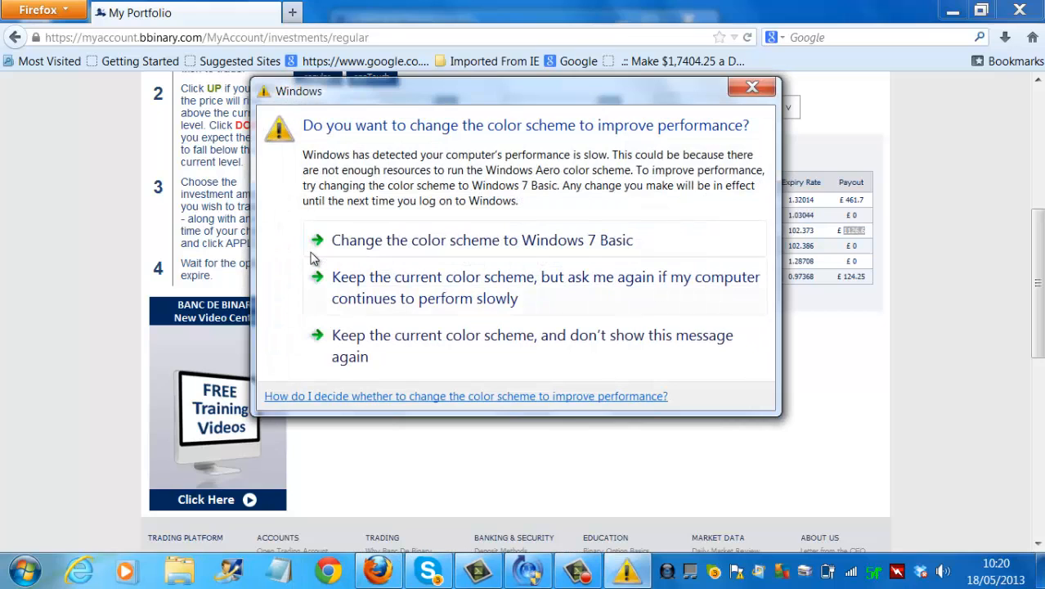
mouse_move(480, 239)
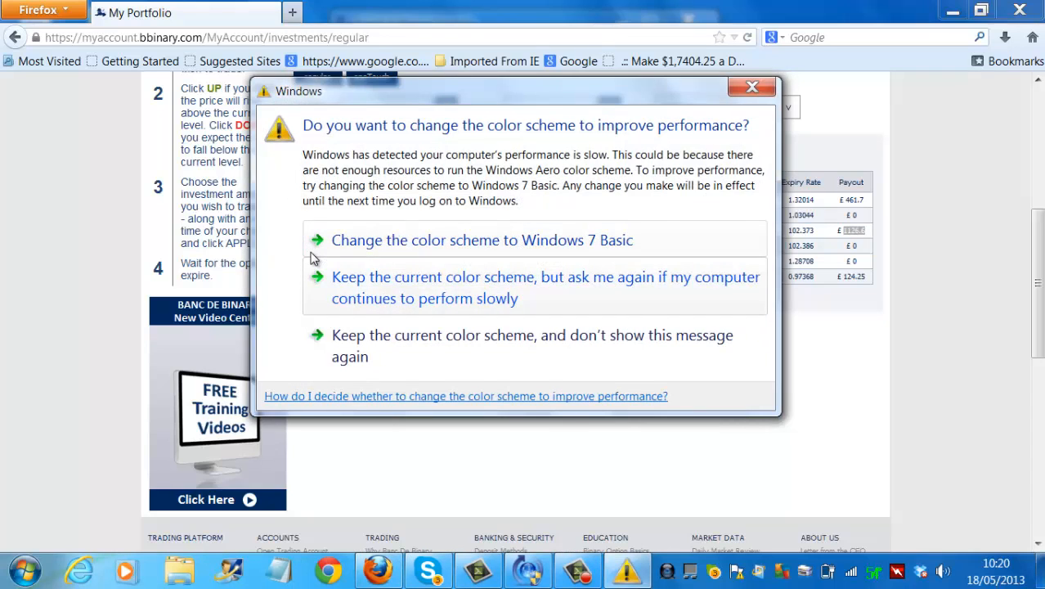
click(751, 86)
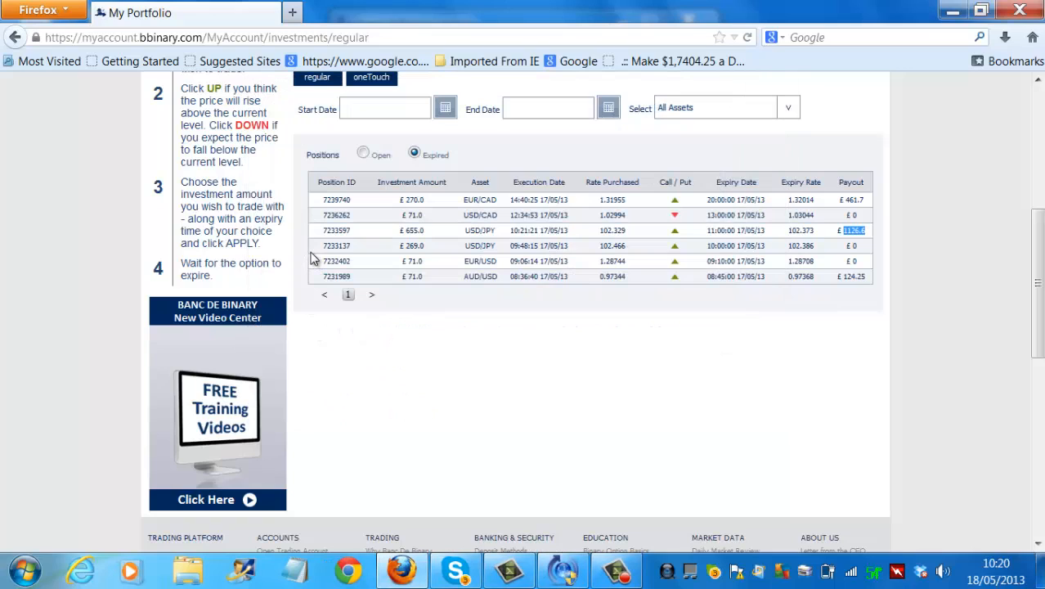
mouse_move(314, 256)
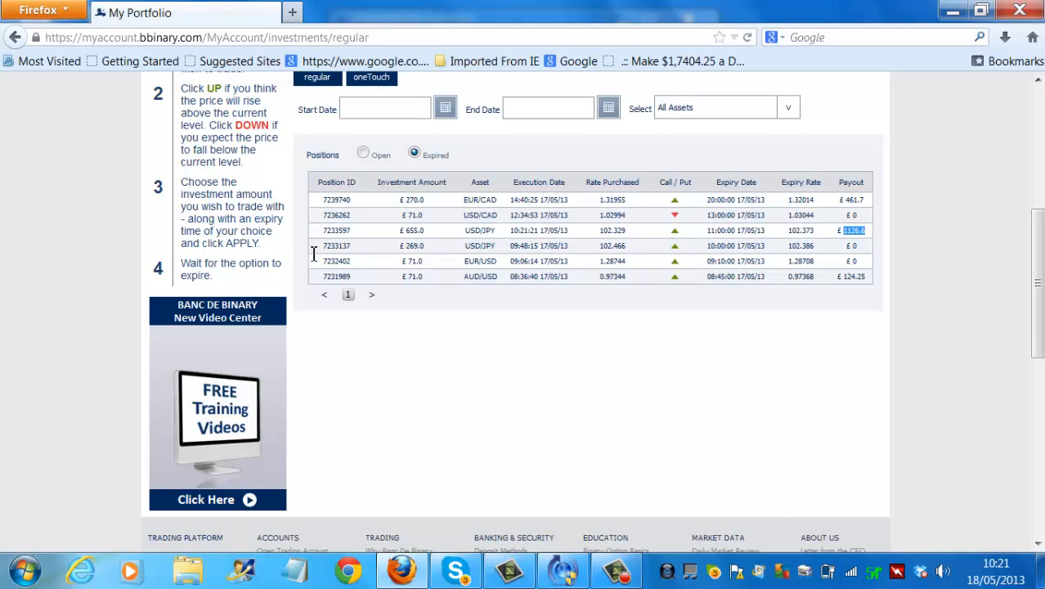
mouse_move(314, 258)
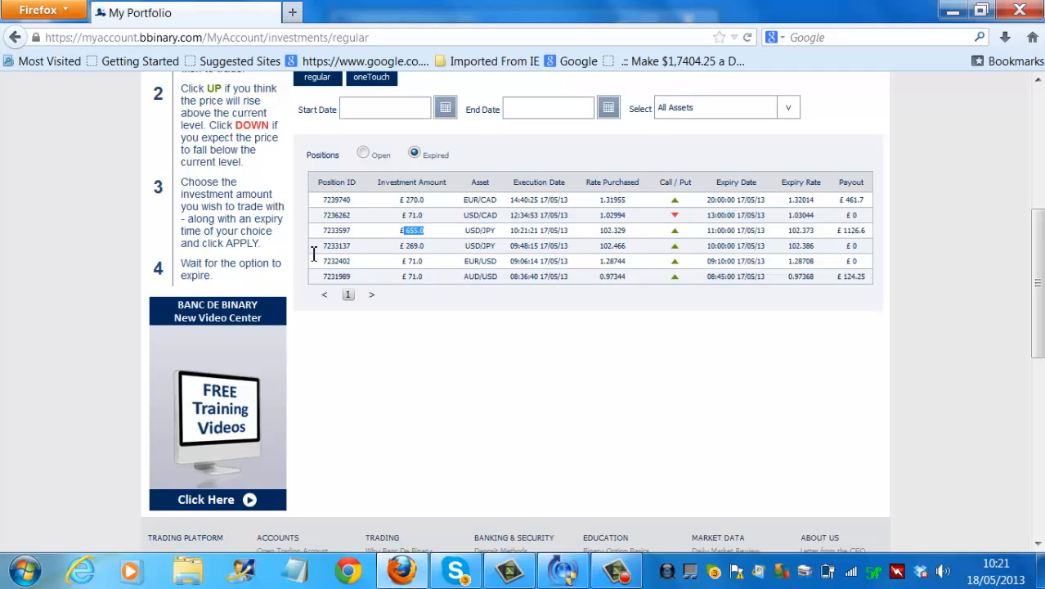
mouse_move(314, 259)
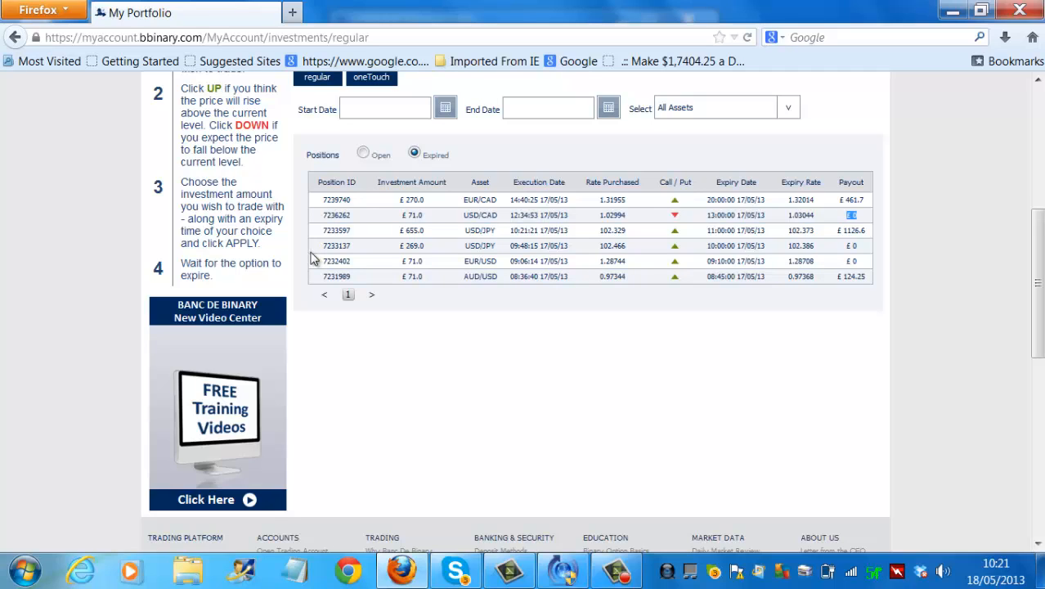
mouse_move(314, 254)
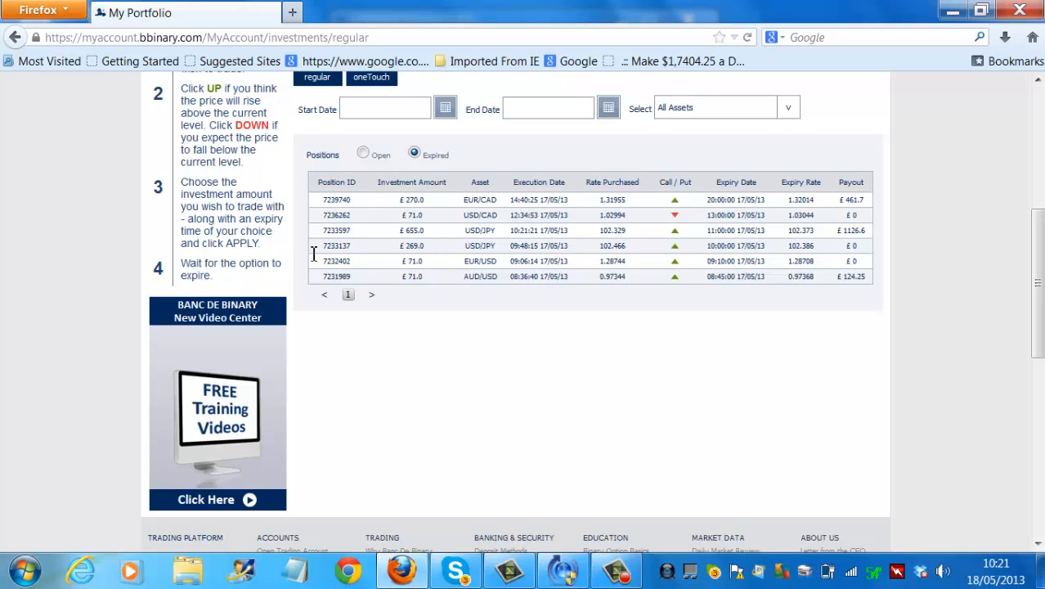
double_click(412, 246)
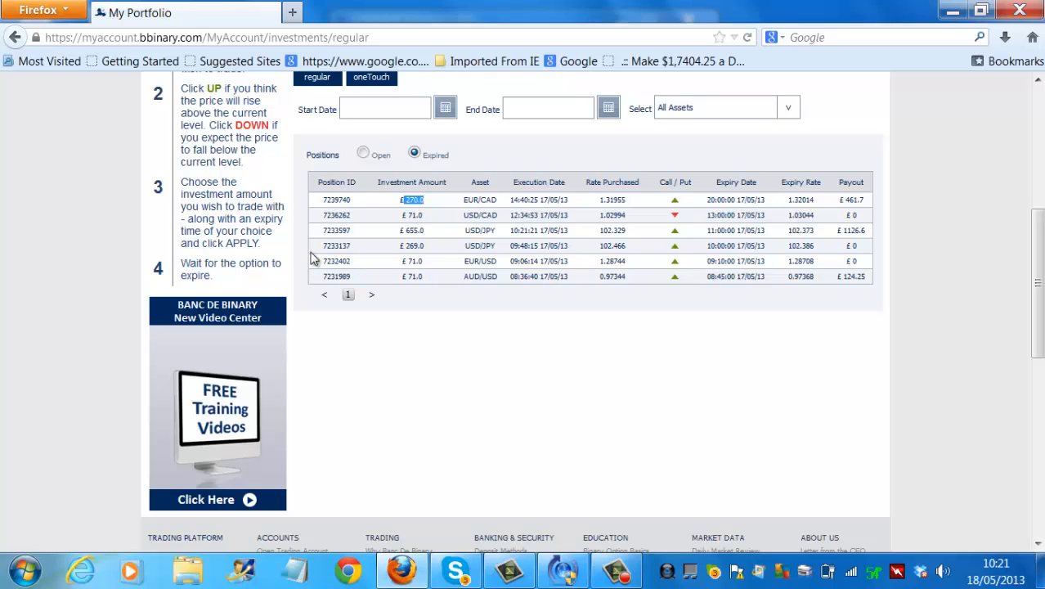
mouse_move(314, 254)
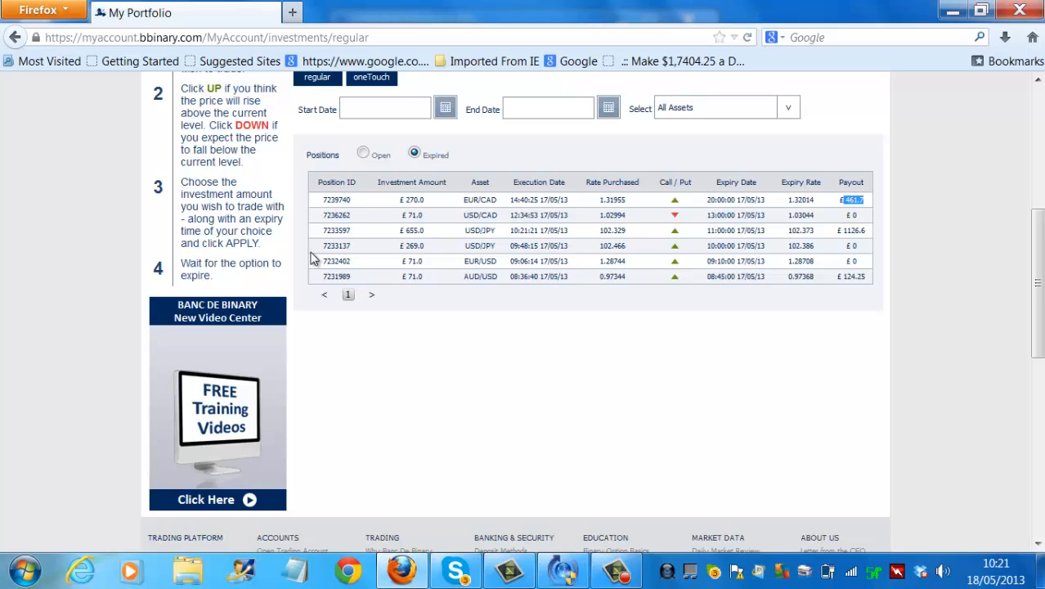
mouse_move(314, 254)
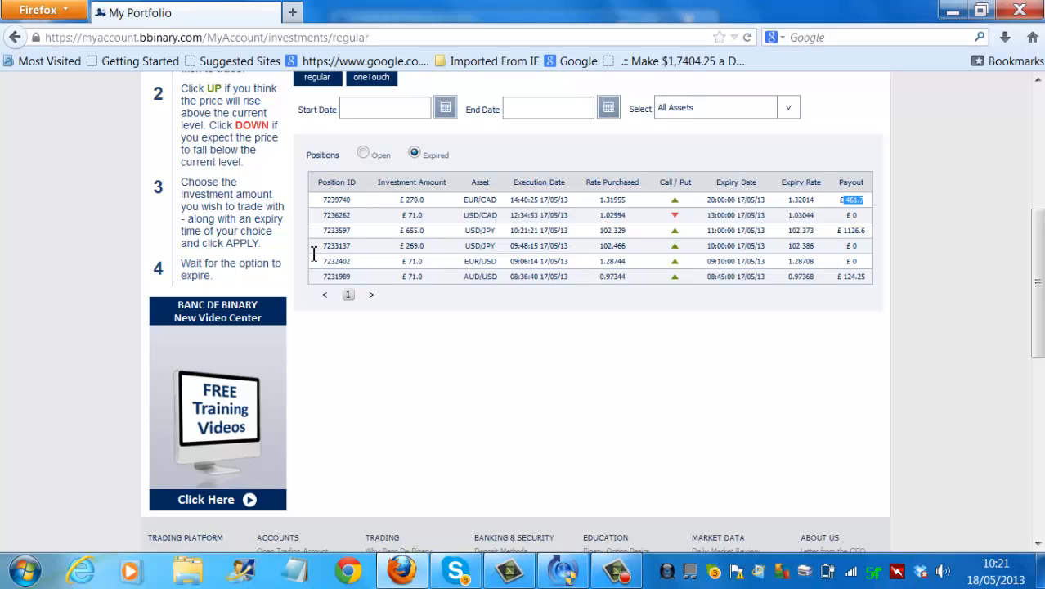
mouse_move(314, 258)
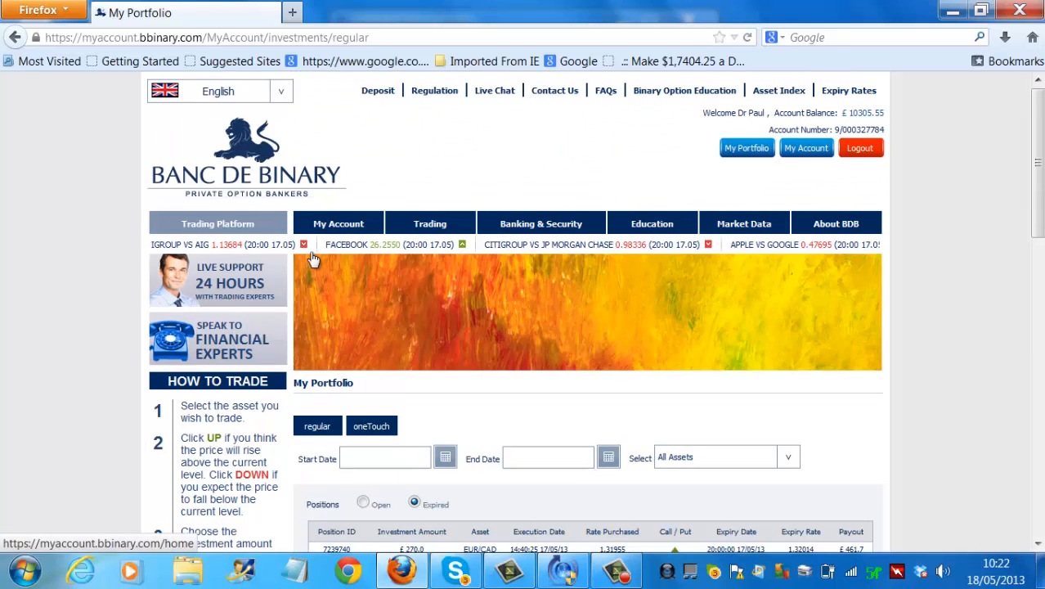
Step: Reopen the My Portfolio page from the My Account menu
click(337, 222)
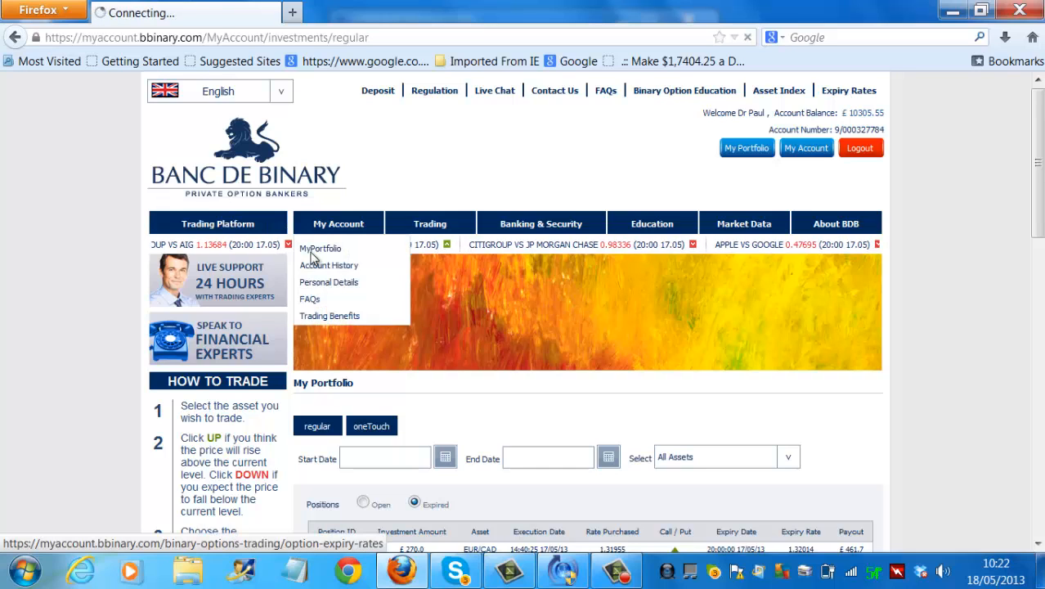